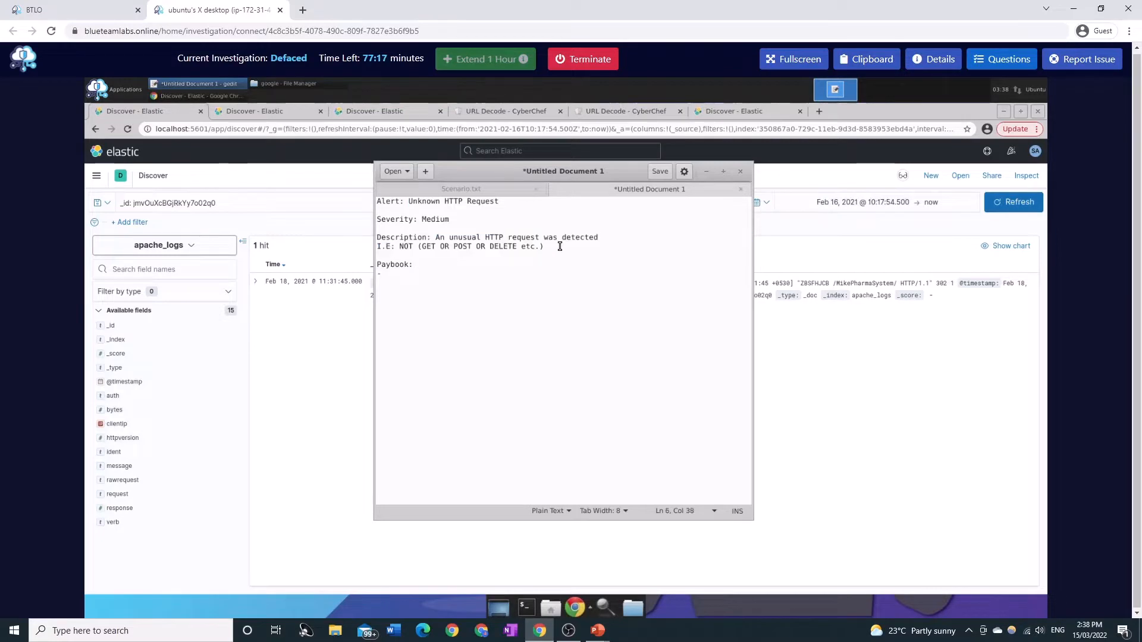
Step: Minimize the gedit alert-notes window so the Kibana Discover page is visible again
{"action": "left_click_drag", "start_coordinate": [436, 237], "coordinate": [600, 237]}
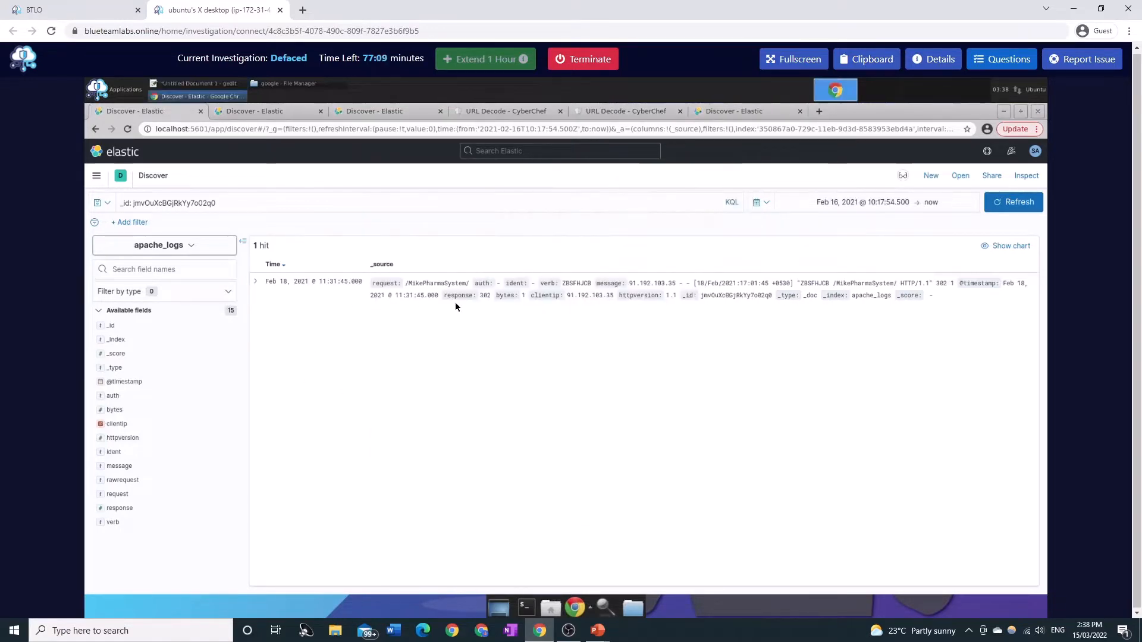
{"action": "mouse_move", "coordinate": [312, 310]}
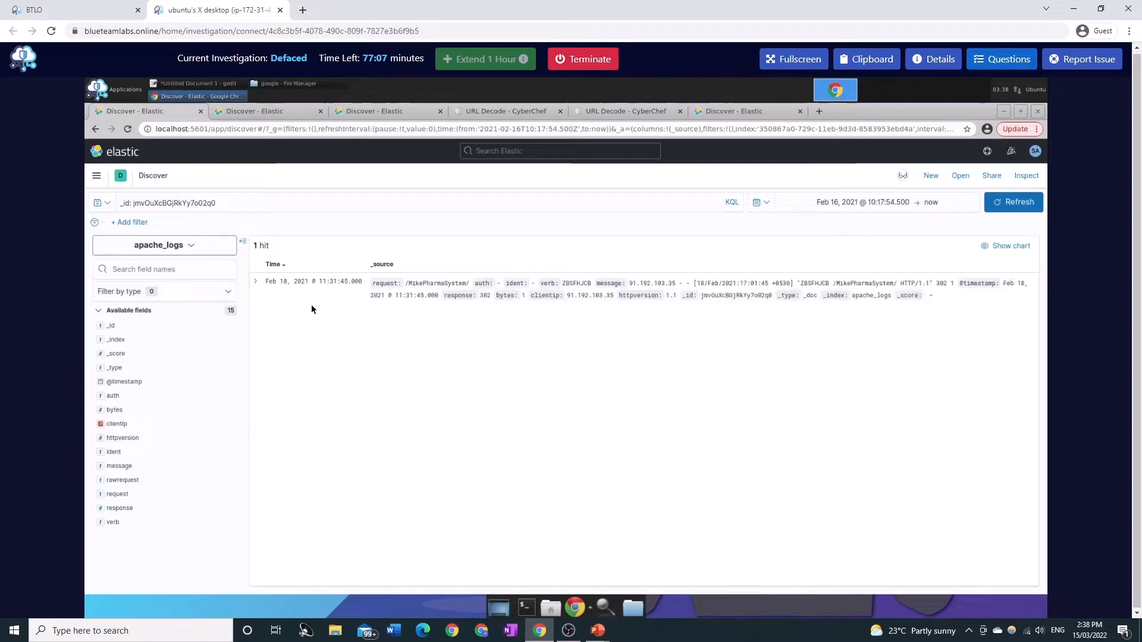
Step: Expand the single hit and add clientip, verb, response and request as table columns
{"action": "left_click", "coordinate": [255, 281]}
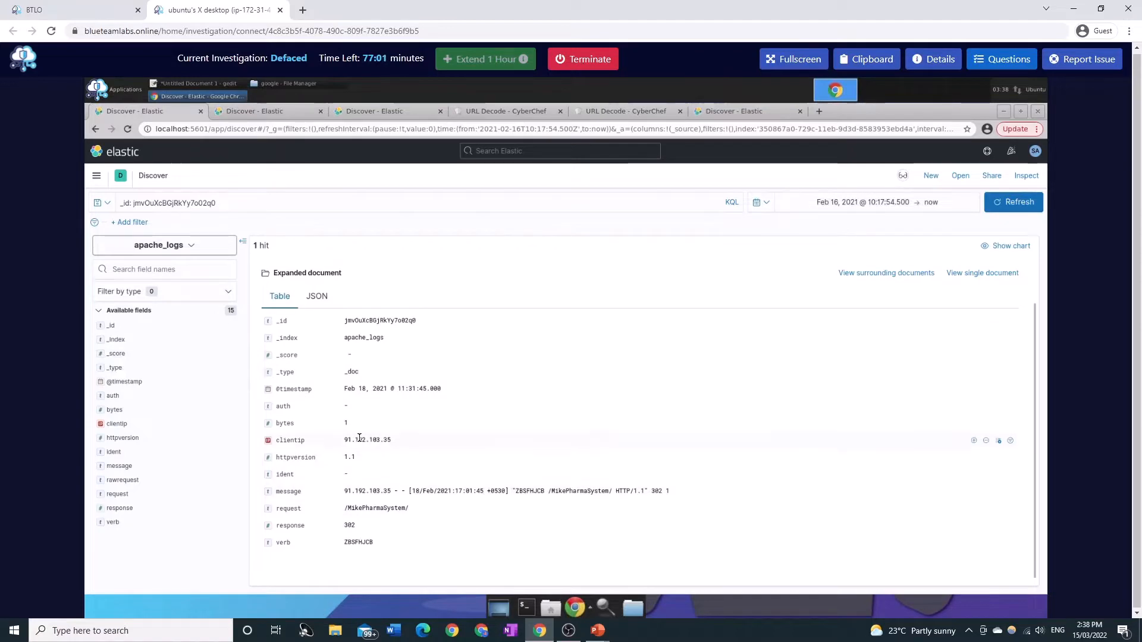
{"action": "mouse_move", "coordinate": [999, 441]}
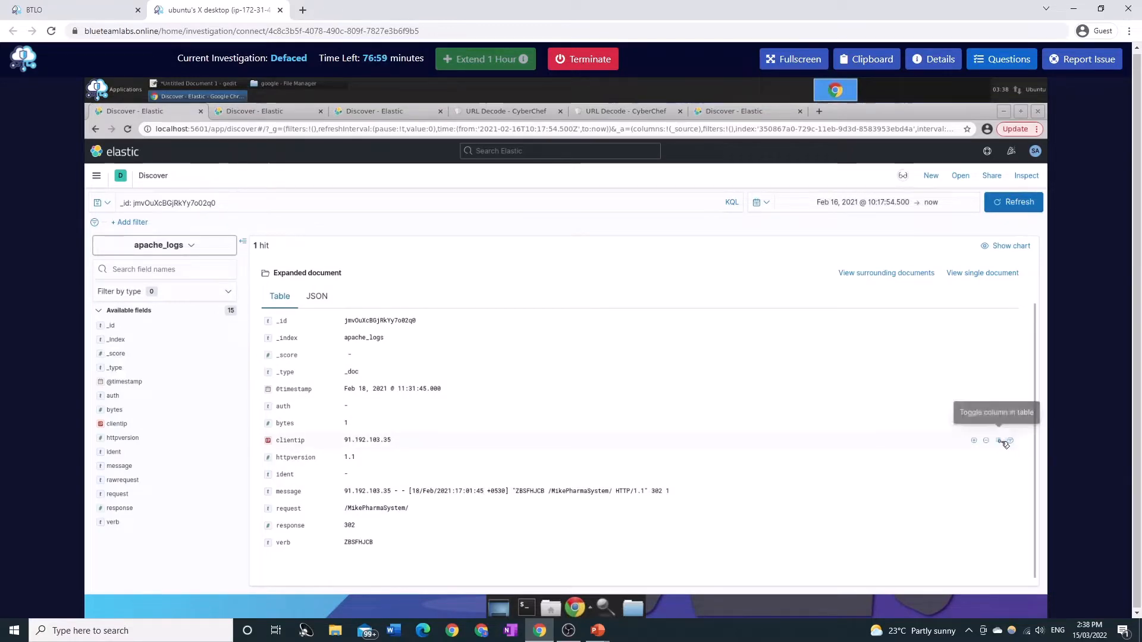
{"action": "left_click", "coordinate": [998, 440]}
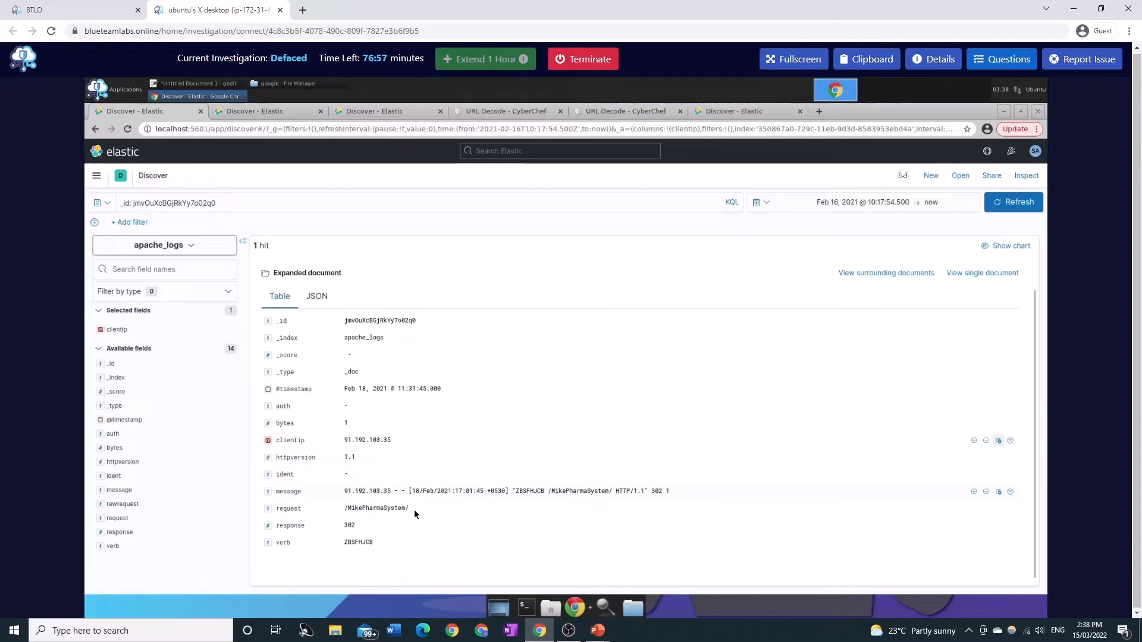
{"action": "mouse_move", "coordinate": [1007, 545]}
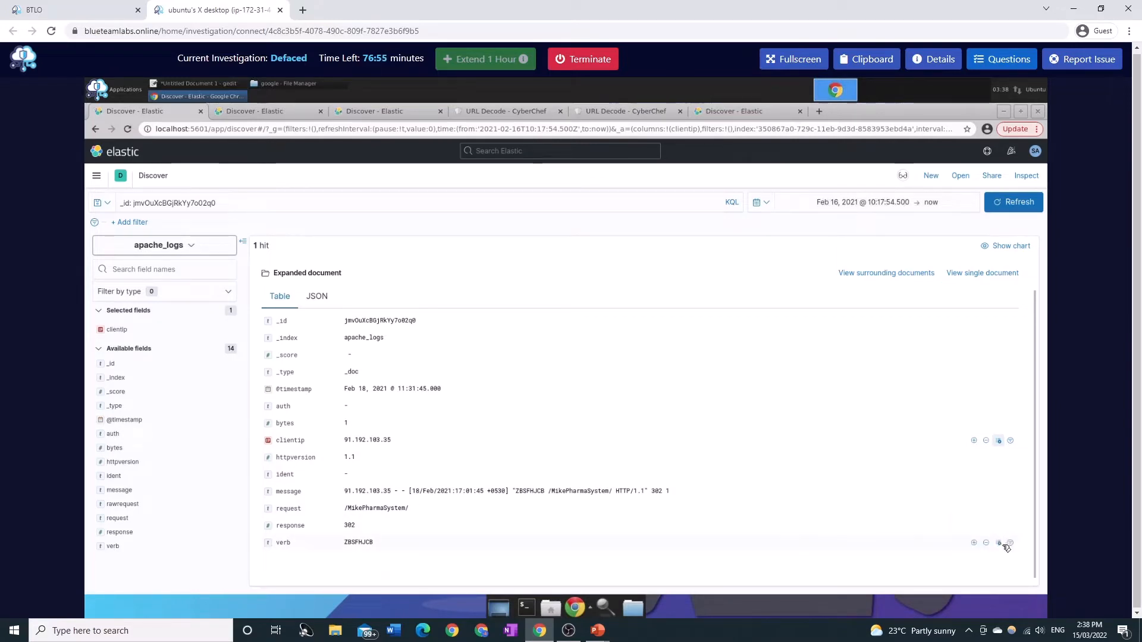
{"action": "left_click", "coordinate": [999, 543]}
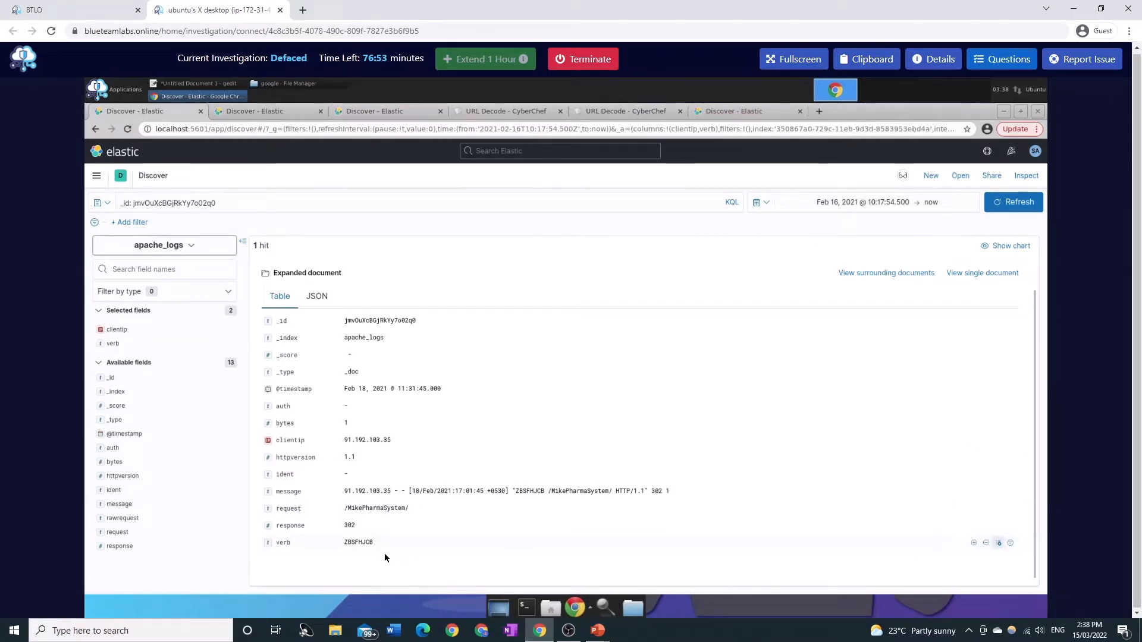
{"action": "mouse_move", "coordinate": [778, 526]}
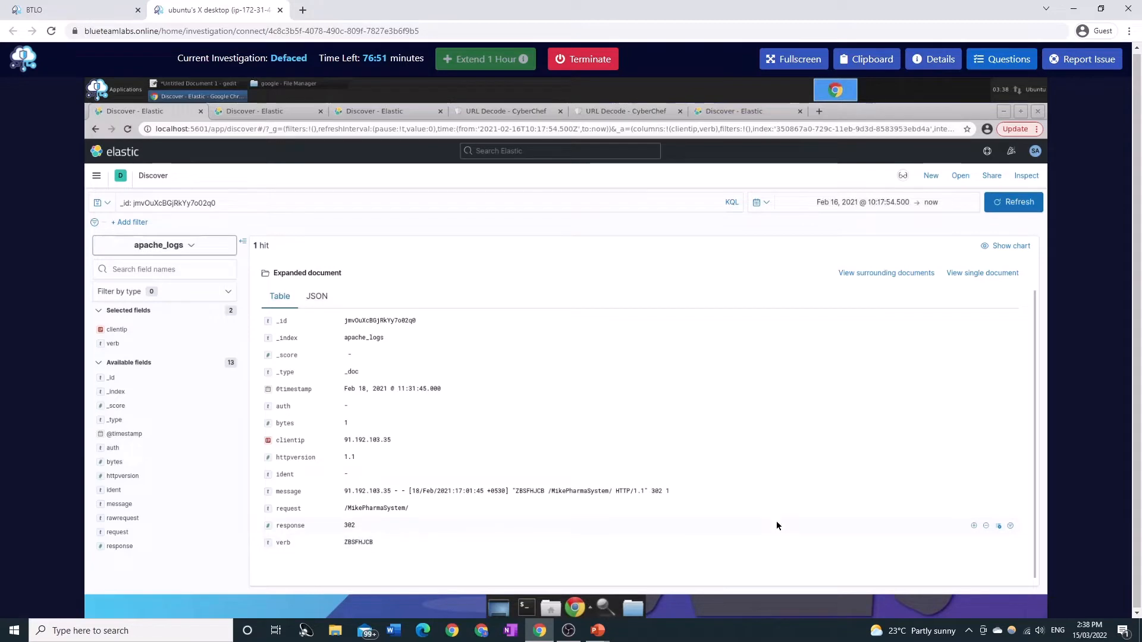
{"action": "mouse_move", "coordinate": [1000, 526]}
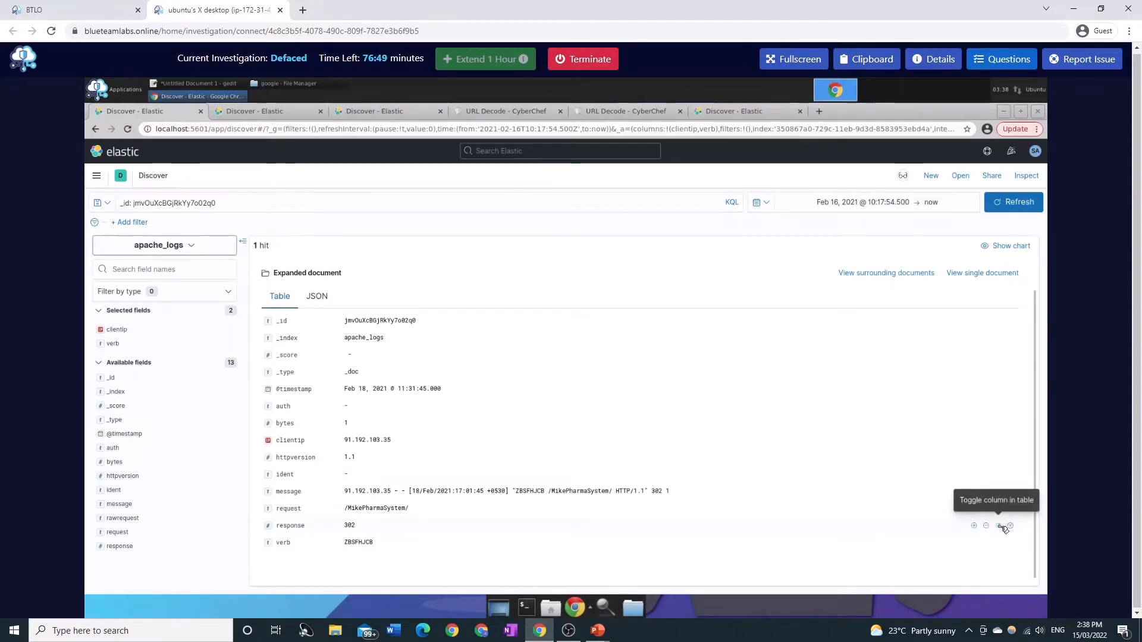
{"action": "left_click", "coordinate": [998, 526]}
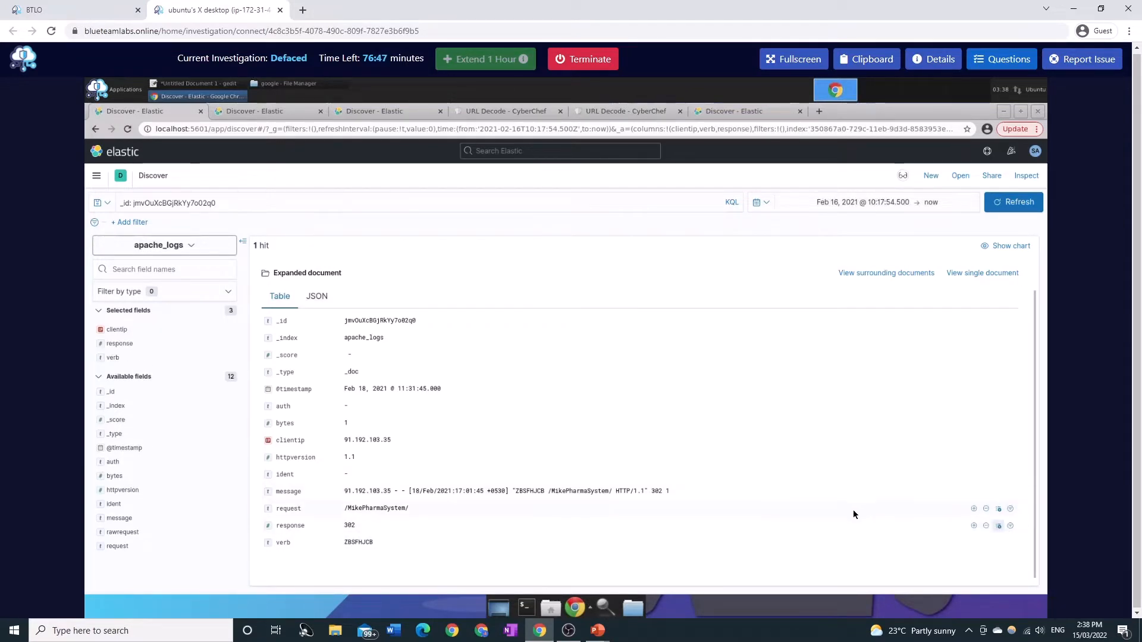
{"action": "left_click", "coordinate": [998, 509]}
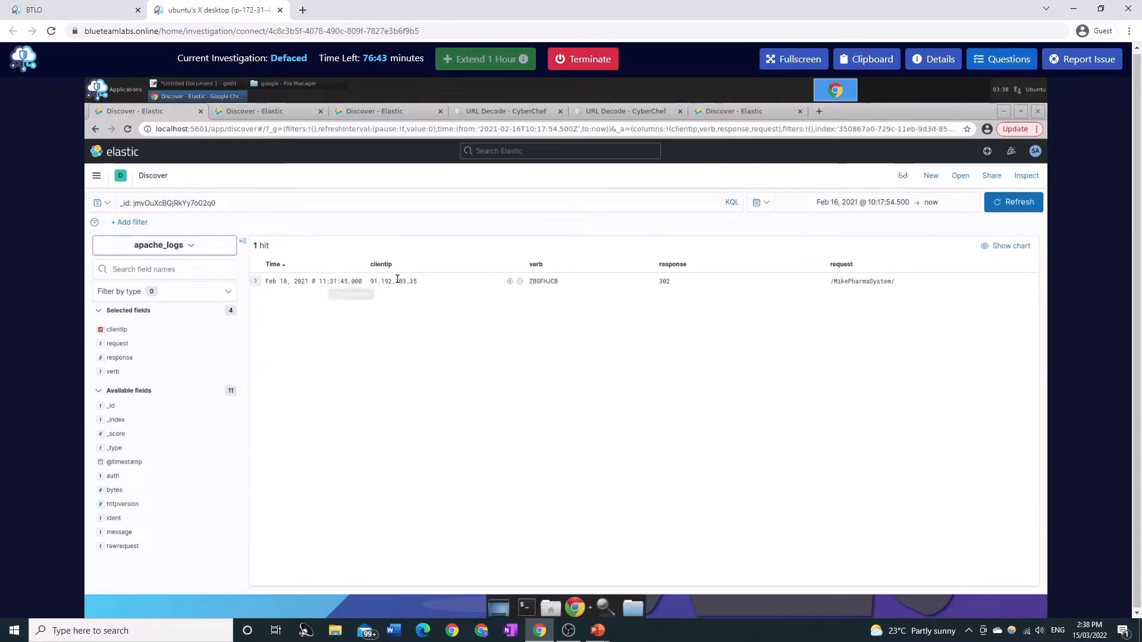
Step: Filter for clientip 91.192.103.35, exclude verb ZBSFHJCB, clear the document id query and refresh
{"action": "double_click", "coordinate": [543, 281]}
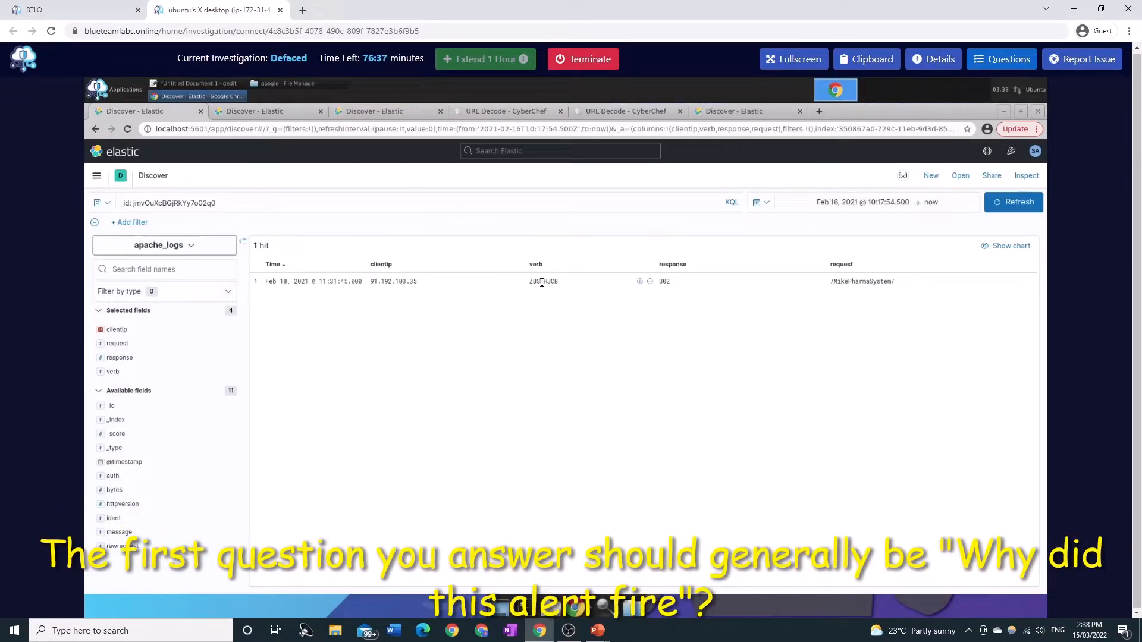
{"action": "mouse_move", "coordinate": [535, 312]}
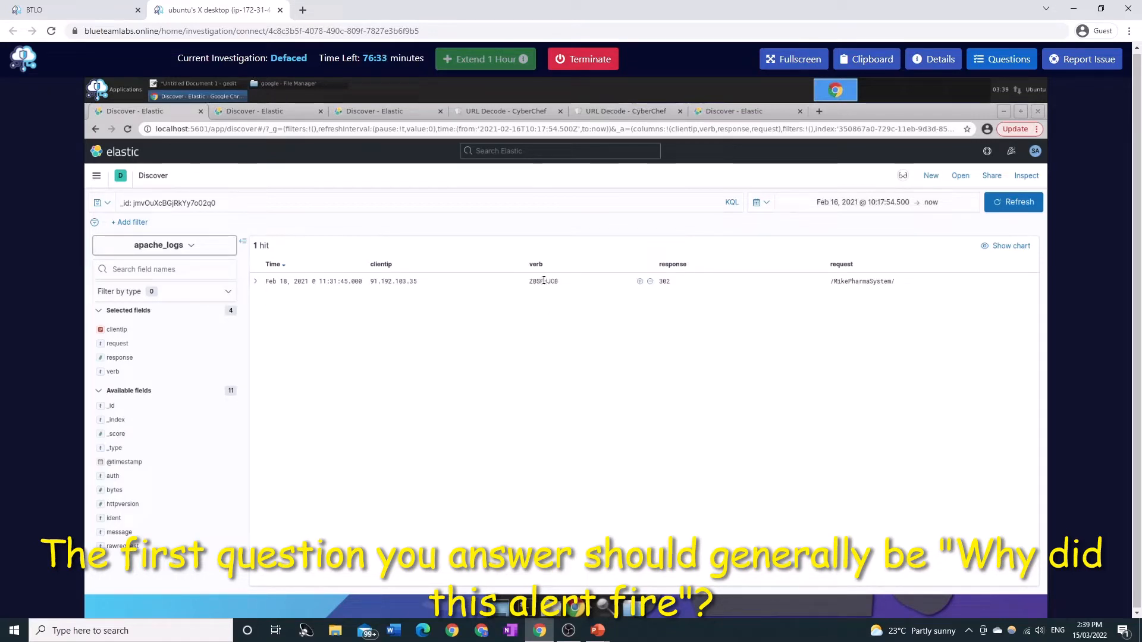
{"action": "left_click", "coordinate": [509, 281]}
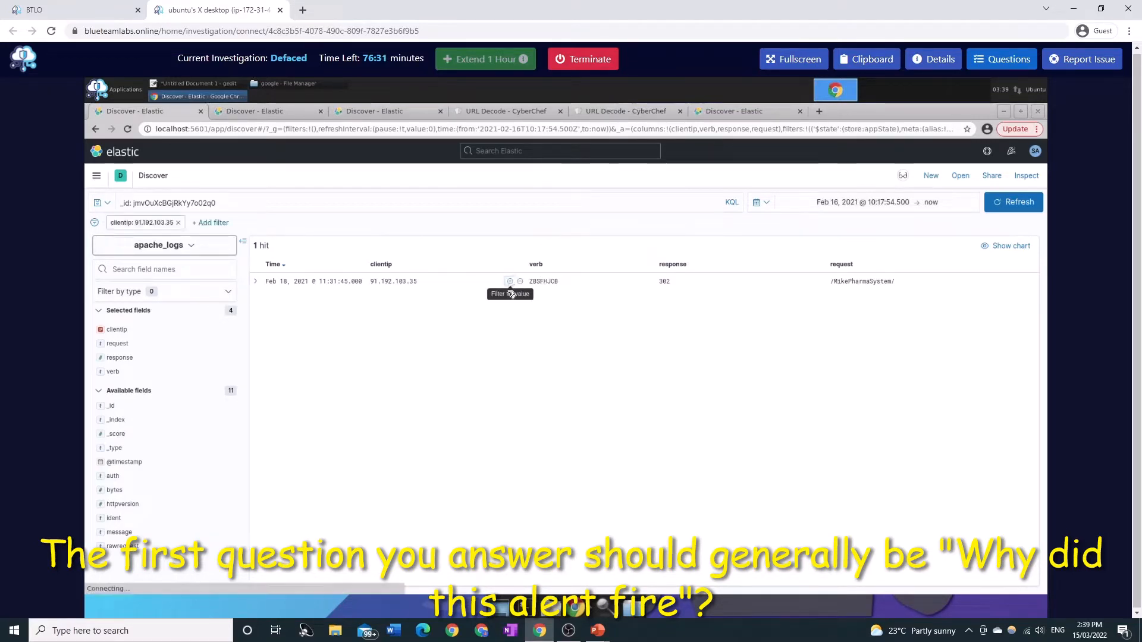
{"action": "mouse_move", "coordinate": [649, 283]}
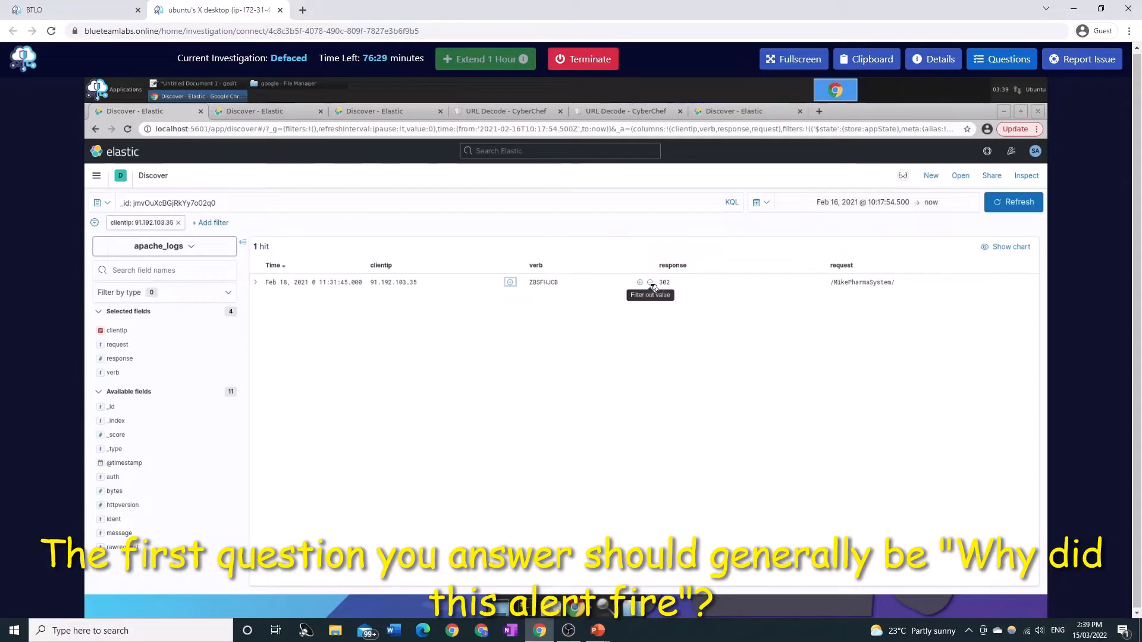
{"action": "left_click", "coordinate": [649, 282]}
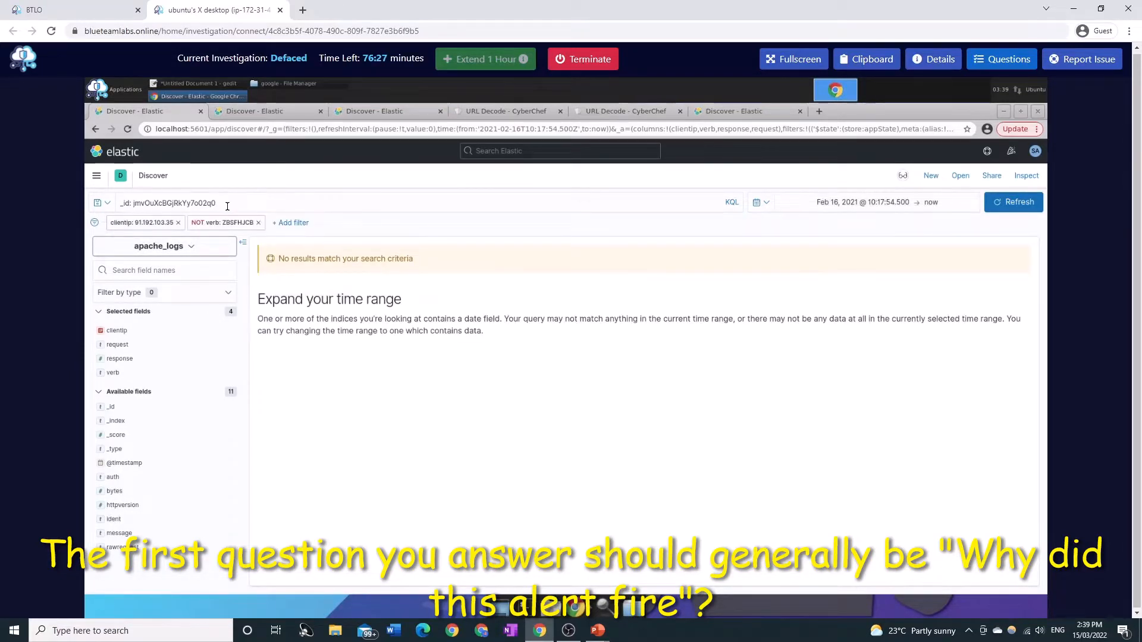
{"action": "left_click", "coordinate": [192, 203]}
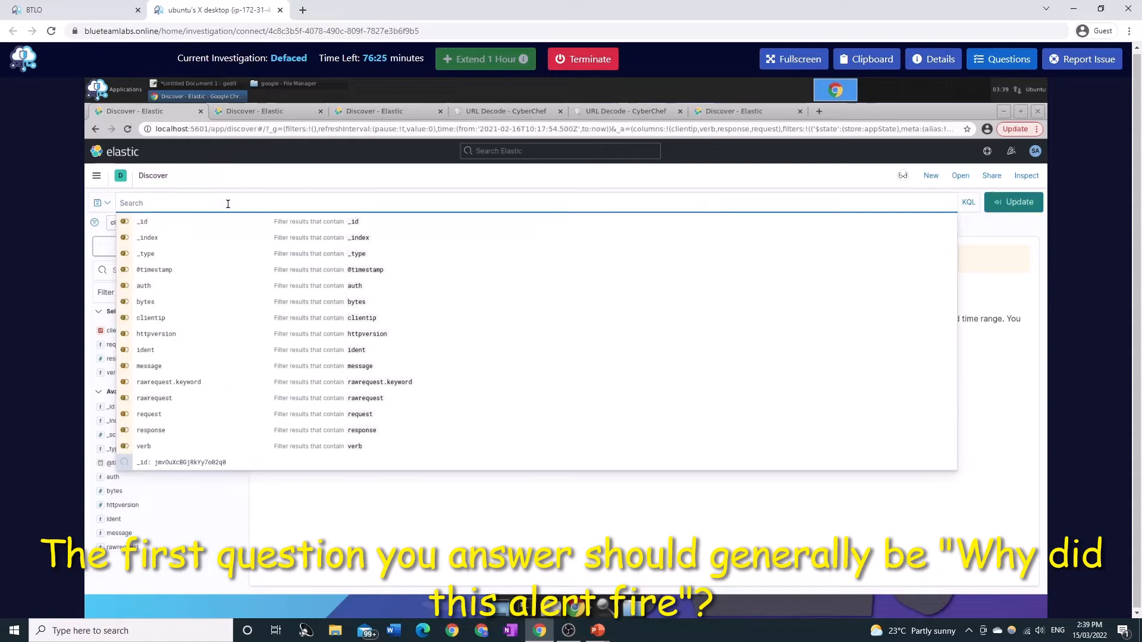
{"action": "left_click", "coordinate": [1014, 202]}
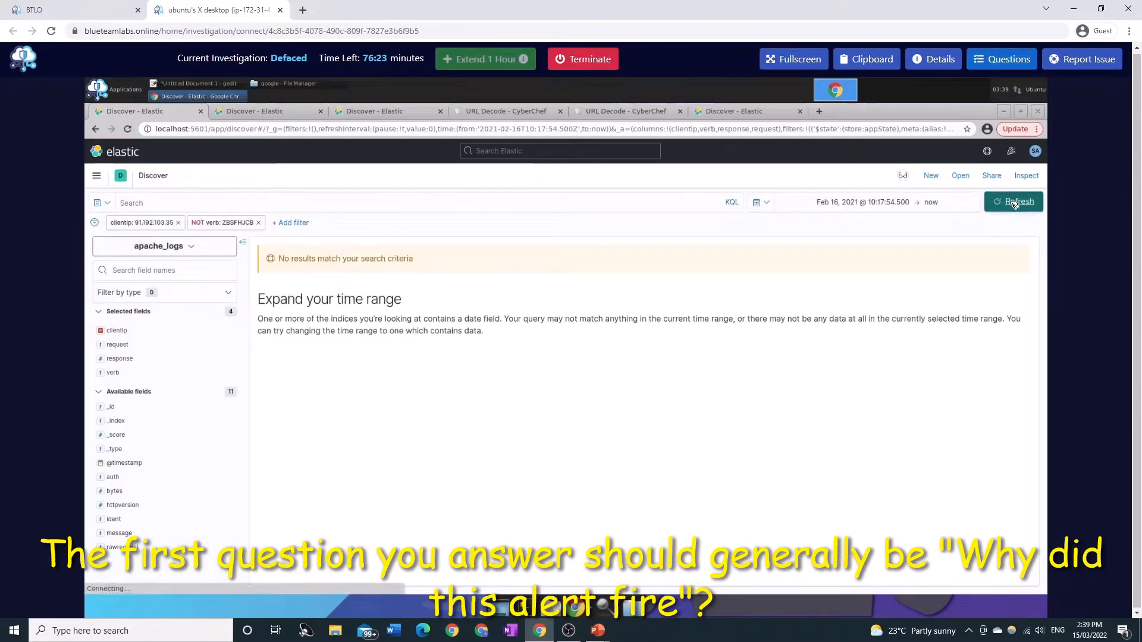
Step: Change the ZBSFHJCB verb filter from exclude to include results
{"action": "left_click", "coordinate": [1014, 201]}
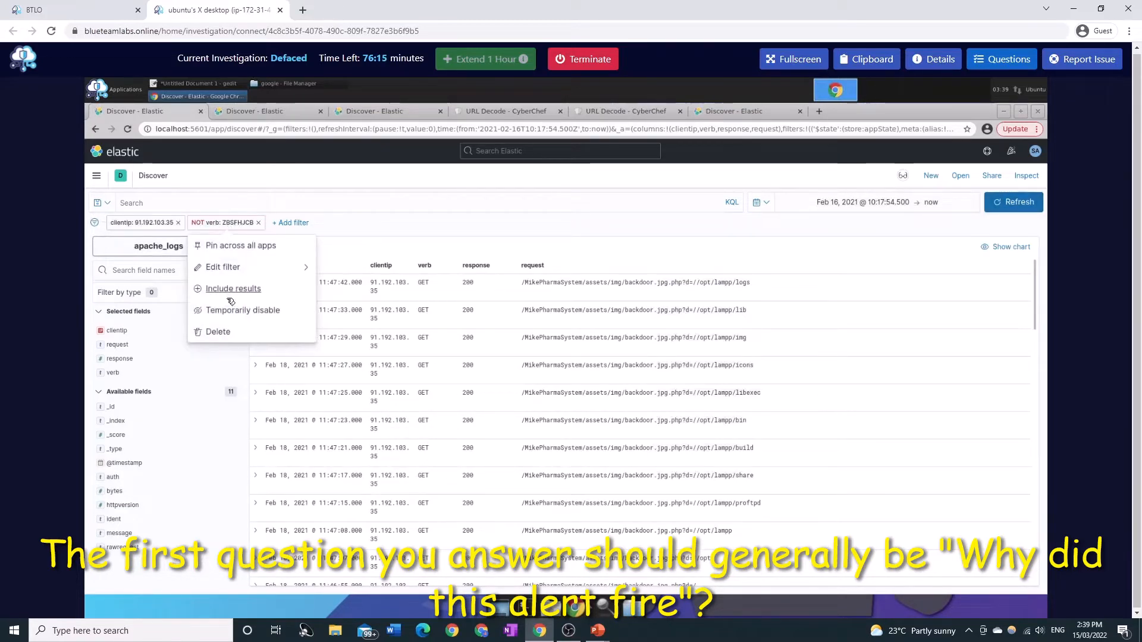
{"action": "left_click", "coordinate": [233, 288]}
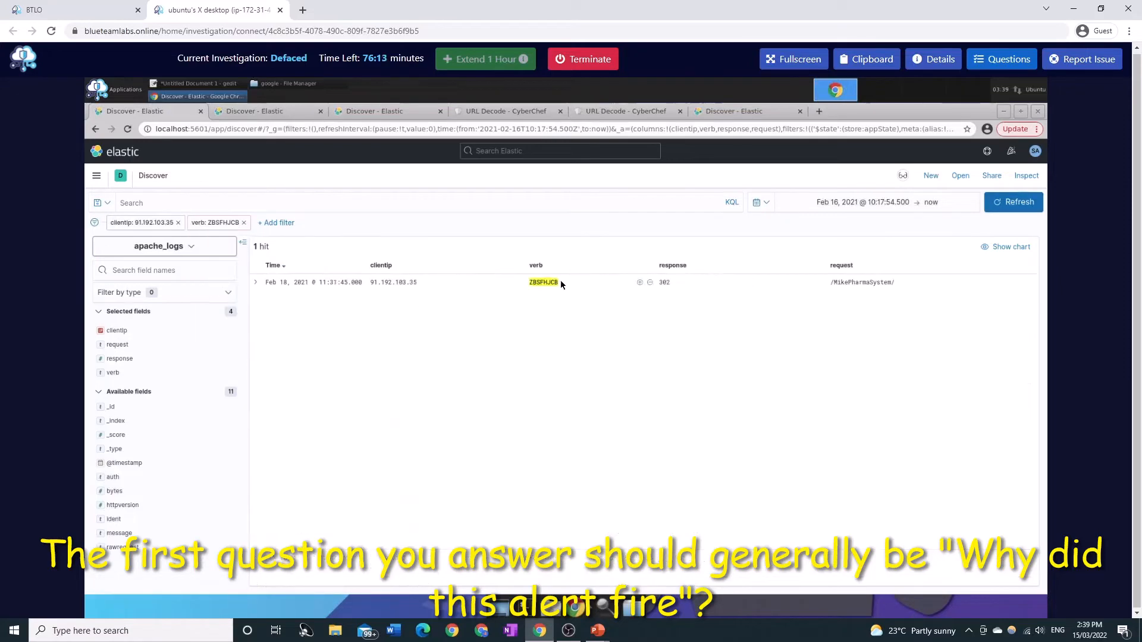
{"action": "mouse_move", "coordinate": [677, 300]}
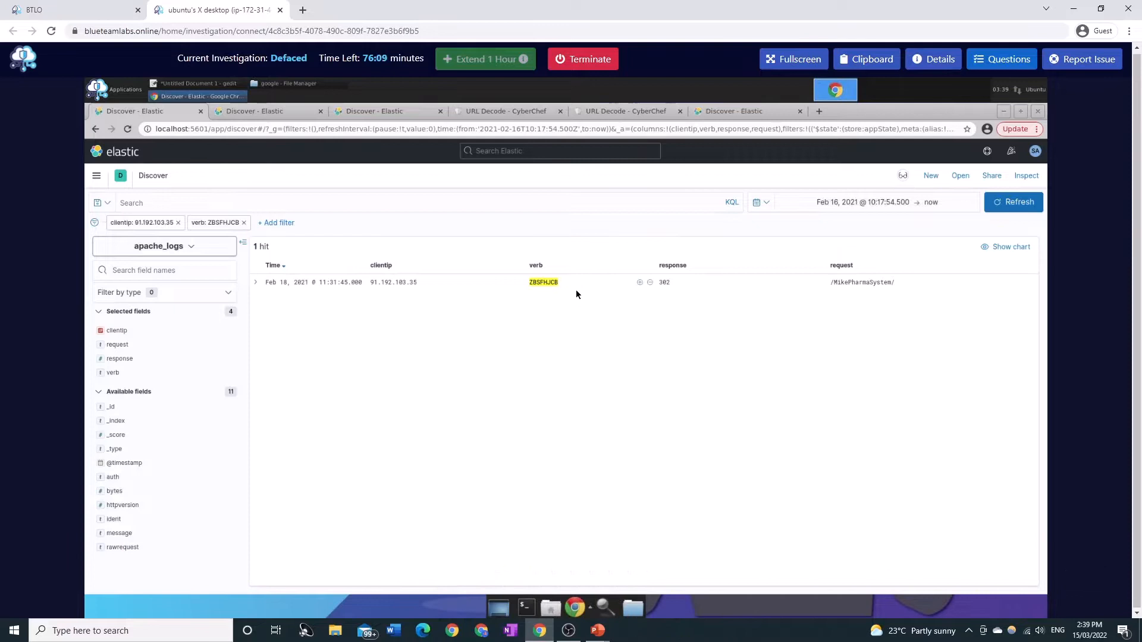
Step: Check the raw ZBSFHJCB /MikePharmaSystem/ 302 message, then bring up the verb filter's options menu
{"action": "left_click", "coordinate": [212, 223]}
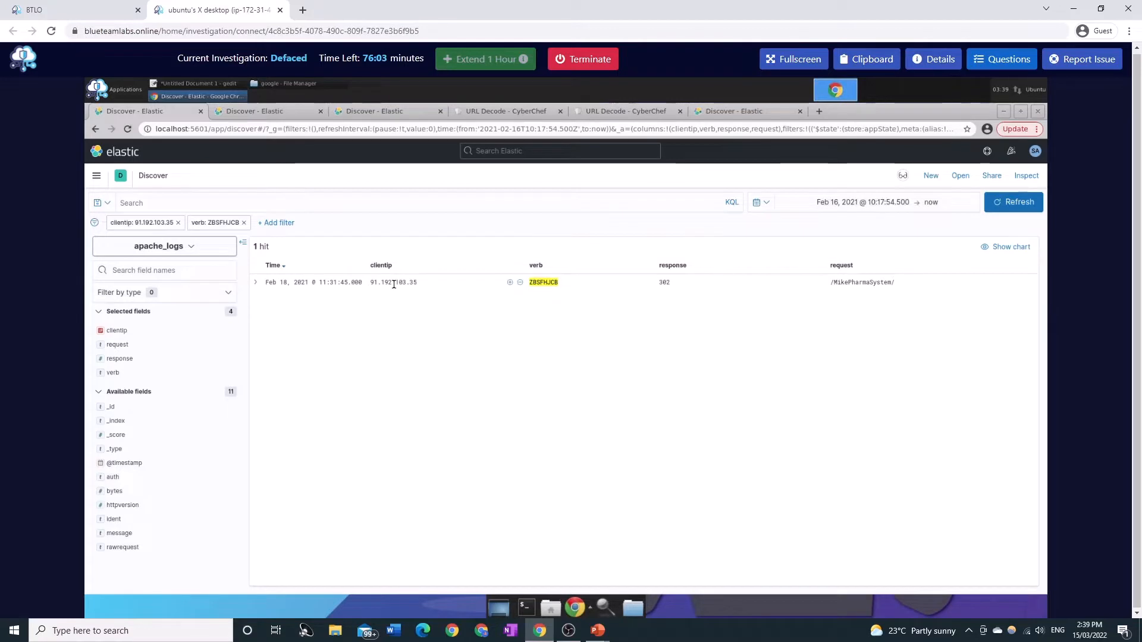
{"action": "mouse_move", "coordinate": [400, 319]}
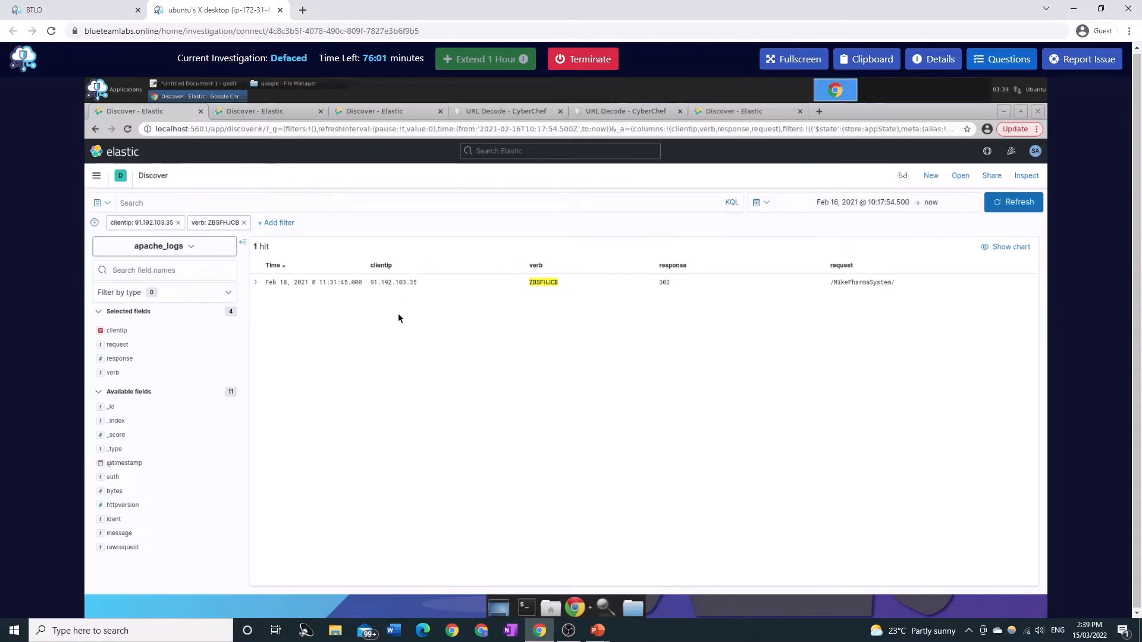
{"action": "mouse_move", "coordinate": [598, 293]}
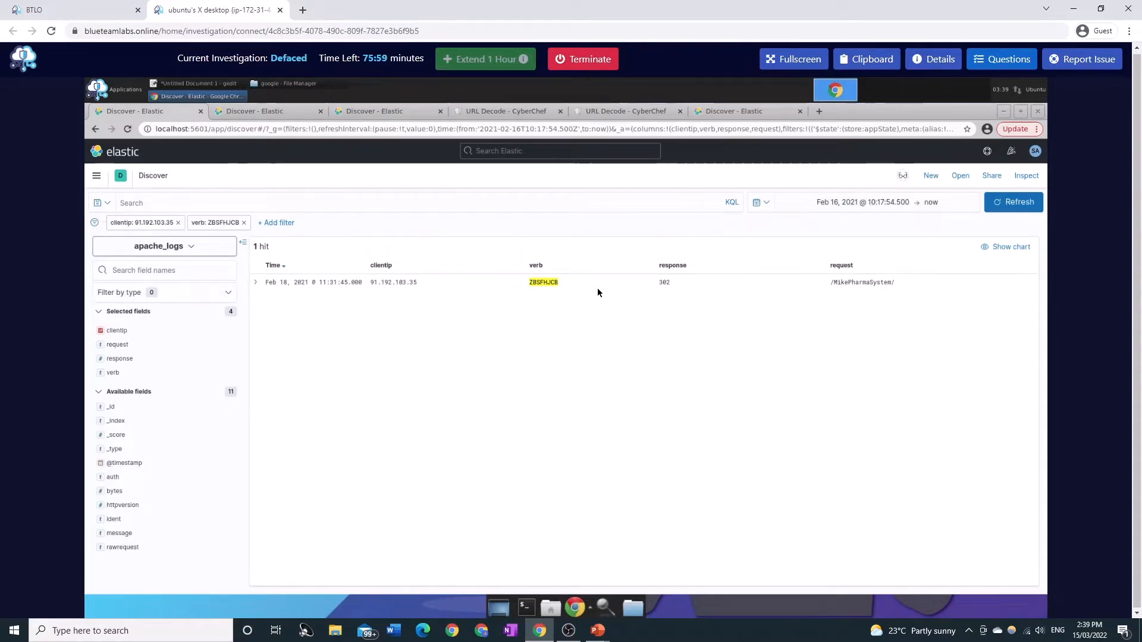
{"action": "left_click", "coordinate": [255, 282]}
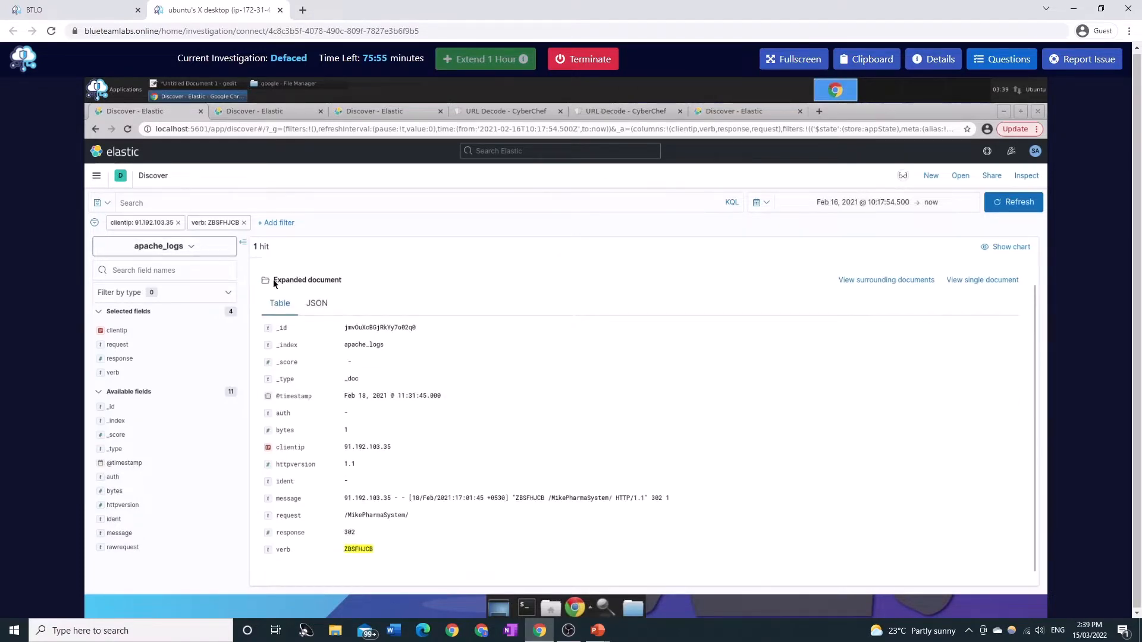
{"action": "left_click", "coordinate": [265, 279]}
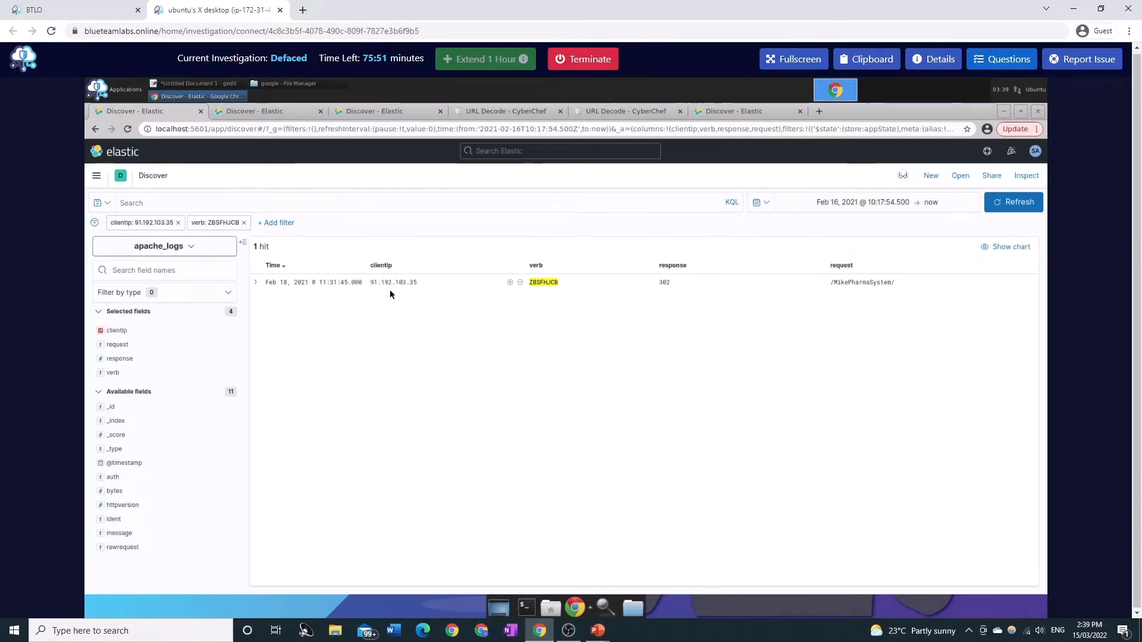
{"action": "left_click", "coordinate": [210, 223]}
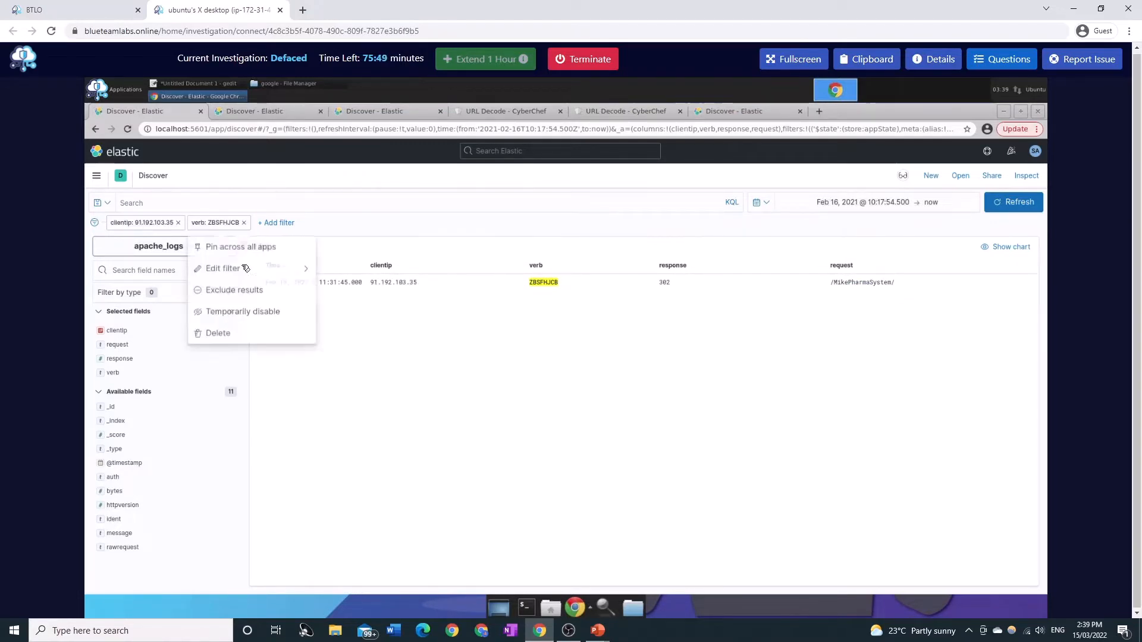
Step: Temporarily disable the verb filter and scroll through the 16,019 hits from 91.192.103.35
{"action": "left_click", "coordinate": [243, 311]}
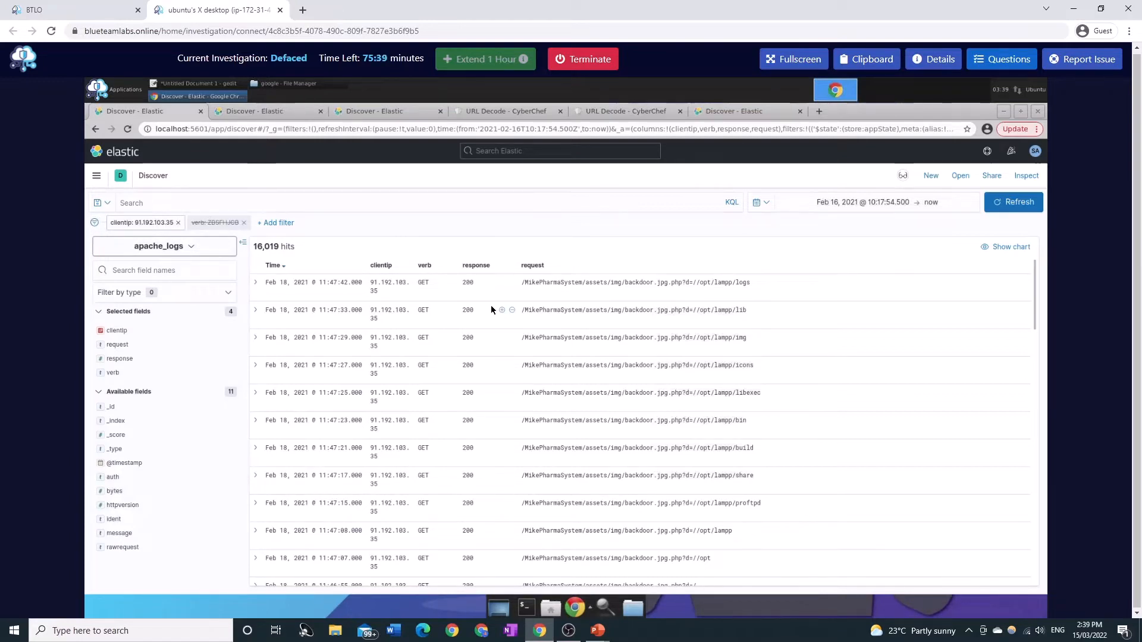
{"action": "mouse_move", "coordinate": [486, 328]}
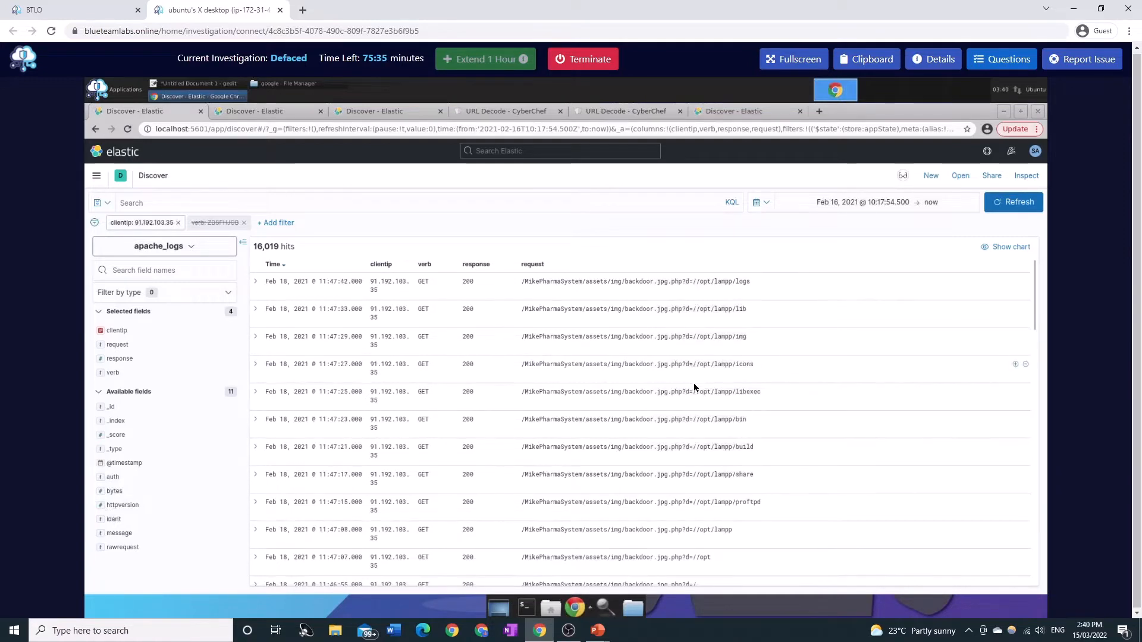
{"action": "scroll", "scroll_direction": "down", "scroll_amount": 3}
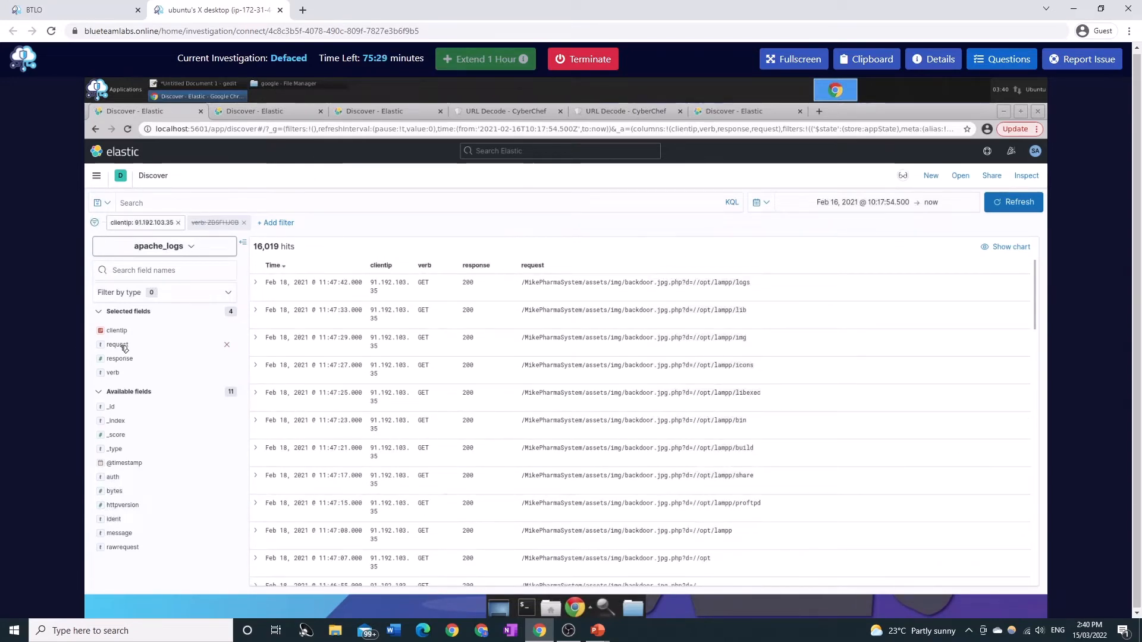
Step: Inspect top values of clientip and verb, then add a NOT verb: GET filter
{"action": "left_click", "coordinate": [117, 330]}
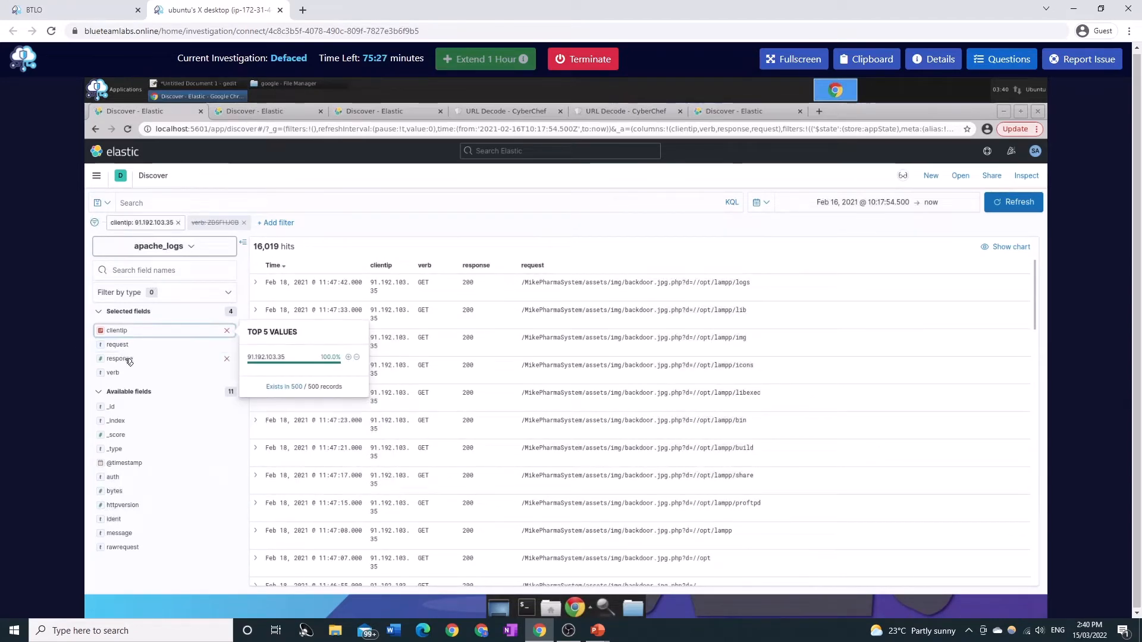
{"action": "left_click", "coordinate": [119, 359]}
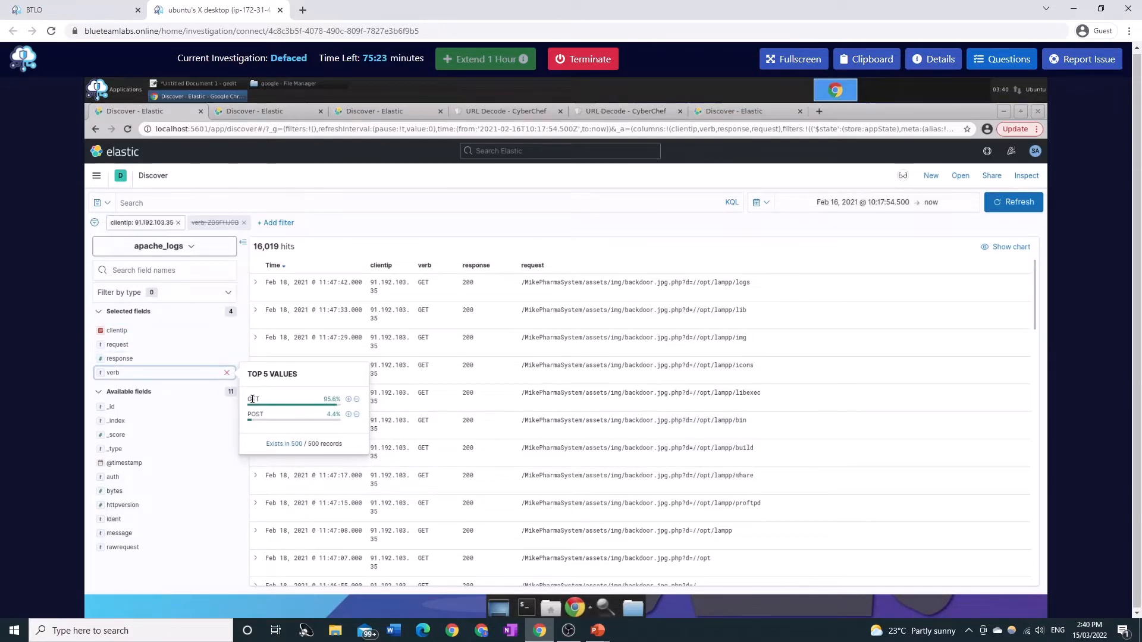
{"action": "mouse_move", "coordinate": [279, 324]}
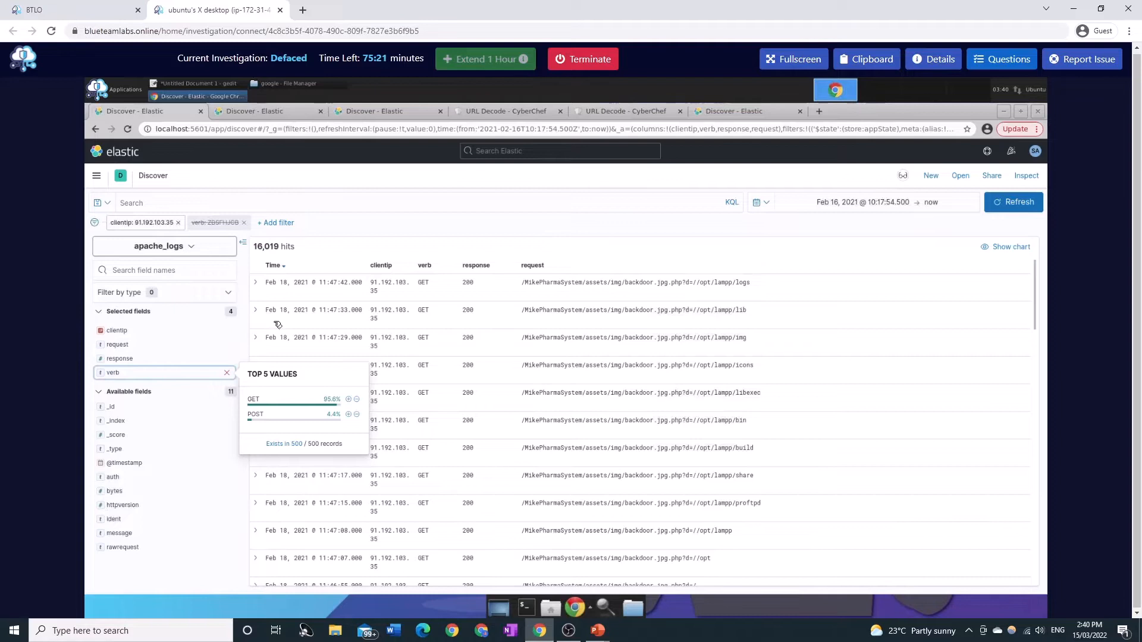
{"action": "mouse_move", "coordinate": [313, 439]}
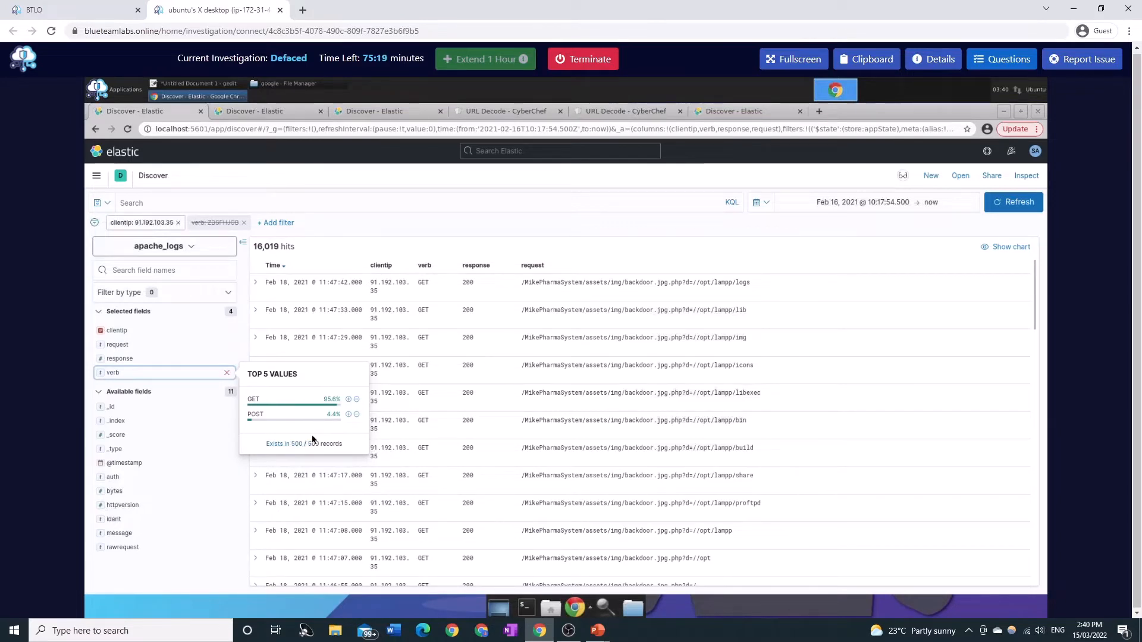
{"action": "left_click", "coordinate": [357, 400]}
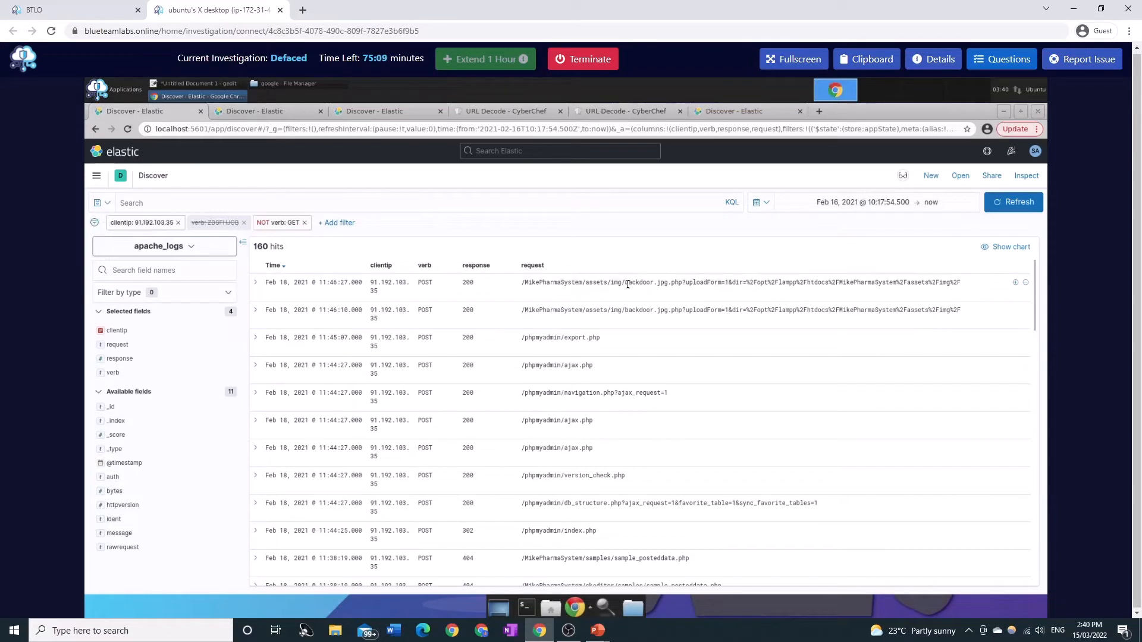
{"action": "mouse_move", "coordinate": [745, 283]}
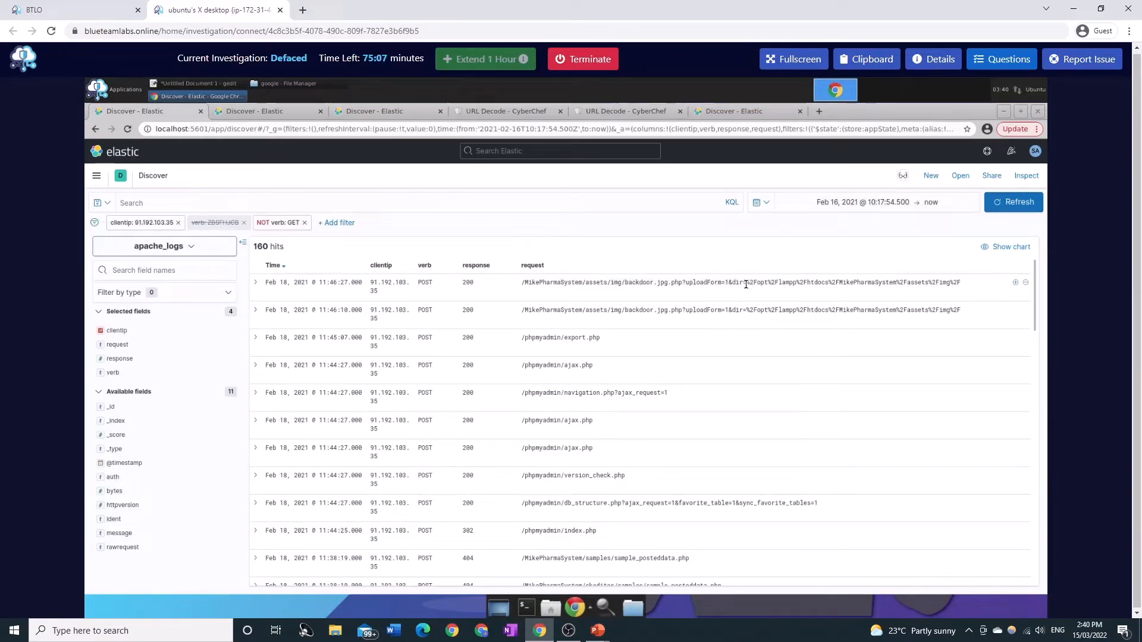
{"action": "scroll", "scroll_direction": "down", "scroll_amount": 3}
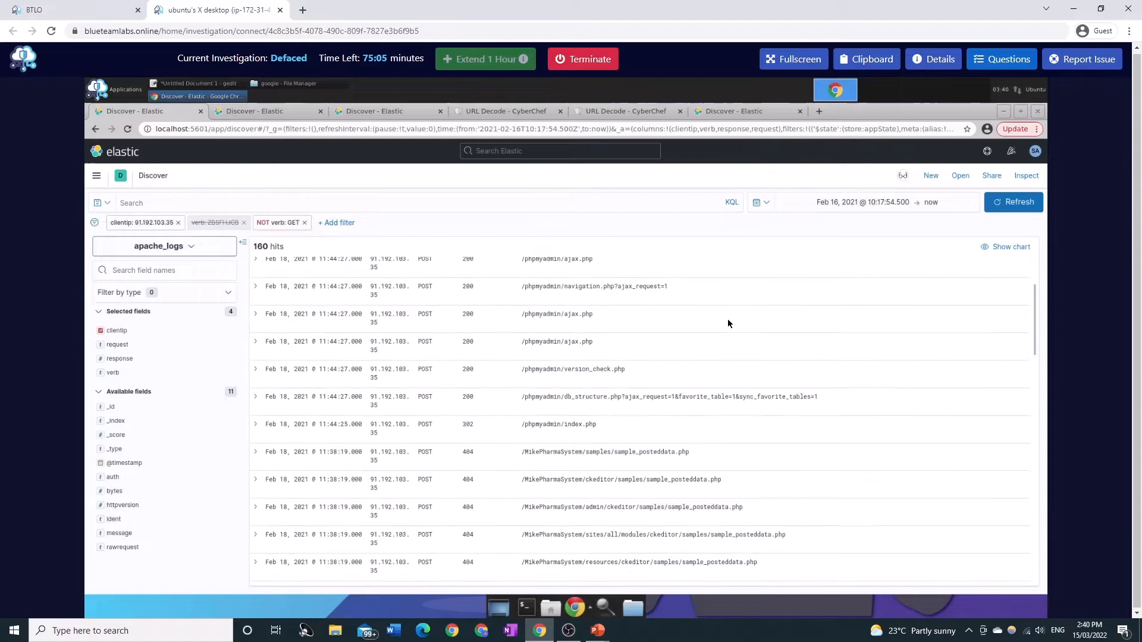
{"action": "scroll", "scroll_direction": "down", "scroll_amount": 3}
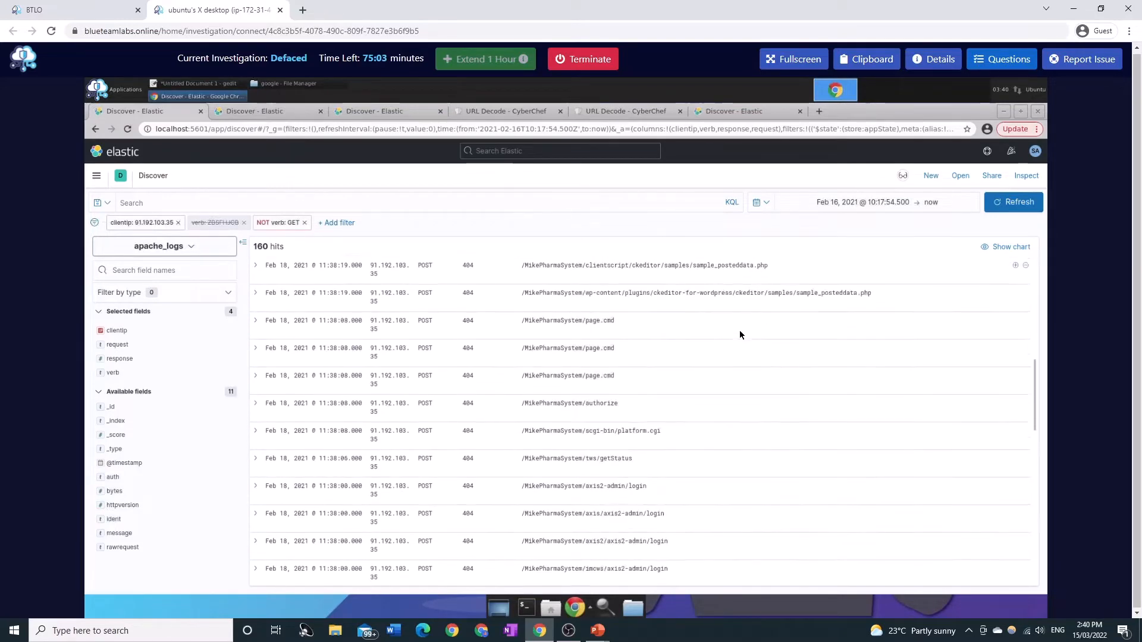
{"action": "scroll", "scroll_direction": "down", "scroll_amount": 3}
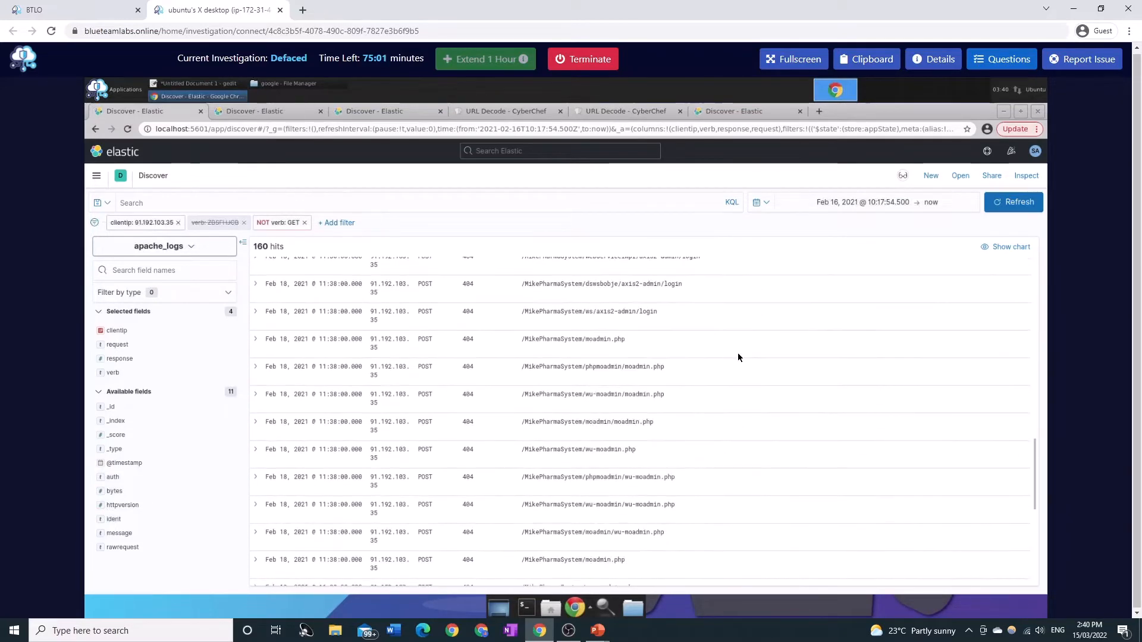
{"action": "scroll", "scroll_direction": "down", "scroll_amount": 3}
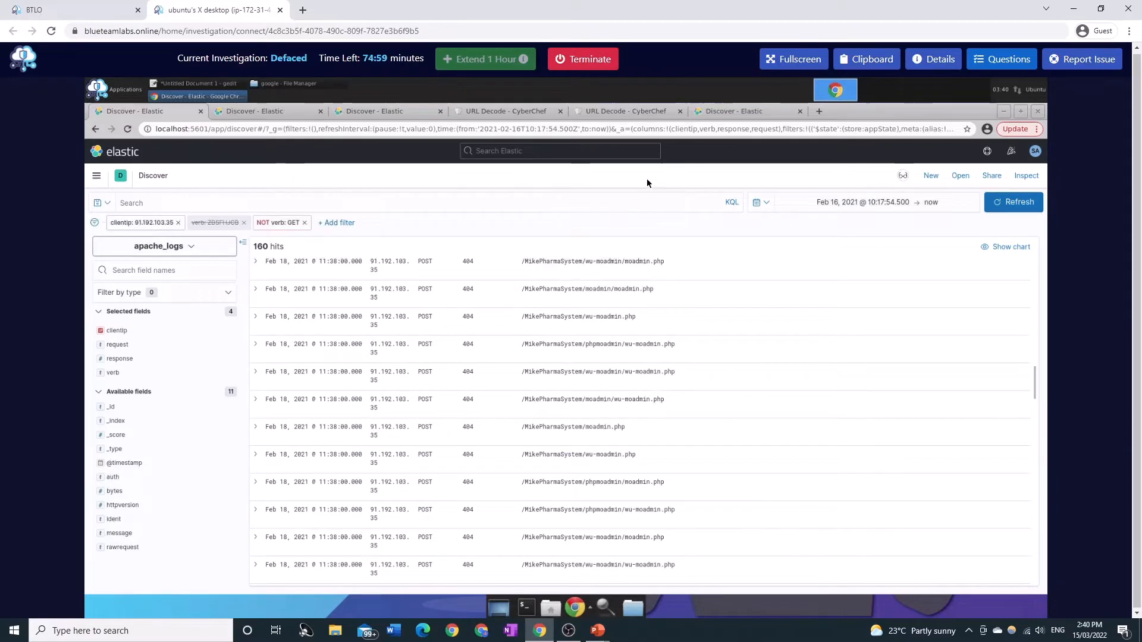
{"action": "scroll", "scroll_direction": "down", "scroll_amount": 3}
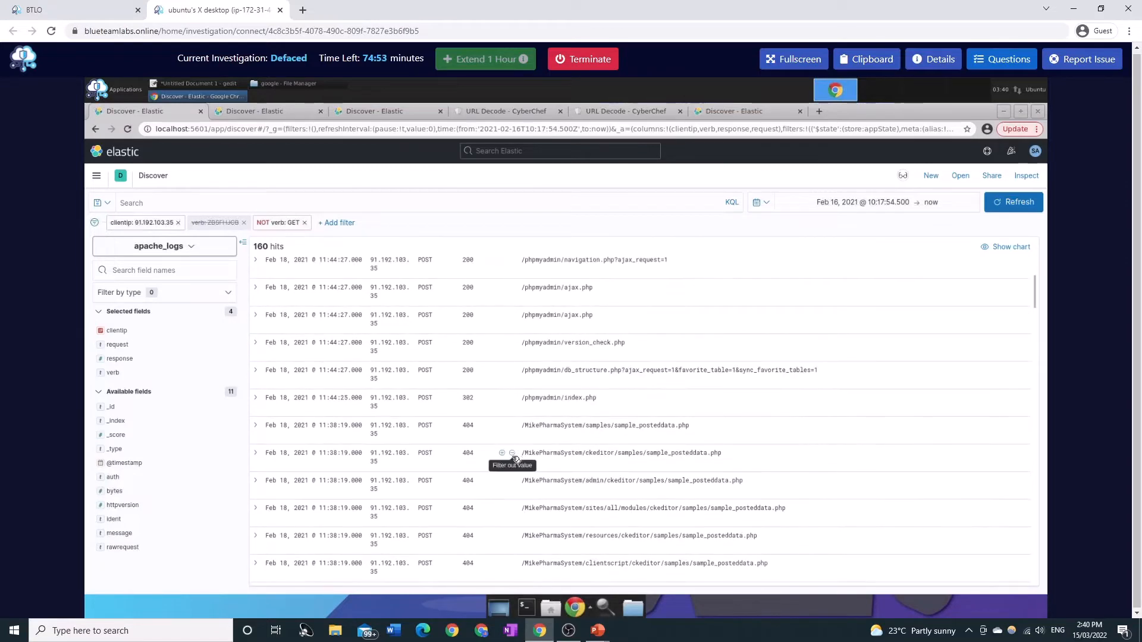
Step: Exclude 404 and 400 responses, leaving 34 hits, and scroll through them
{"action": "left_click", "coordinate": [512, 453]}
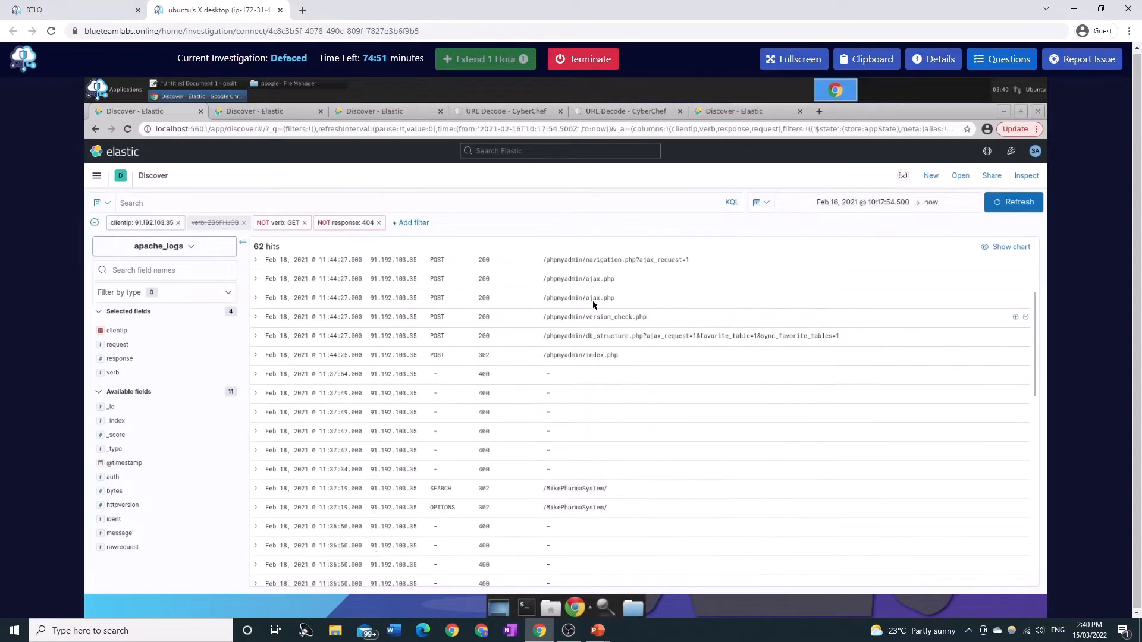
{"action": "mouse_move", "coordinate": [535, 373]}
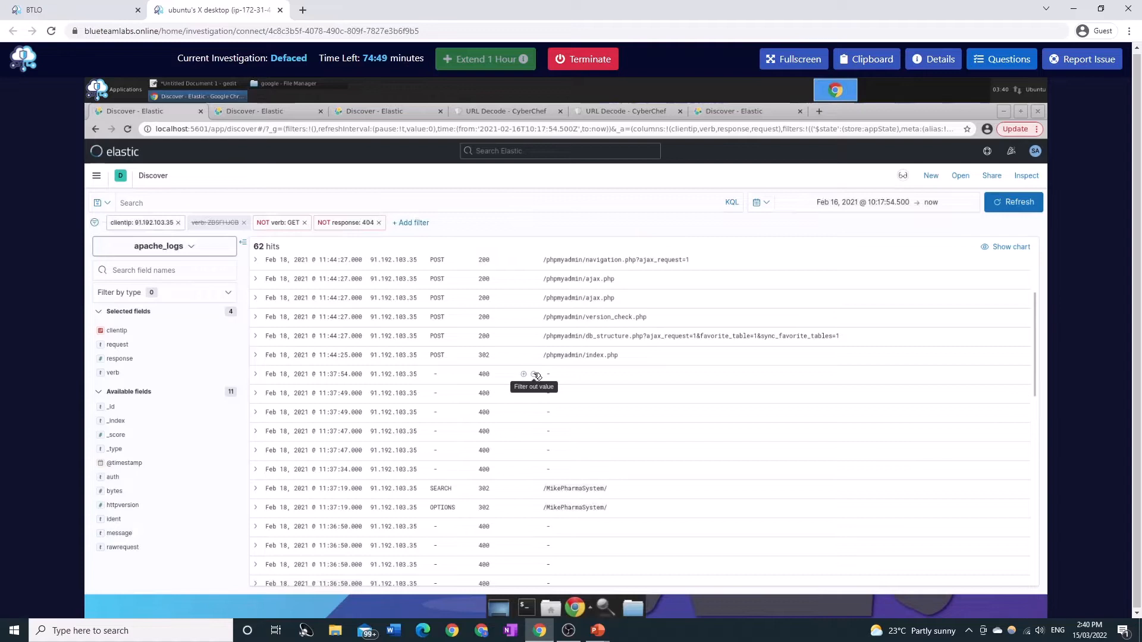
{"action": "left_click", "coordinate": [535, 373]}
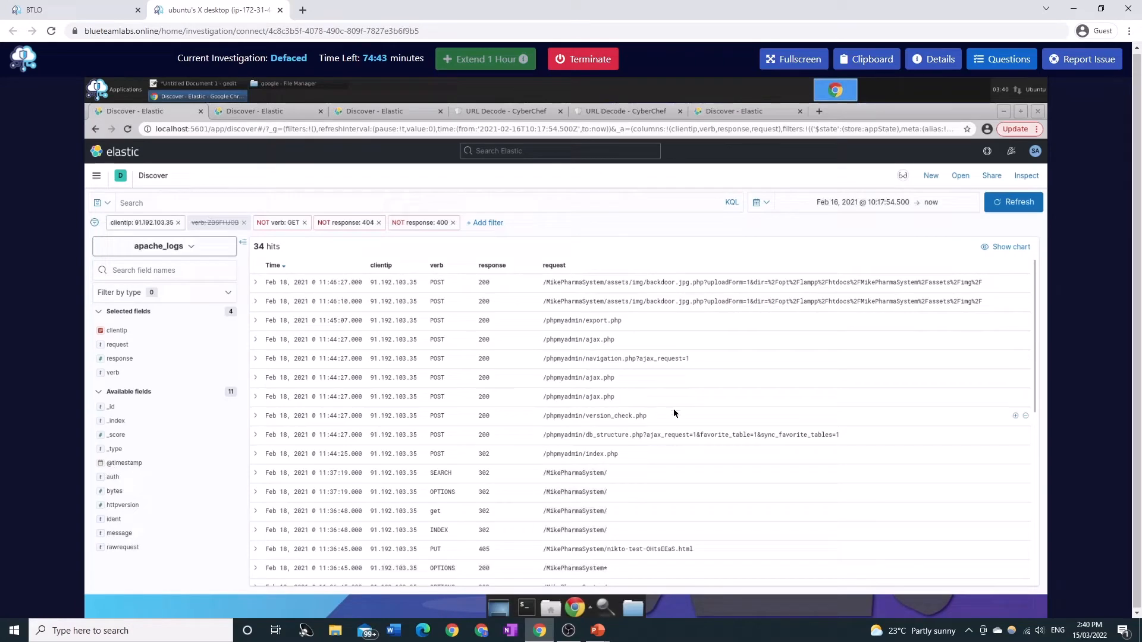
{"action": "scroll", "scroll_direction": "down", "scroll_amount": 3}
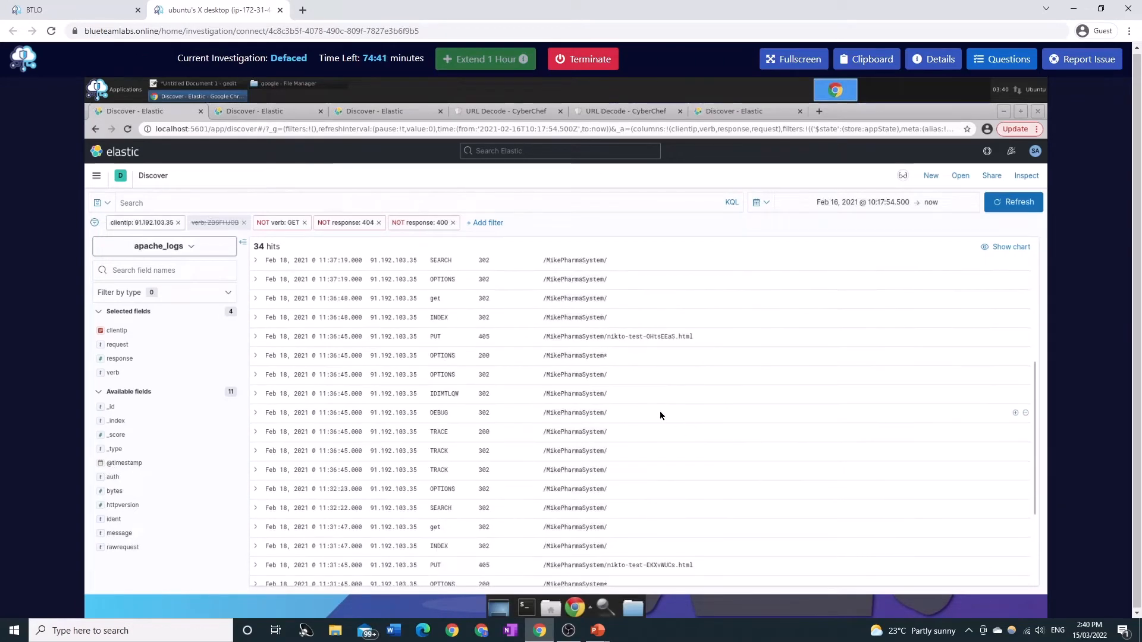
{"action": "scroll", "scroll_direction": "down", "scroll_amount": 3}
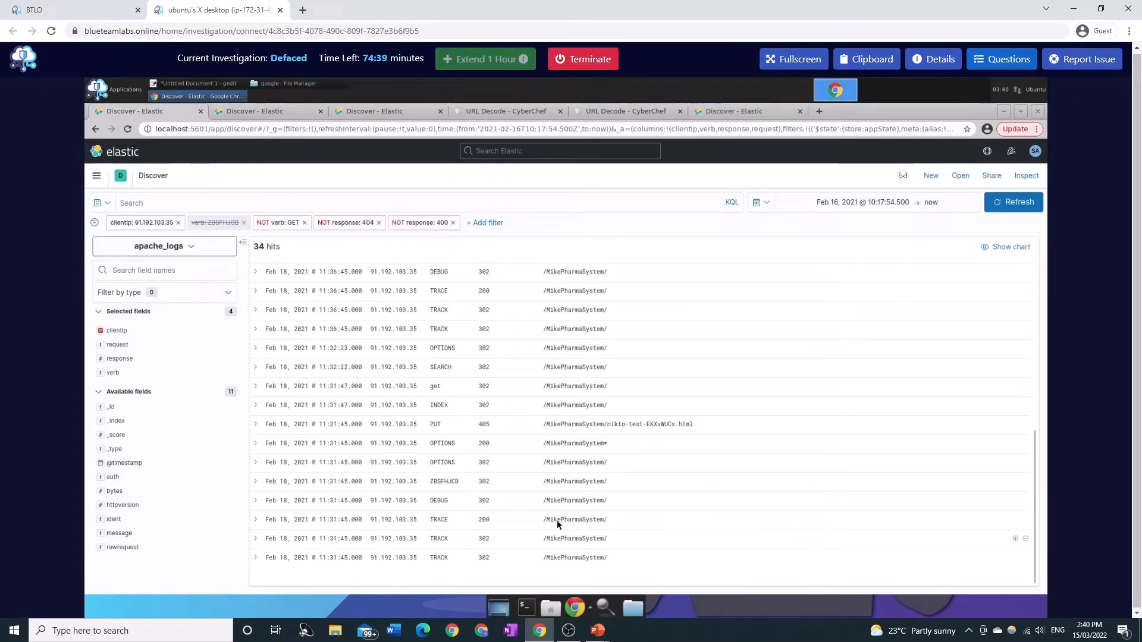
{"action": "mouse_move", "coordinate": [619, 423]}
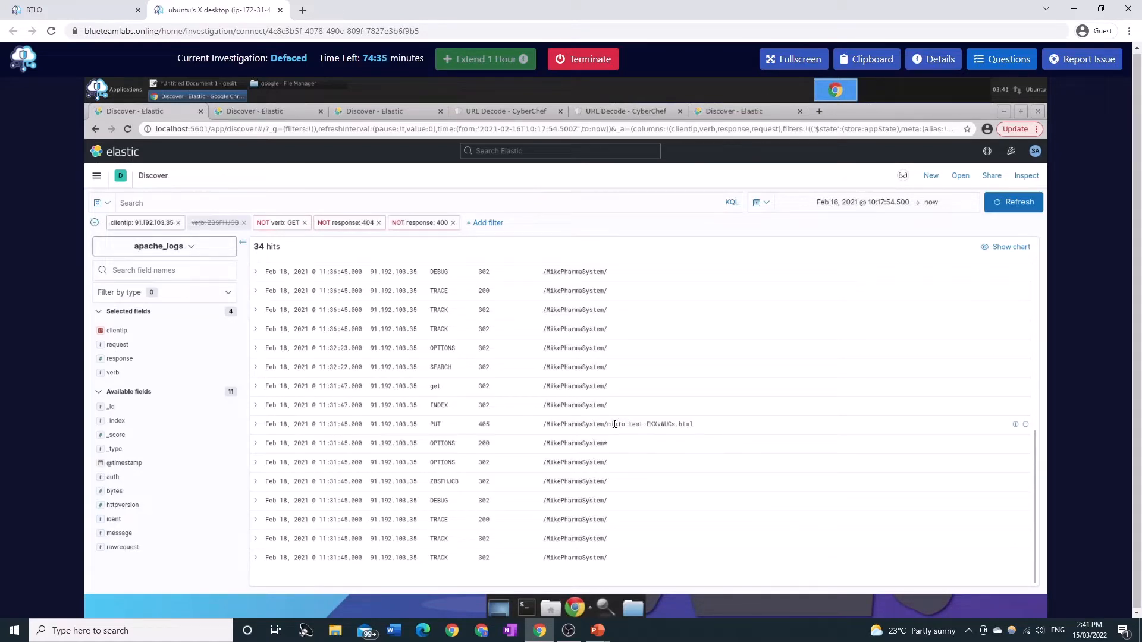
{"action": "mouse_move", "coordinate": [624, 433]}
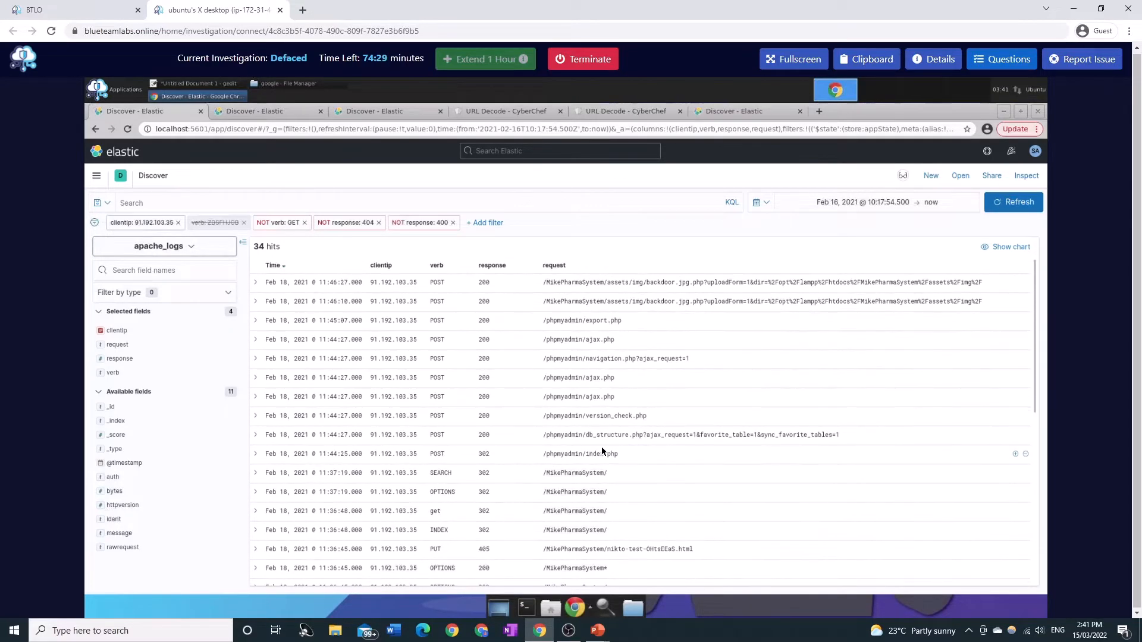
{"action": "mouse_move", "coordinate": [585, 445]}
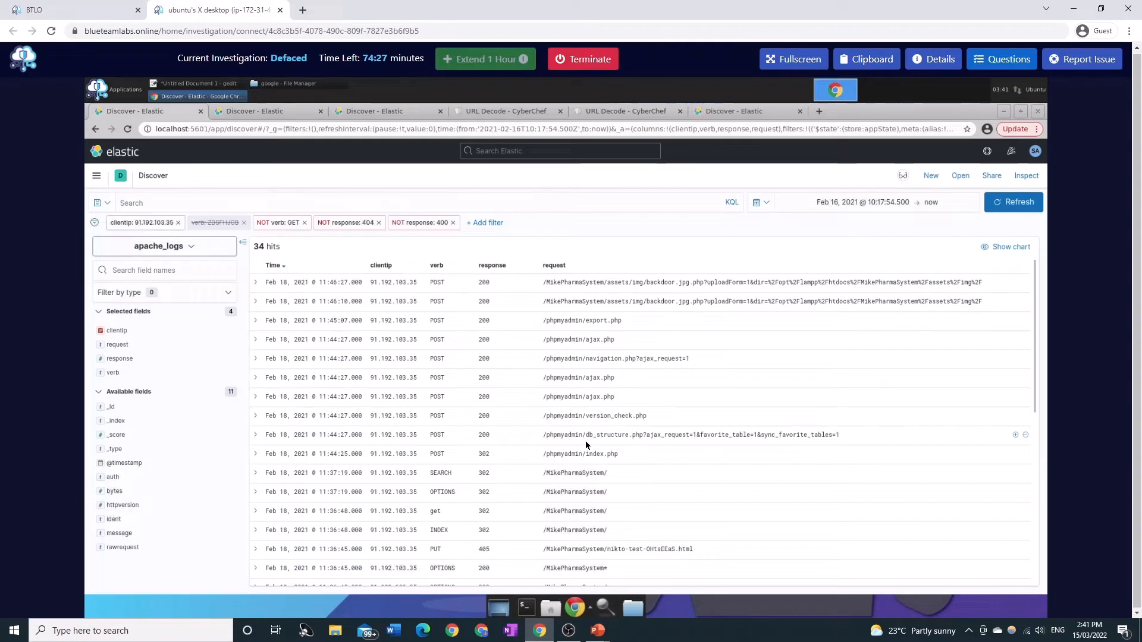
{"action": "mouse_move", "coordinate": [267, 112]}
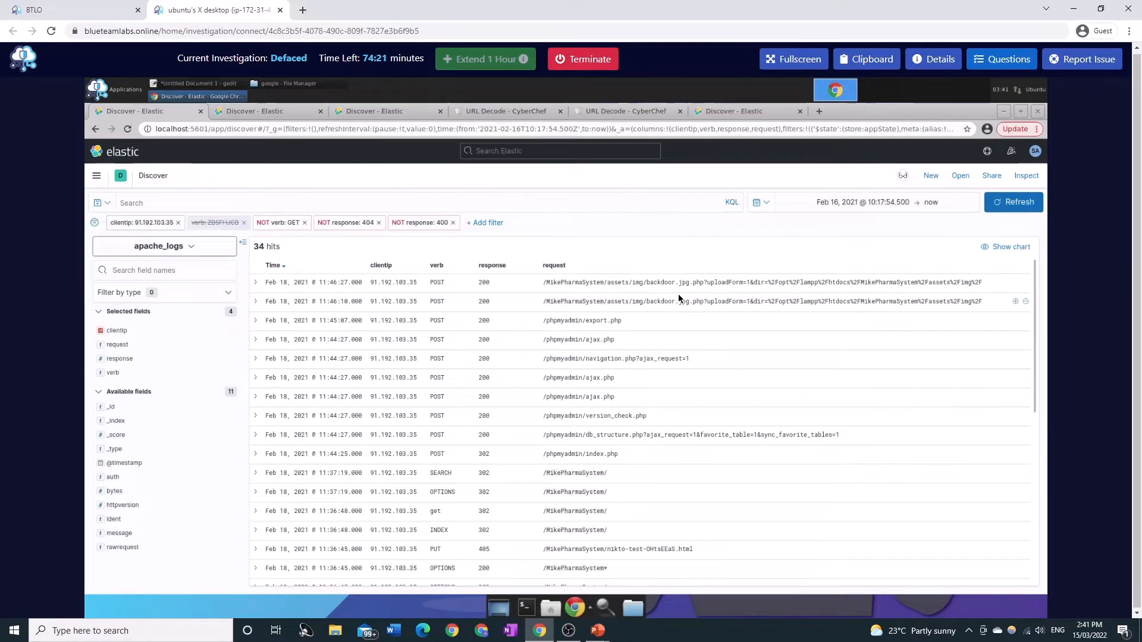
{"action": "mouse_move", "coordinate": [685, 327]}
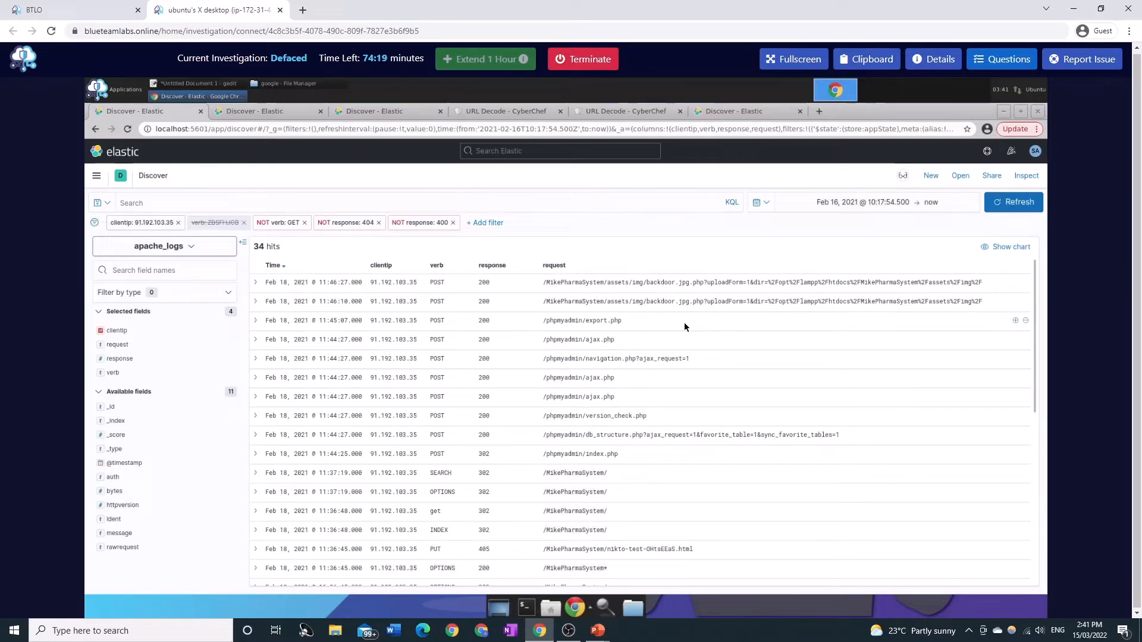
Step: Switch to the Discover tab with the request: *backdoor* query and scroll its 34 hits
{"action": "left_click", "coordinate": [255, 112]}
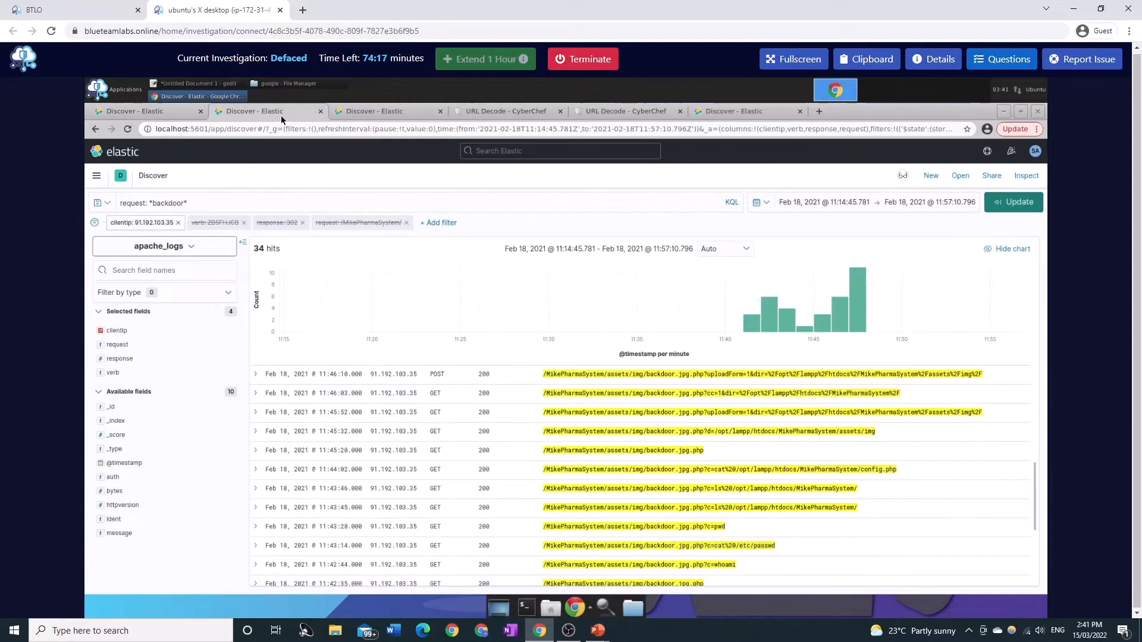
{"action": "left_click", "coordinate": [197, 202]}
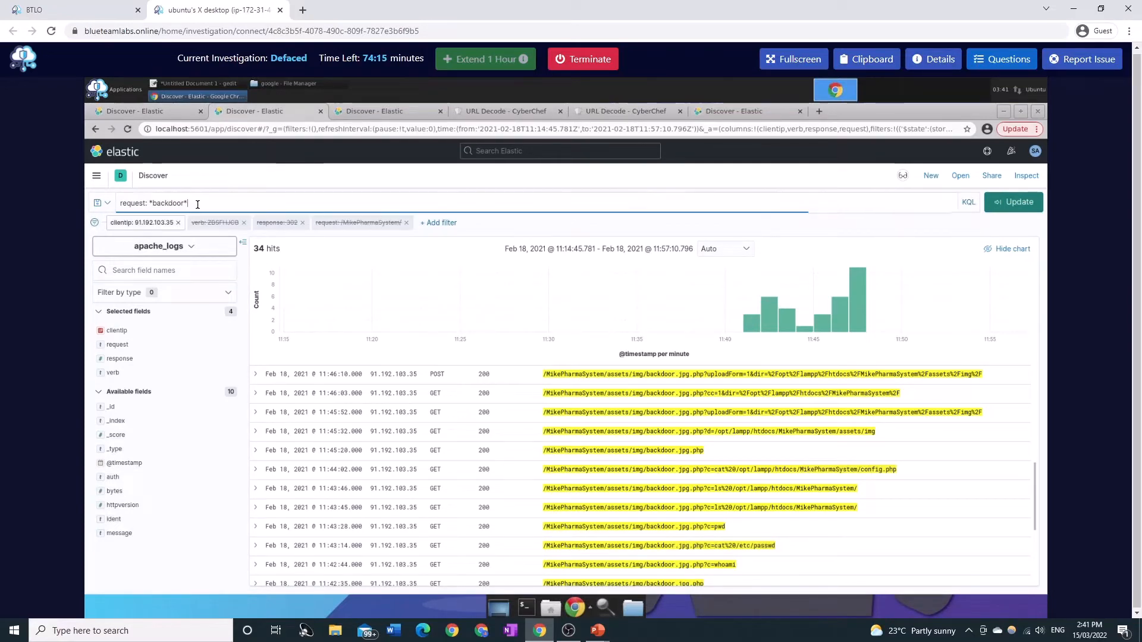
{"action": "double_click", "coordinate": [133, 203]}
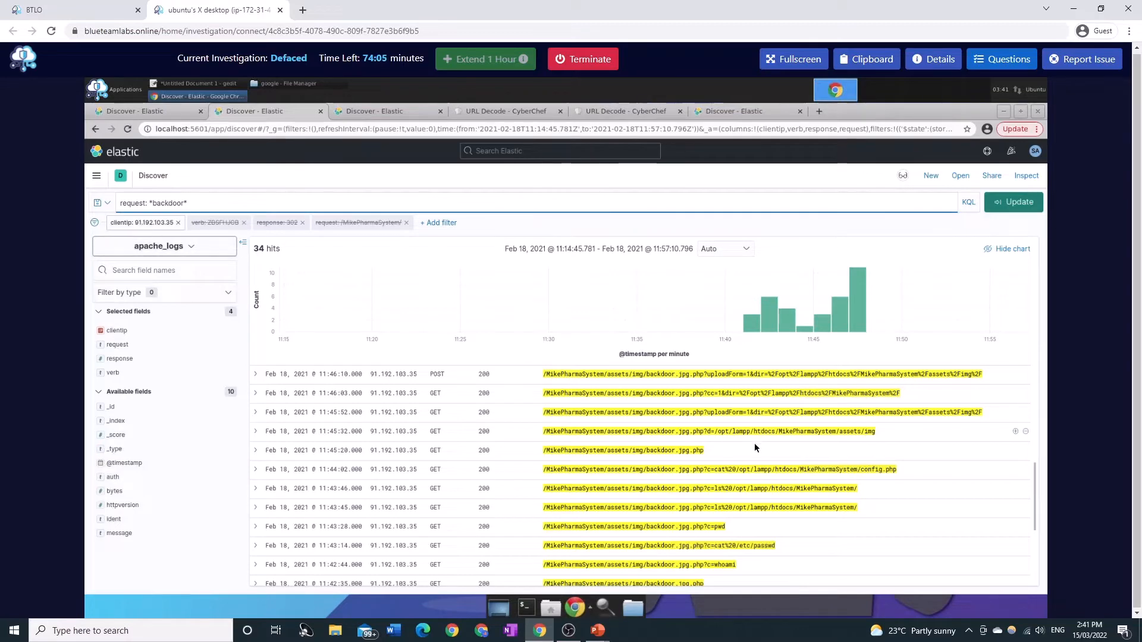
{"action": "scroll", "scroll_direction": "down", "scroll_amount": 3}
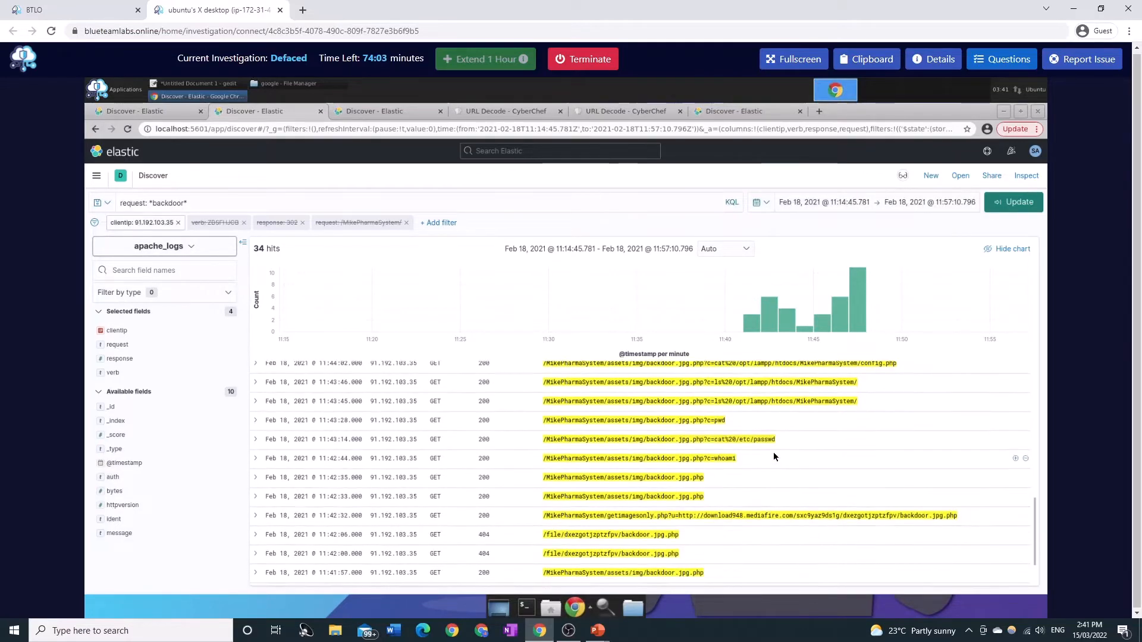
{"action": "scroll", "scroll_direction": "down", "scroll_amount": 3}
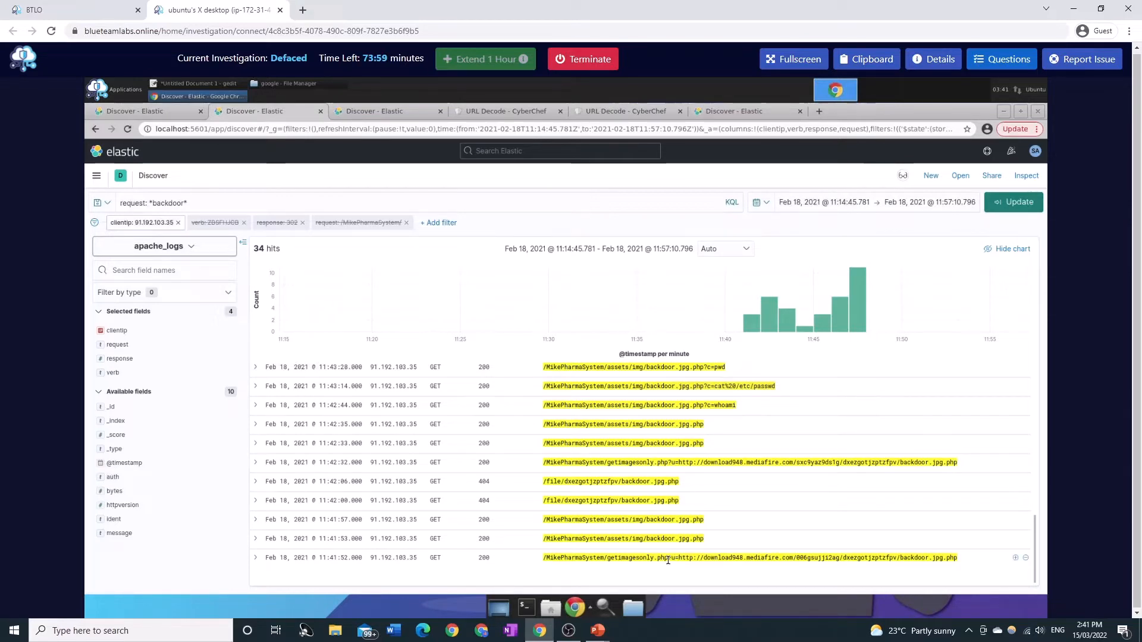
Step: Select the getimagesonly.php row text fetching backdoor.jpg.php from mediafire and scroll on
{"action": "double_click", "coordinate": [915, 558]}
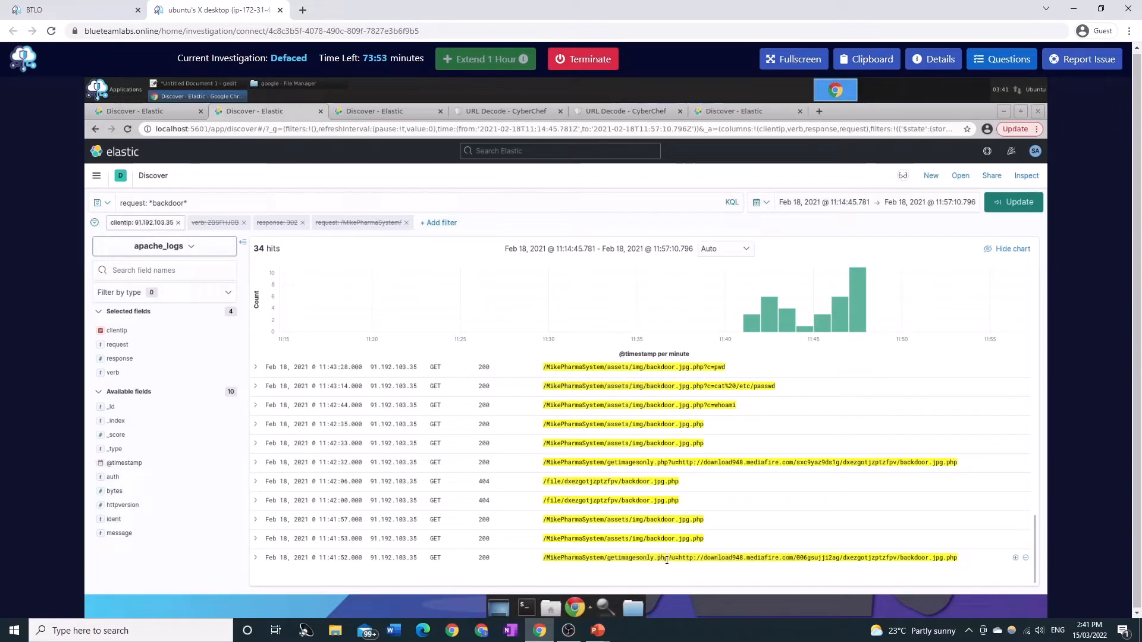
{"action": "left_click_drag", "start_coordinate": [680, 558], "coordinate": [745, 558]}
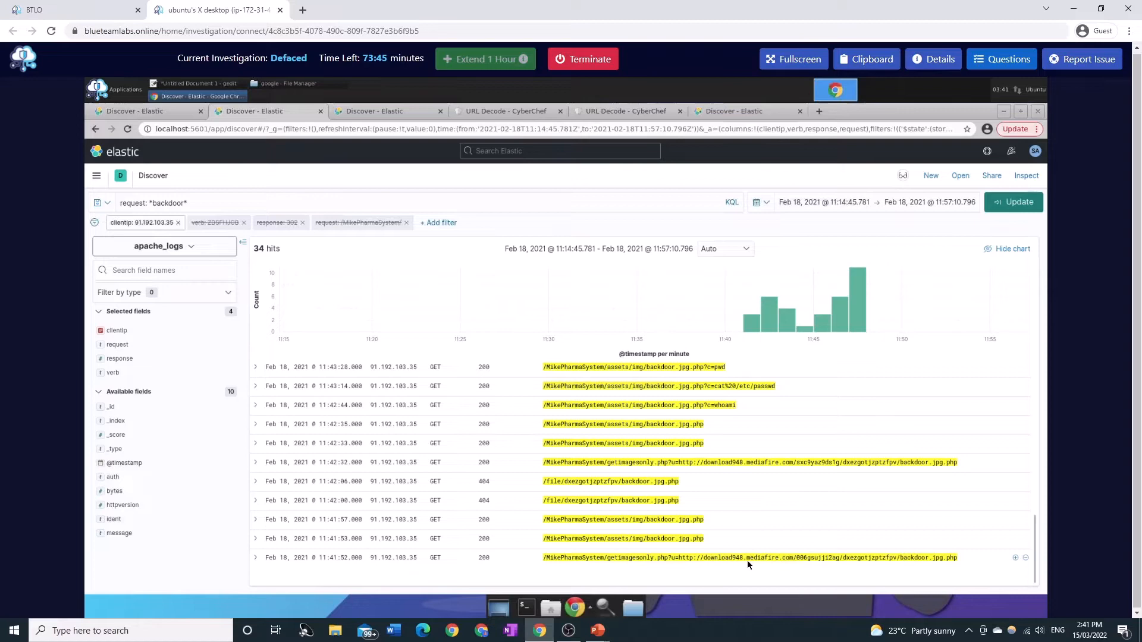
{"action": "mouse_move", "coordinate": [729, 557]}
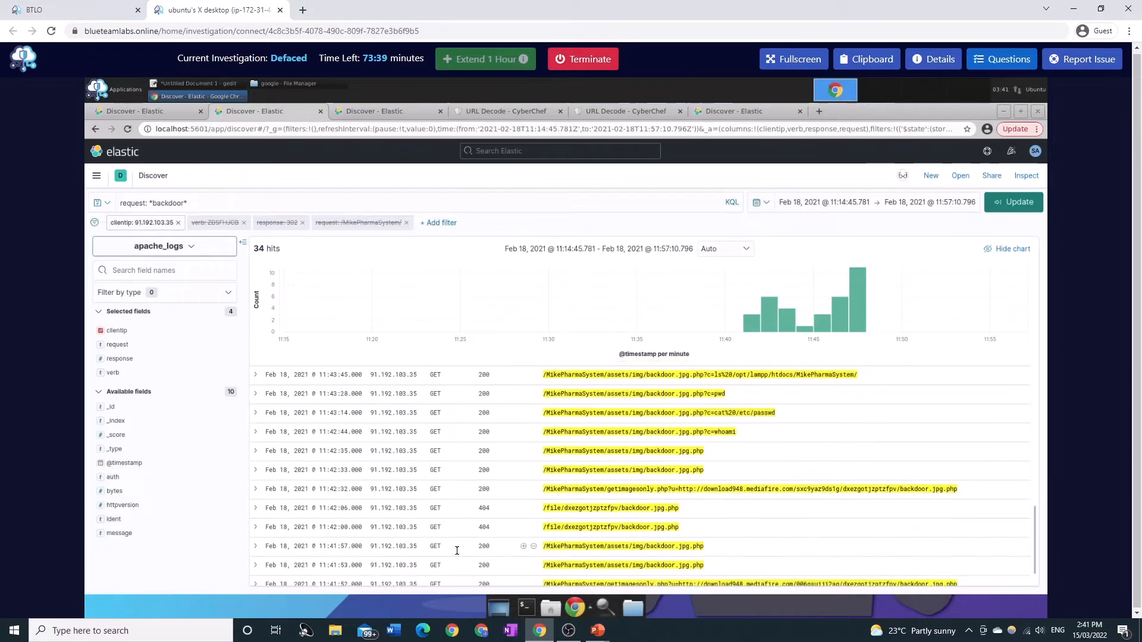
{"action": "scroll", "scroll_direction": "down", "scroll_amount": 3}
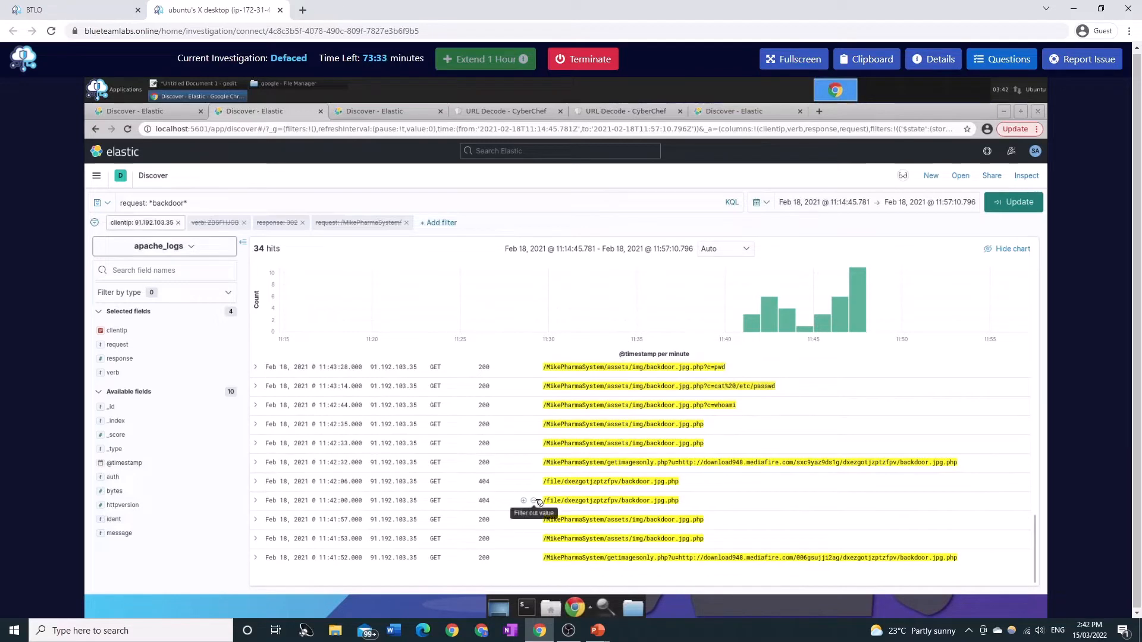
Step: Exclude 404 responses from the backdoor results and scroll through the whoami, pwd, /etc/passwd commands
{"action": "left_click", "coordinate": [523, 501]}
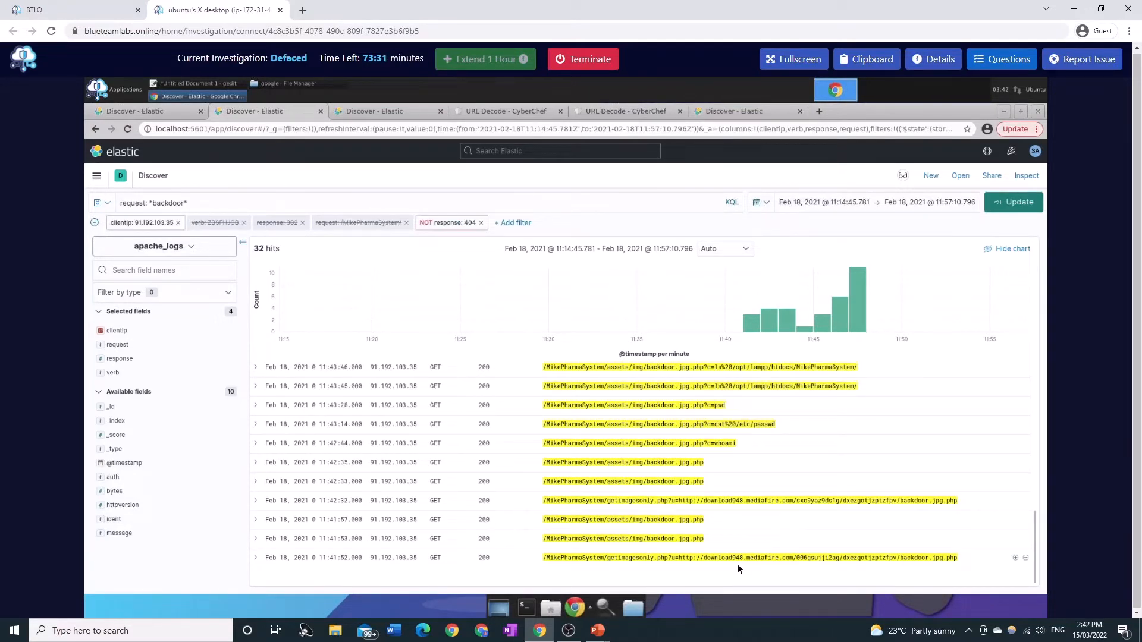
{"action": "mouse_move", "coordinate": [731, 488]}
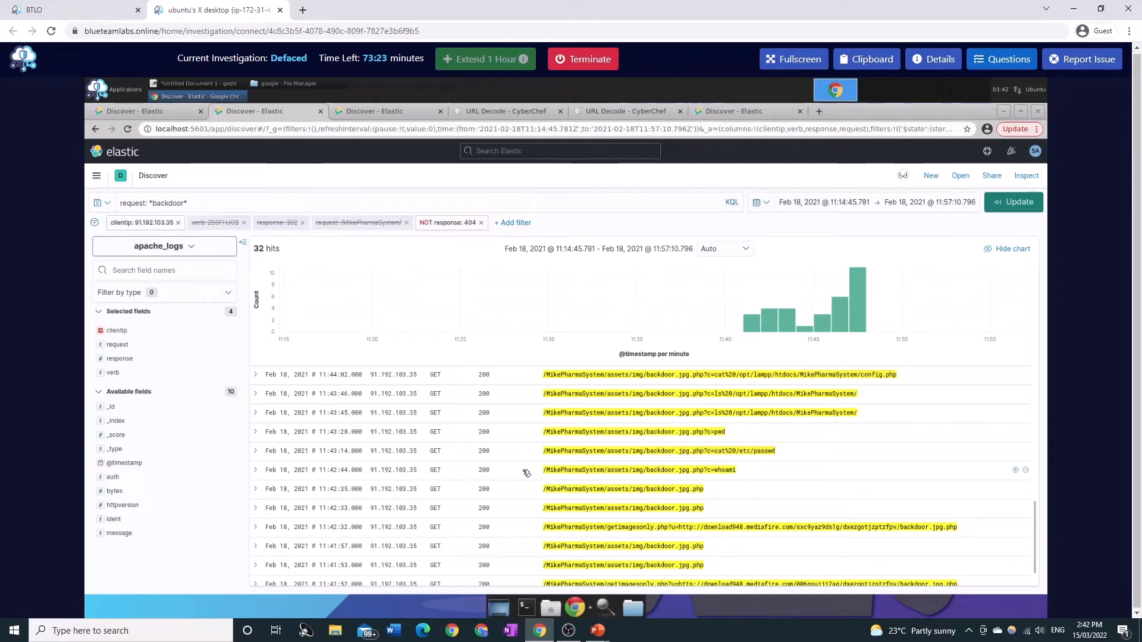
{"action": "mouse_move", "coordinate": [715, 480]}
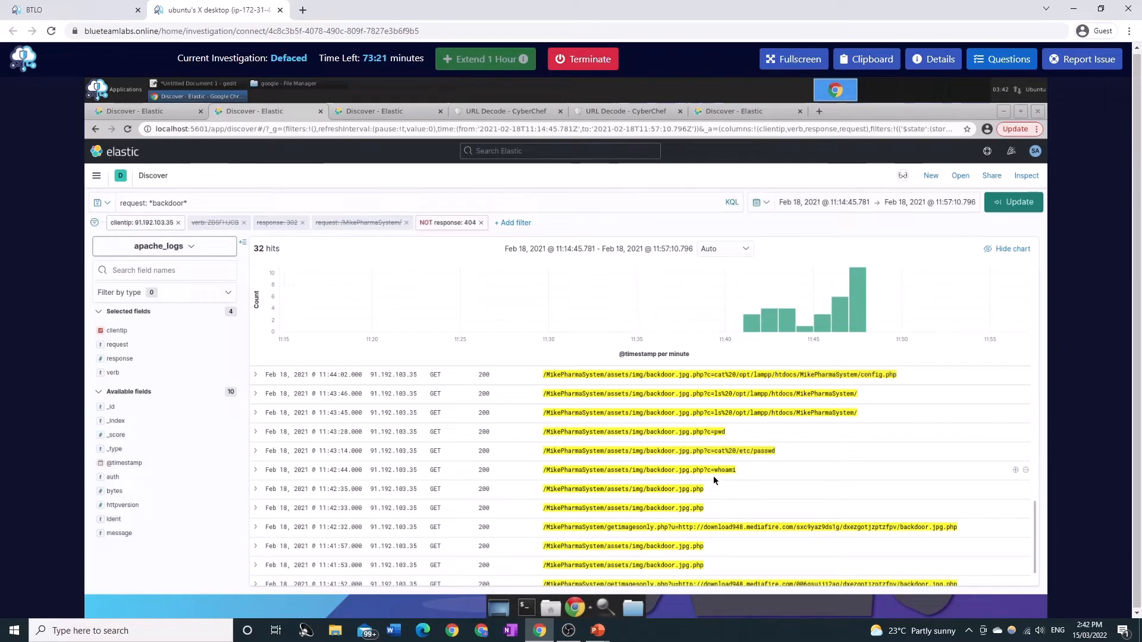
{"action": "mouse_move", "coordinate": [740, 474]}
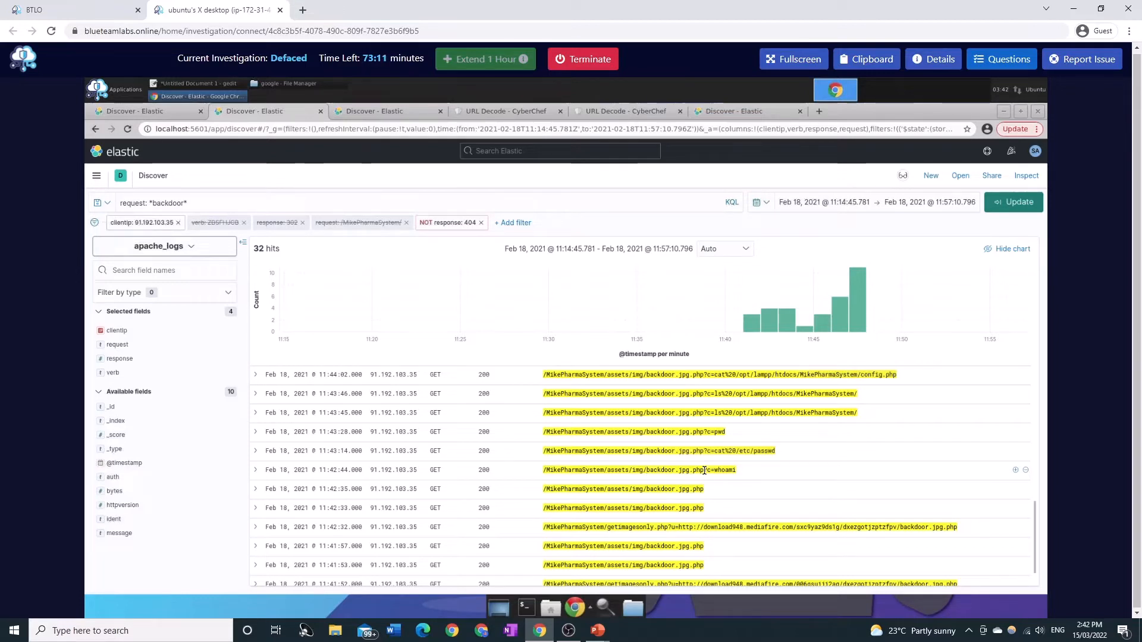
{"action": "mouse_move", "coordinate": [751, 476]}
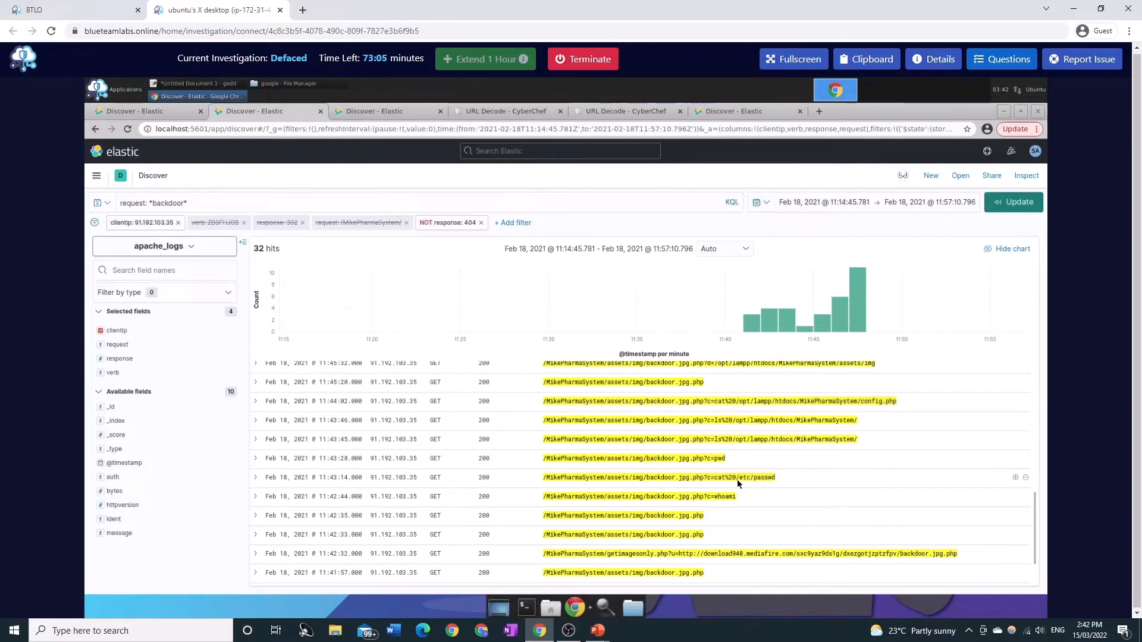
{"action": "mouse_move", "coordinate": [735, 460]}
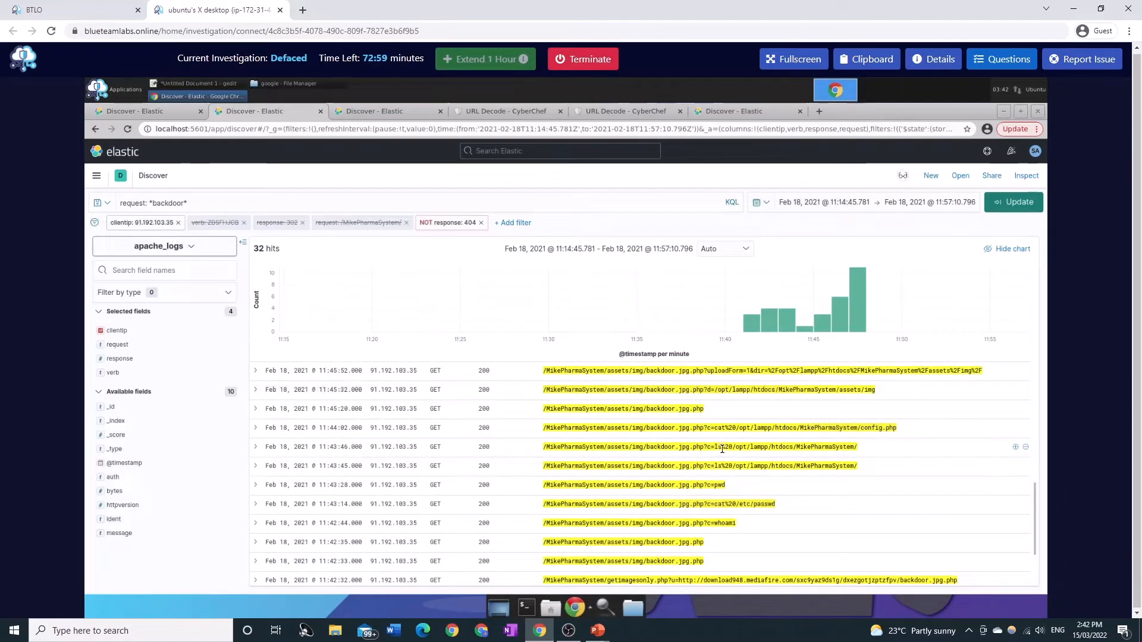
{"action": "mouse_move", "coordinate": [731, 431]}
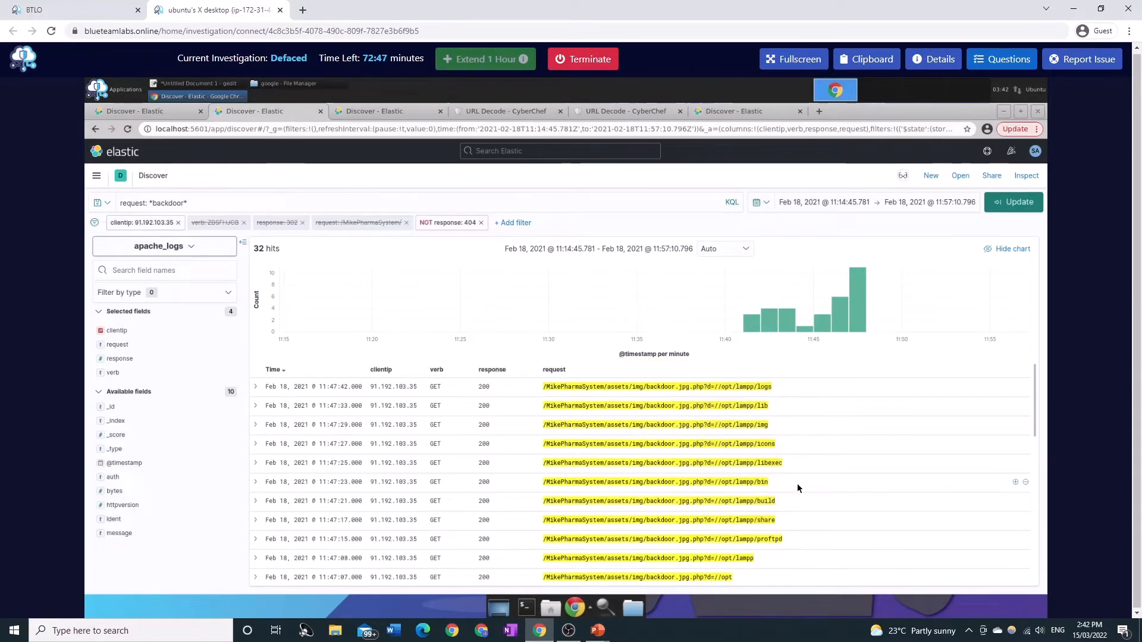
{"action": "mouse_move", "coordinate": [820, 479]}
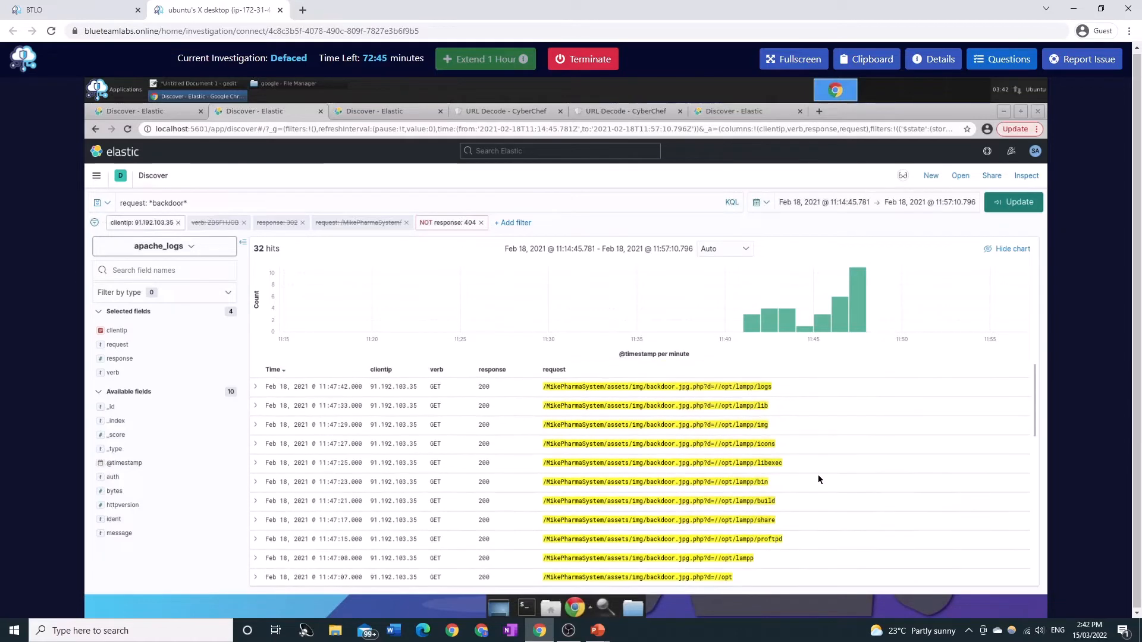
{"action": "mouse_move", "coordinate": [728, 449]}
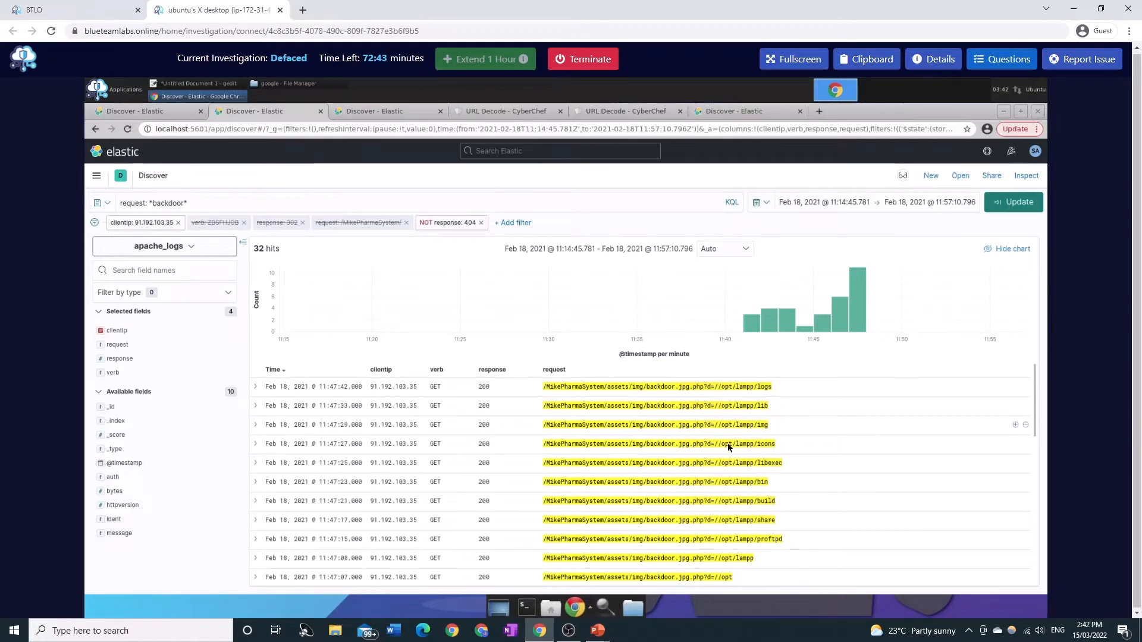
{"action": "scroll", "scroll_direction": "down", "scroll_amount": 3}
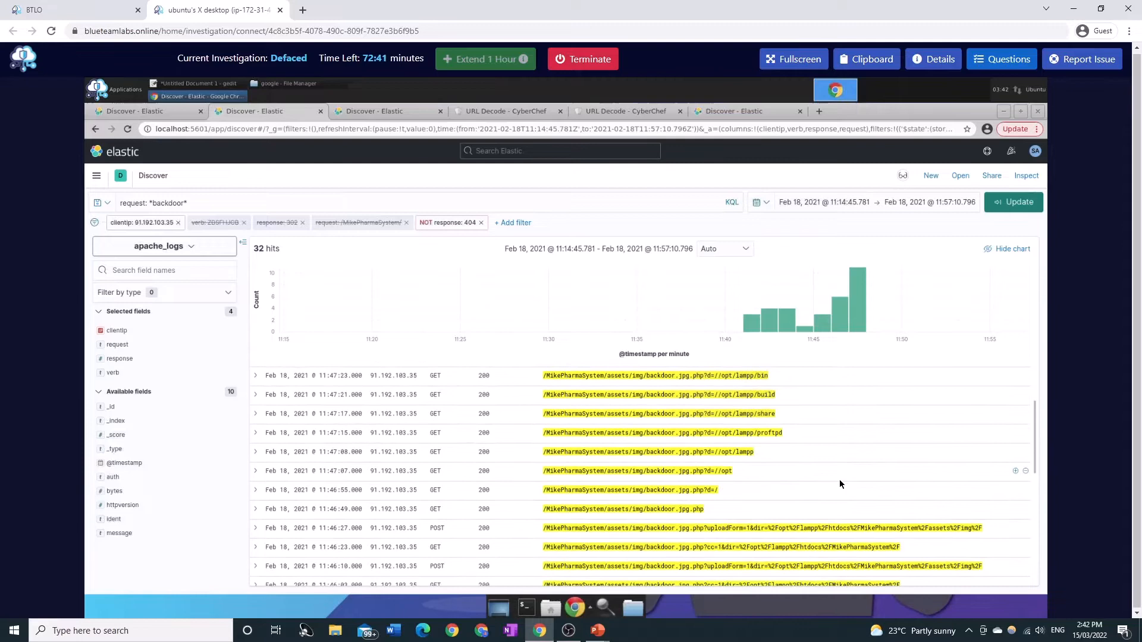
{"action": "scroll", "scroll_direction": "down", "scroll_amount": 3}
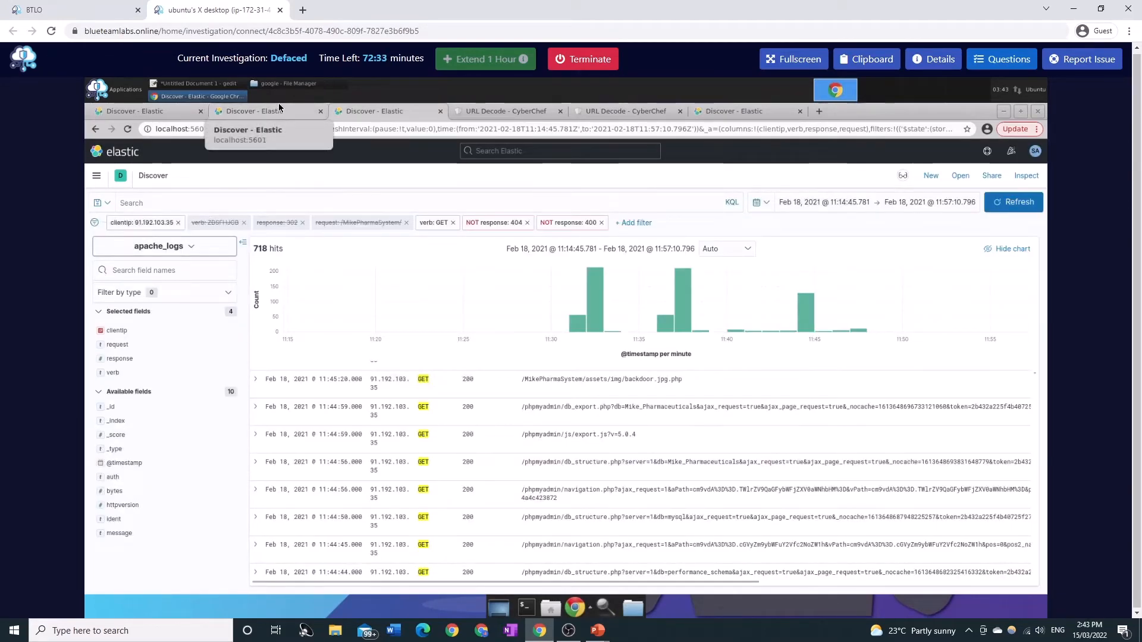
Step: With the request: *backdoor* query, switch the NOT verb: GET filter to include GET, giving 718 hits
{"action": "type", "text": "request: *backdoor*"}
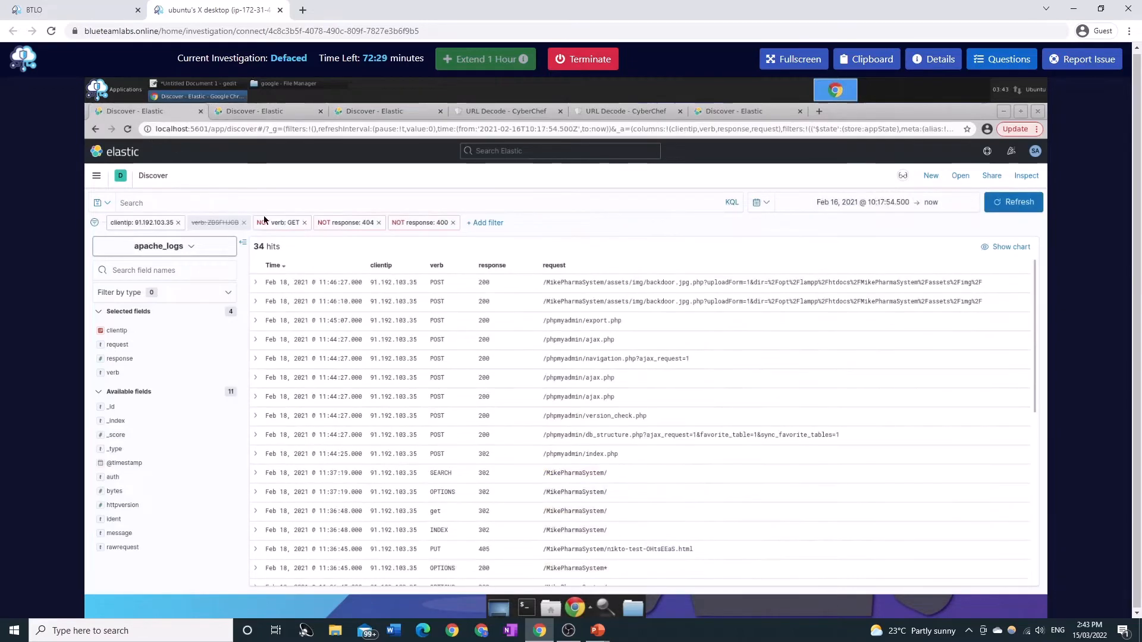
{"action": "left_click", "coordinate": [281, 223]}
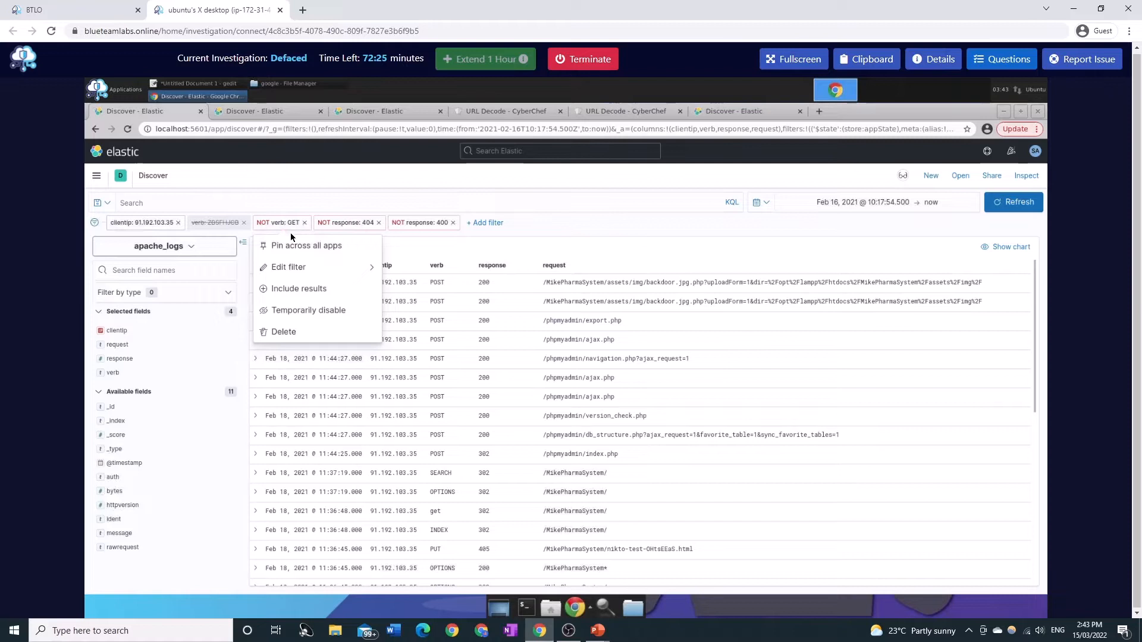
{"action": "left_click", "coordinate": [297, 287]}
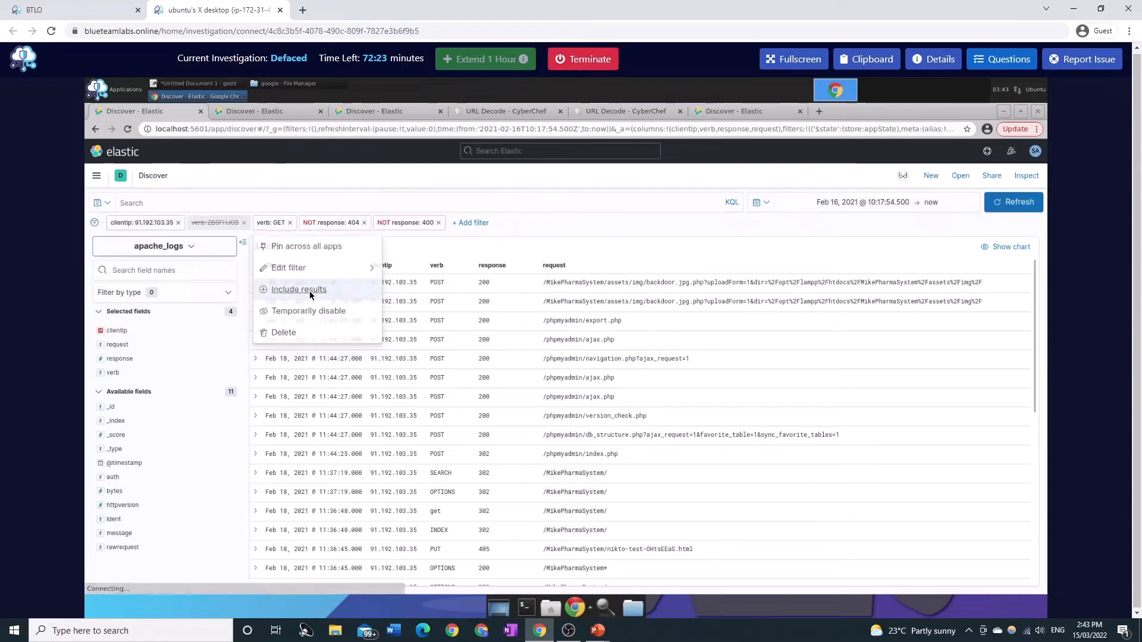
{"action": "left_click", "coordinate": [297, 289]}
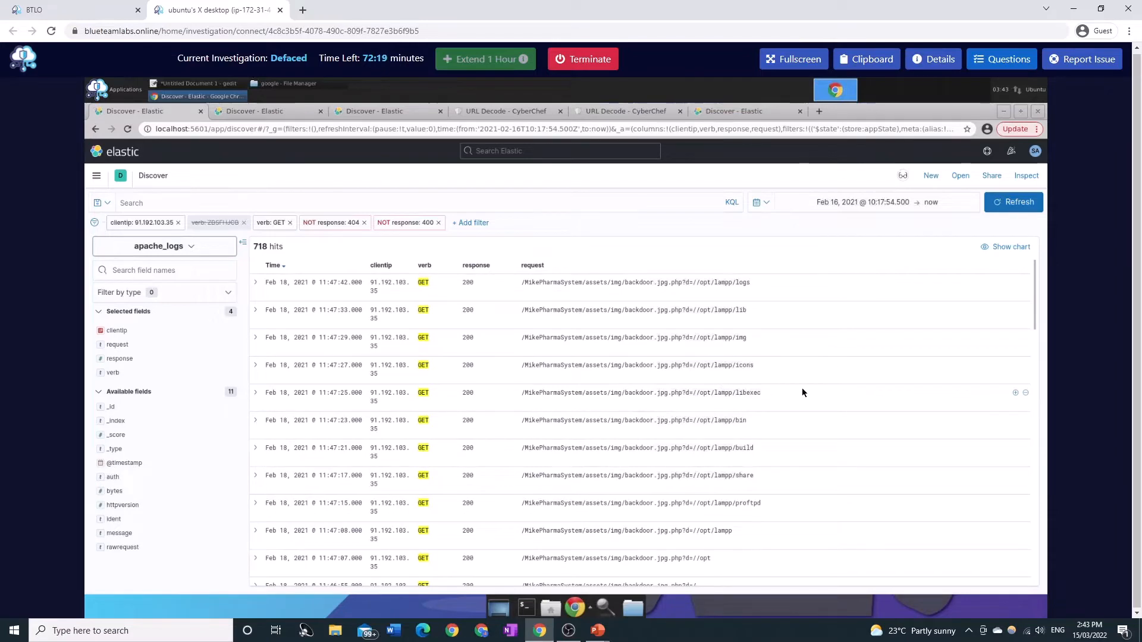
Step: Scroll through the backdoor.jpg.php /opt/lampp listings, hacked.png and phpMyAdmin db_export requests
{"action": "scroll", "scroll_direction": "down", "scroll_amount": 3}
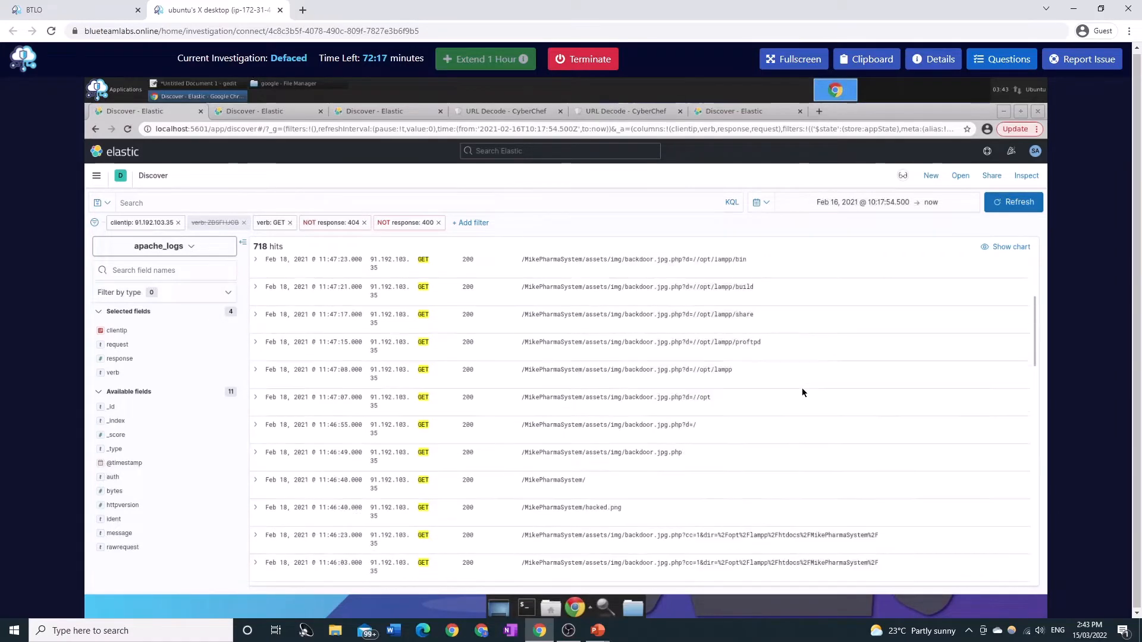
{"action": "scroll", "scroll_direction": "down", "scroll_amount": 3}
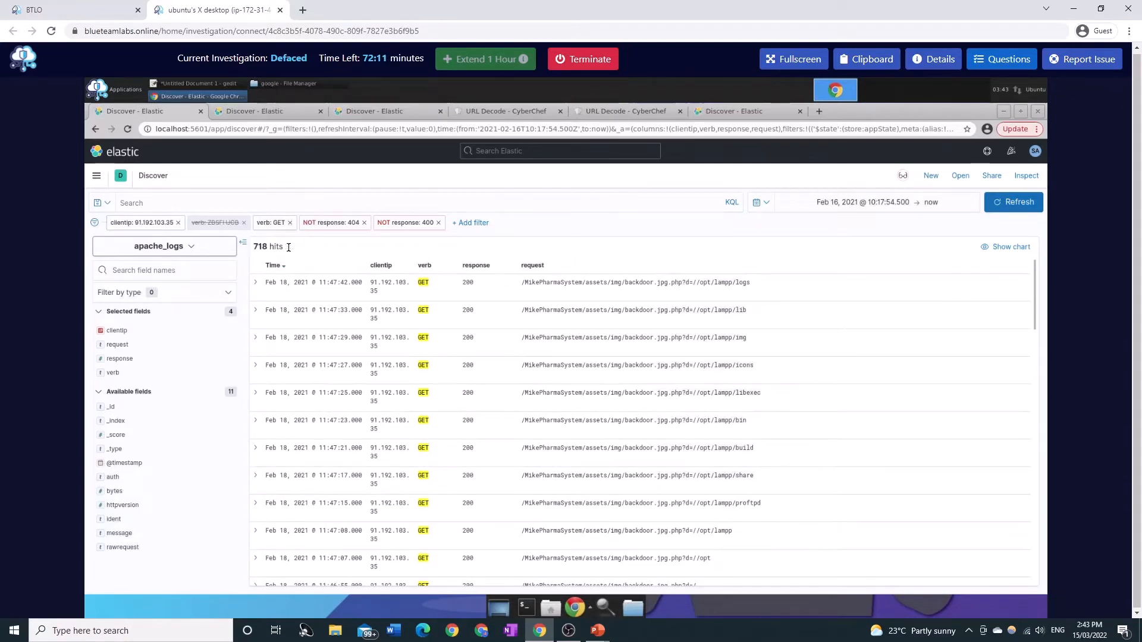
{"action": "scroll", "scroll_direction": "down", "scroll_amount": 3}
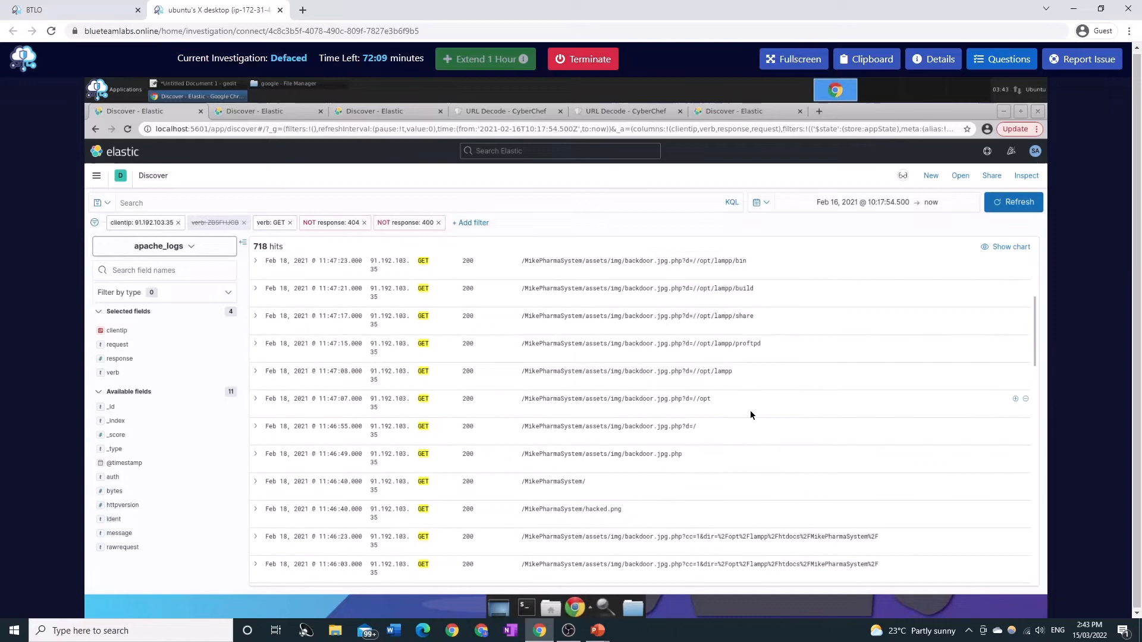
{"action": "scroll", "scroll_direction": "down", "scroll_amount": 3}
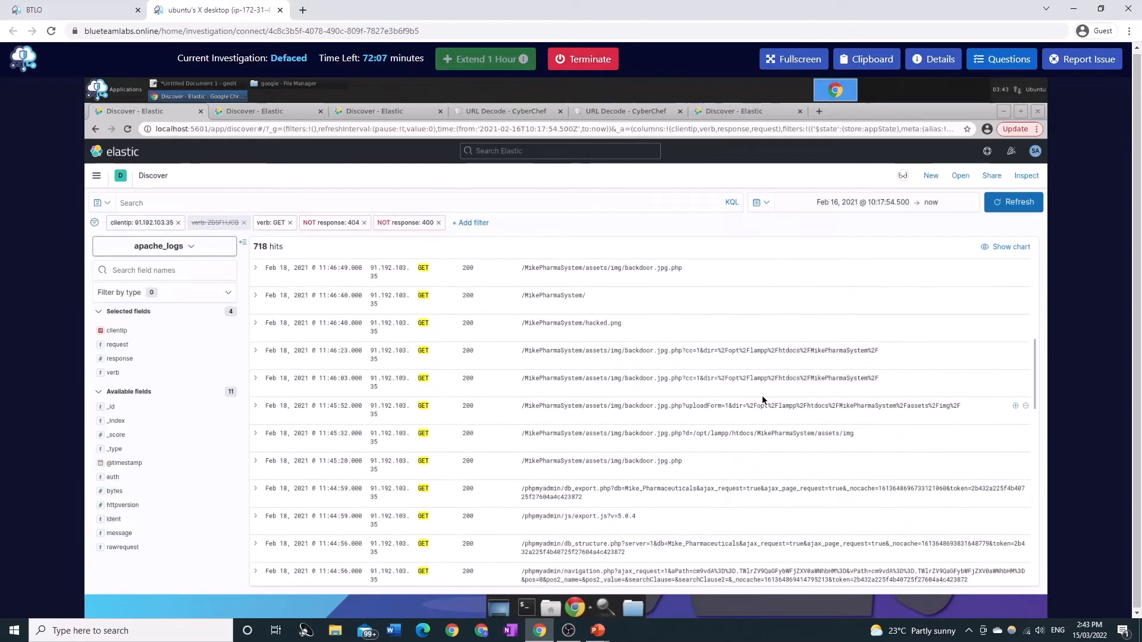
{"action": "scroll", "scroll_direction": "down", "scroll_amount": 3}
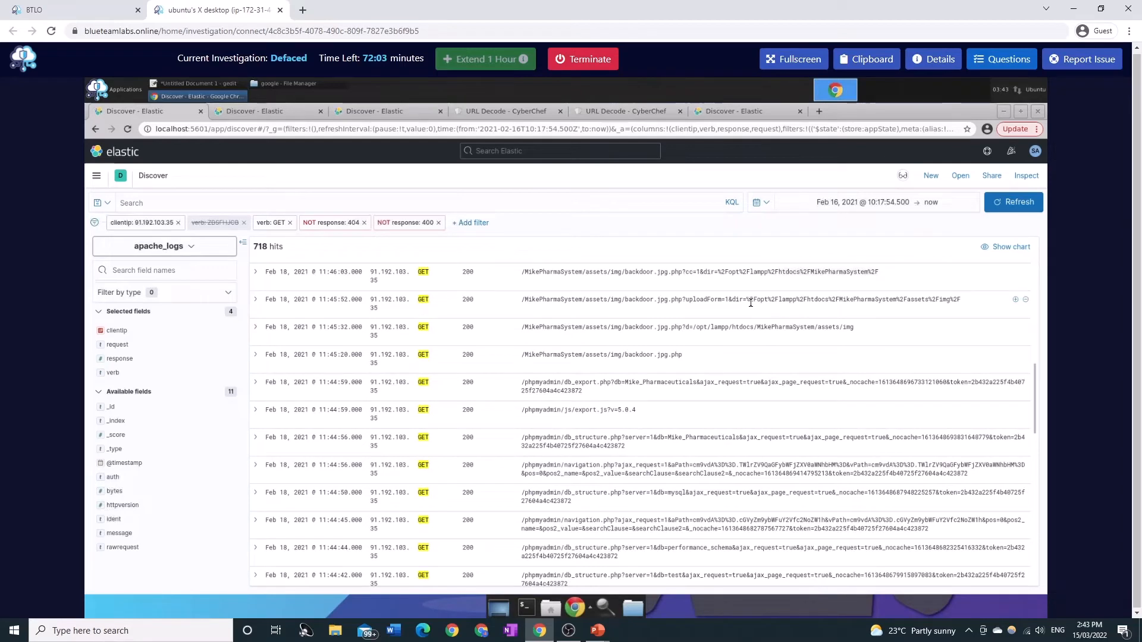
{"action": "mouse_move", "coordinate": [734, 466]}
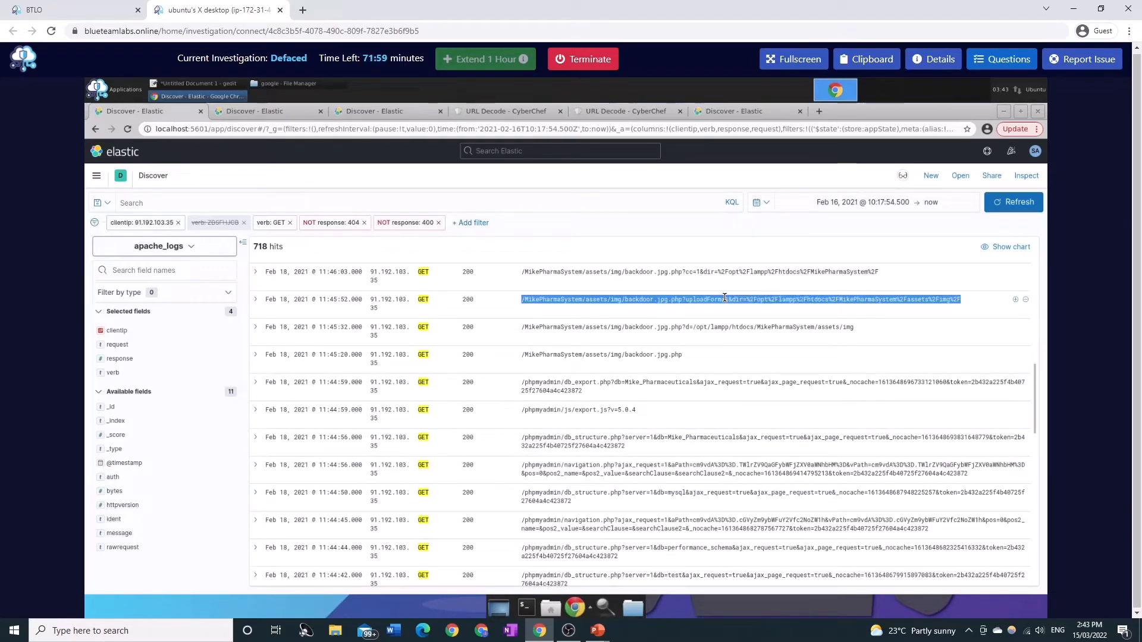
Step: Paste the uploadForm request into CyberChef's URL Decode input to read its img directory, then go back to Discover
{"action": "left_click", "coordinate": [505, 112]}
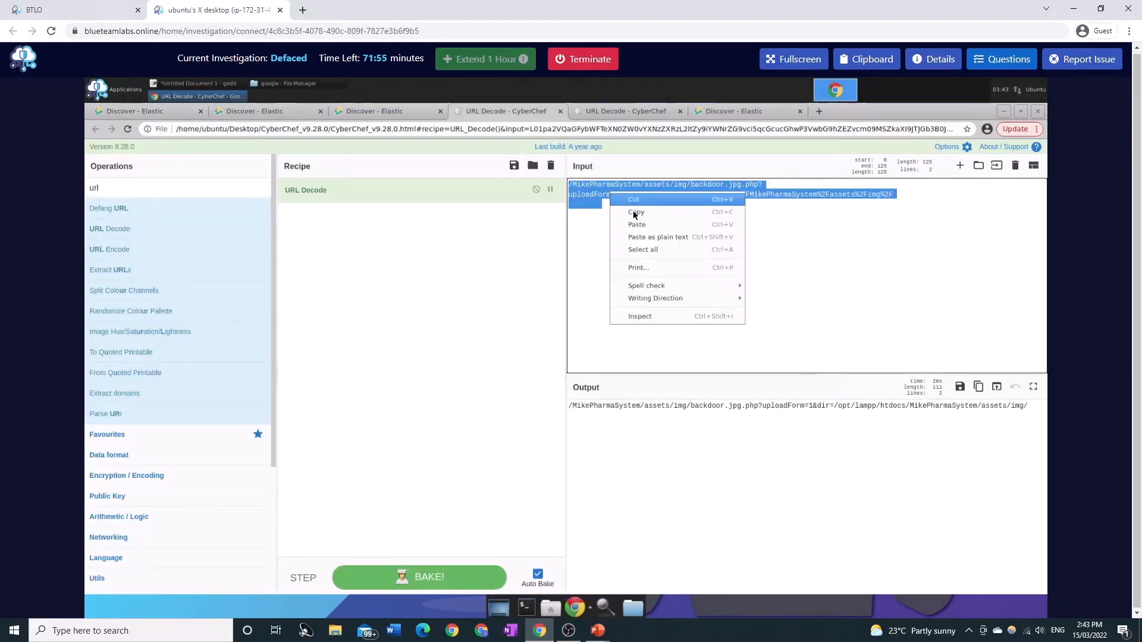
{"action": "left_click", "coordinate": [636, 212]}
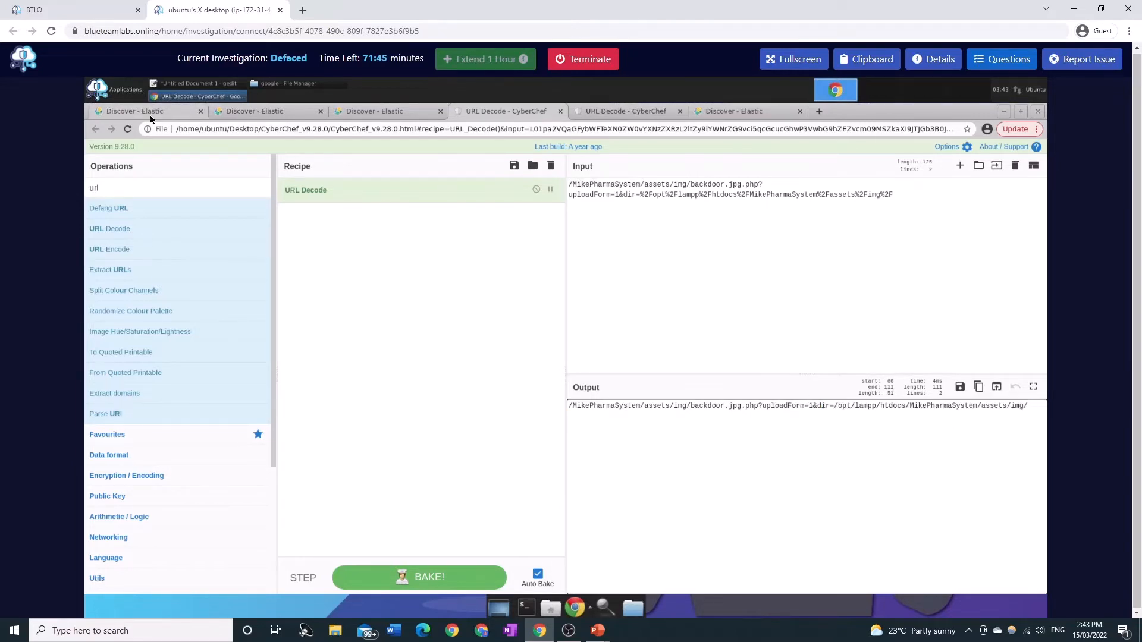
{"action": "left_click", "coordinate": [132, 112]}
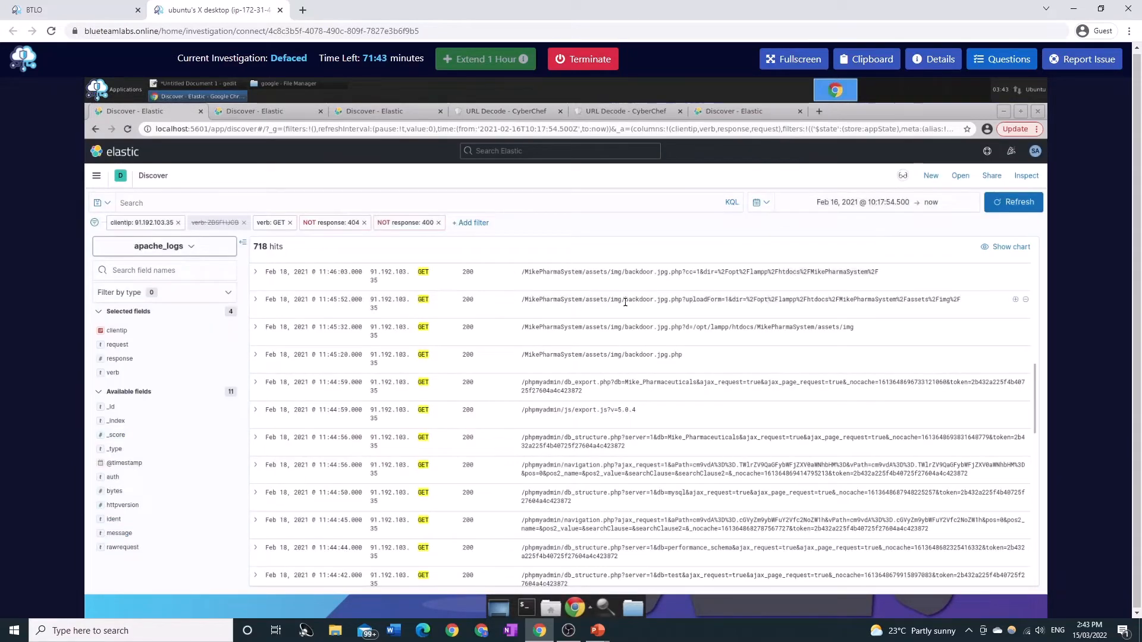
Step: Scroll the 718 GET hits past phpMyAdmin loads to backdoor.jpg.php whoami, /etc/passwd, pwd, ls and cat config.php commands
{"action": "scroll", "scroll_direction": "down", "scroll_amount": 3}
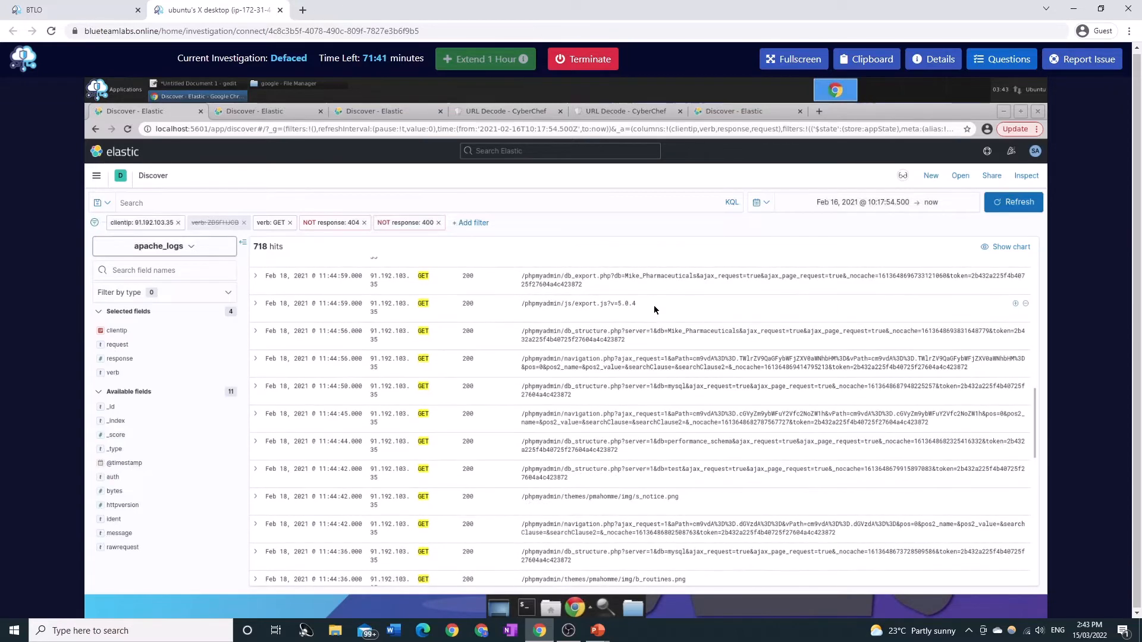
{"action": "scroll", "scroll_direction": "down", "scroll_amount": 3}
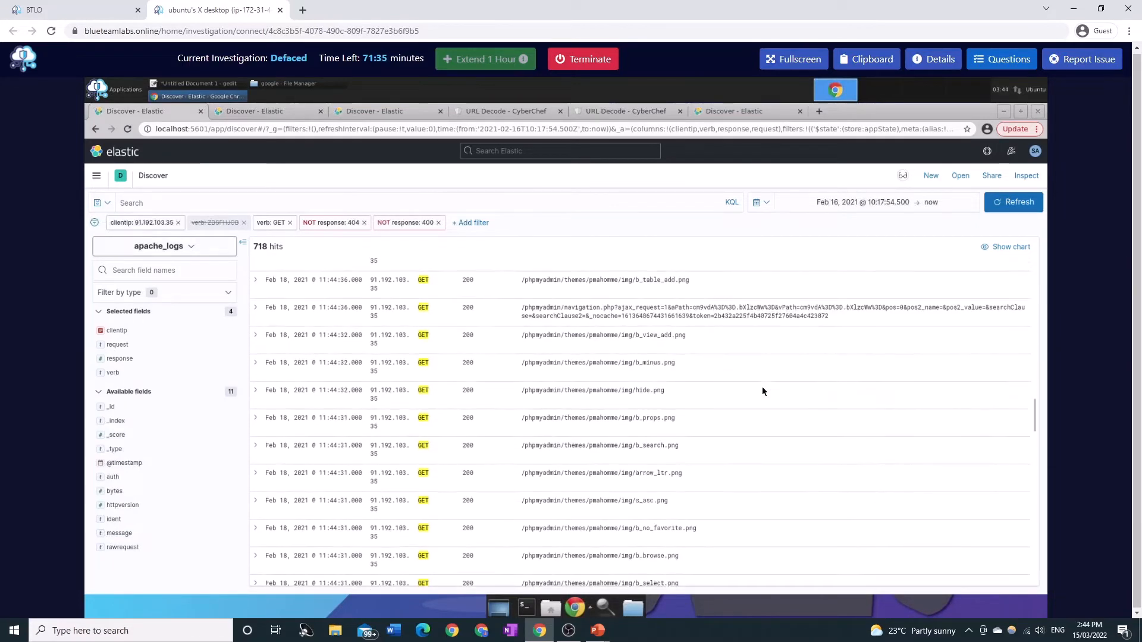
{"action": "scroll", "scroll_direction": "down", "scroll_amount": 3}
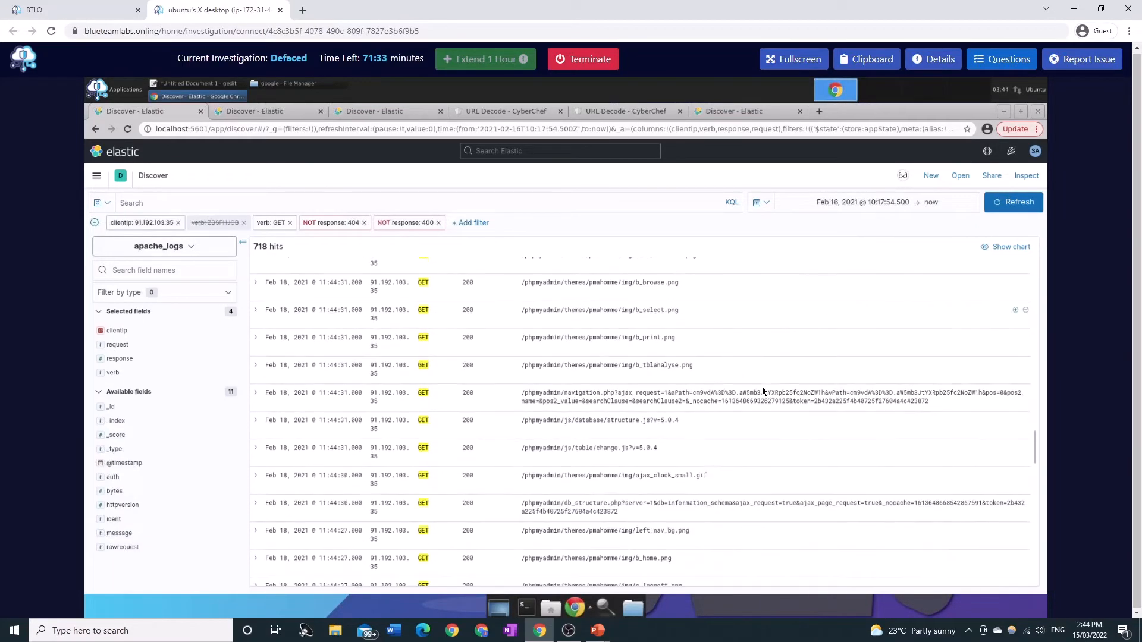
{"action": "mouse_move", "coordinate": [791, 423]}
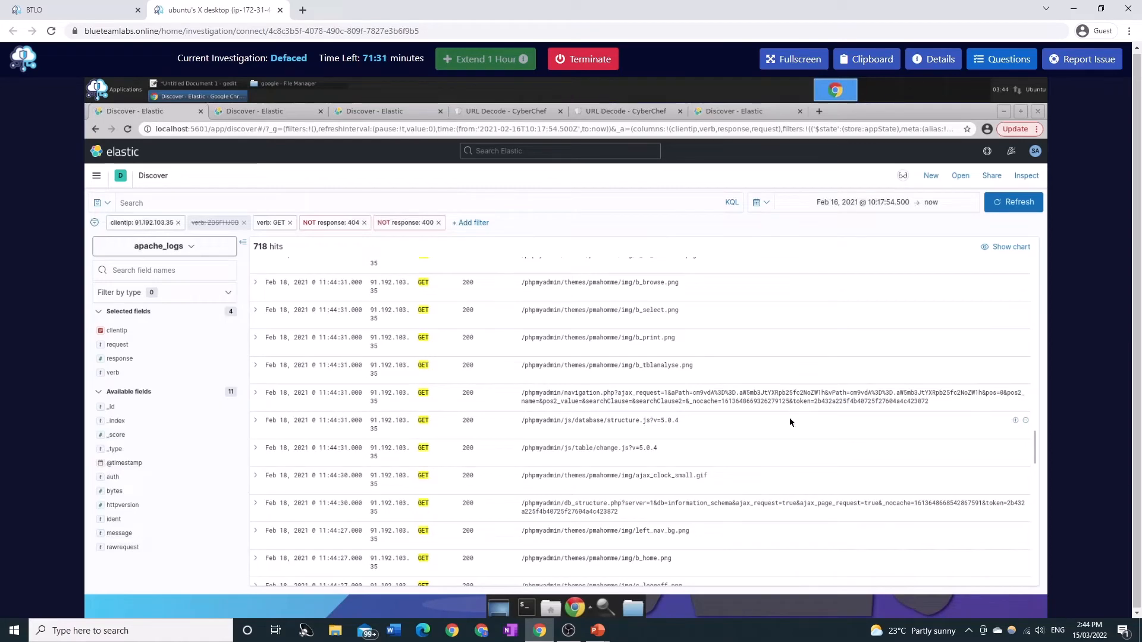
{"action": "scroll", "scroll_direction": "down", "scroll_amount": 3}
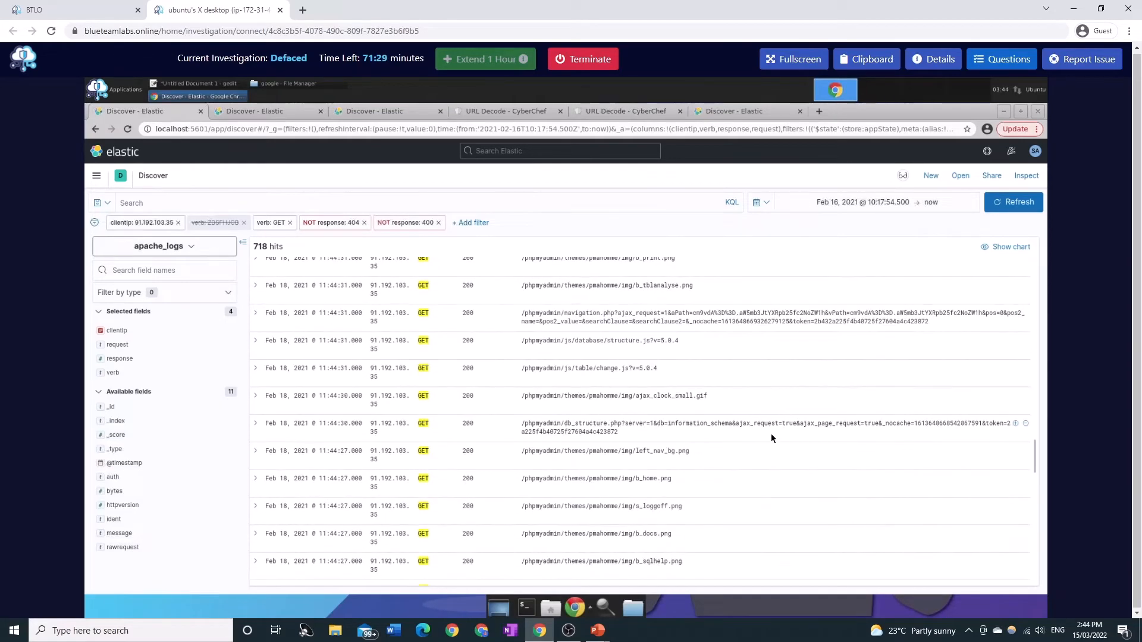
{"action": "scroll", "scroll_direction": "down", "scroll_amount": 3}
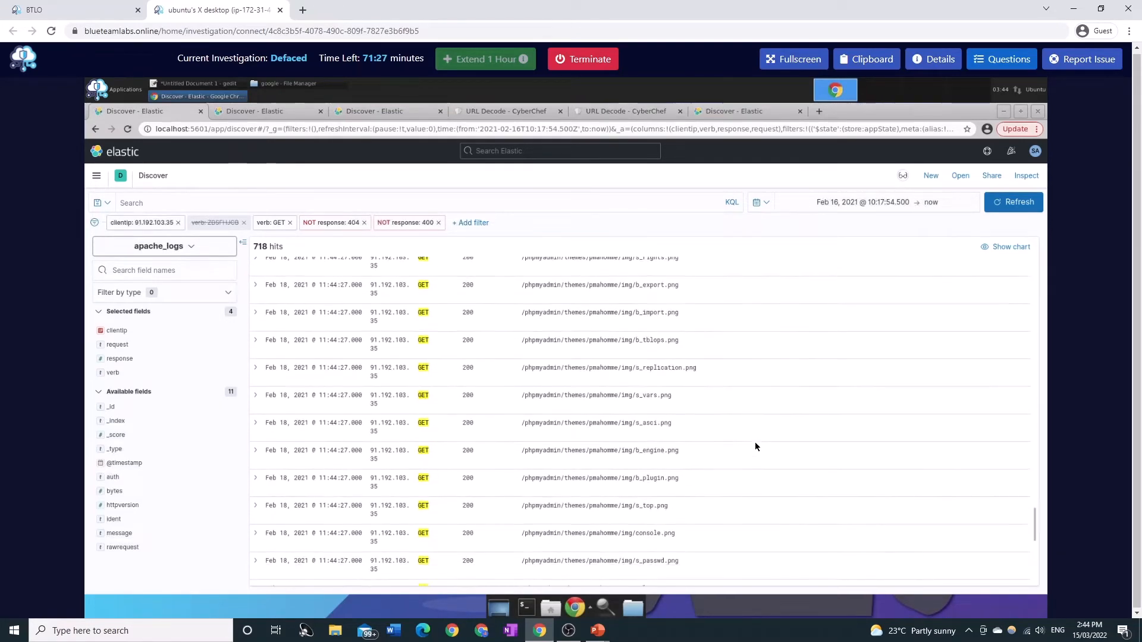
{"action": "scroll", "scroll_direction": "down", "scroll_amount": 3}
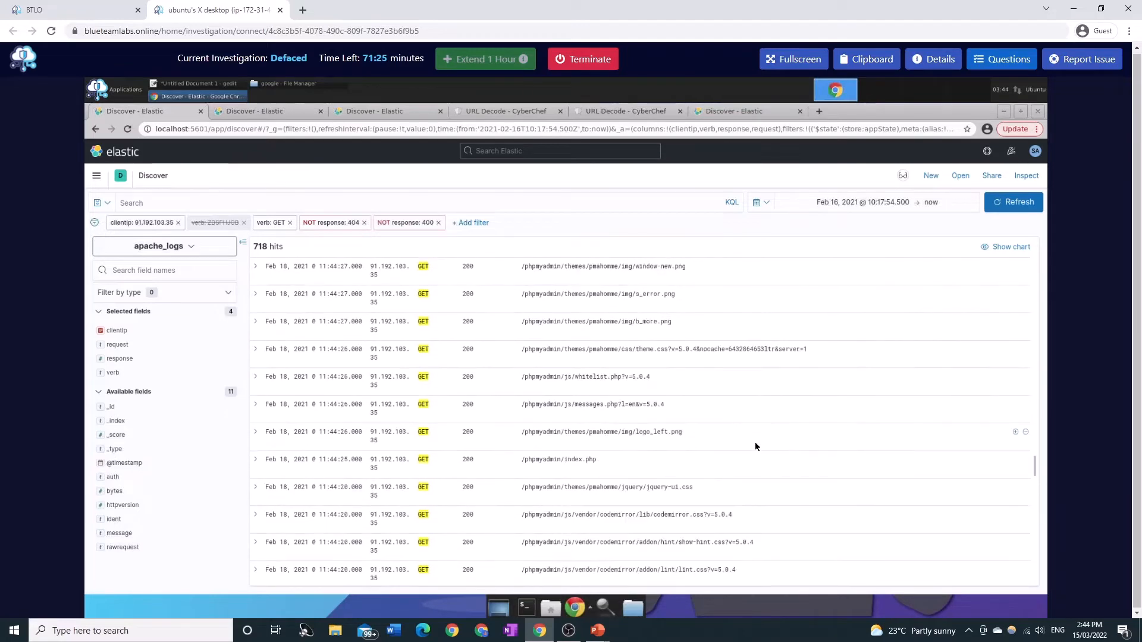
{"action": "scroll", "scroll_direction": "down", "scroll_amount": 3}
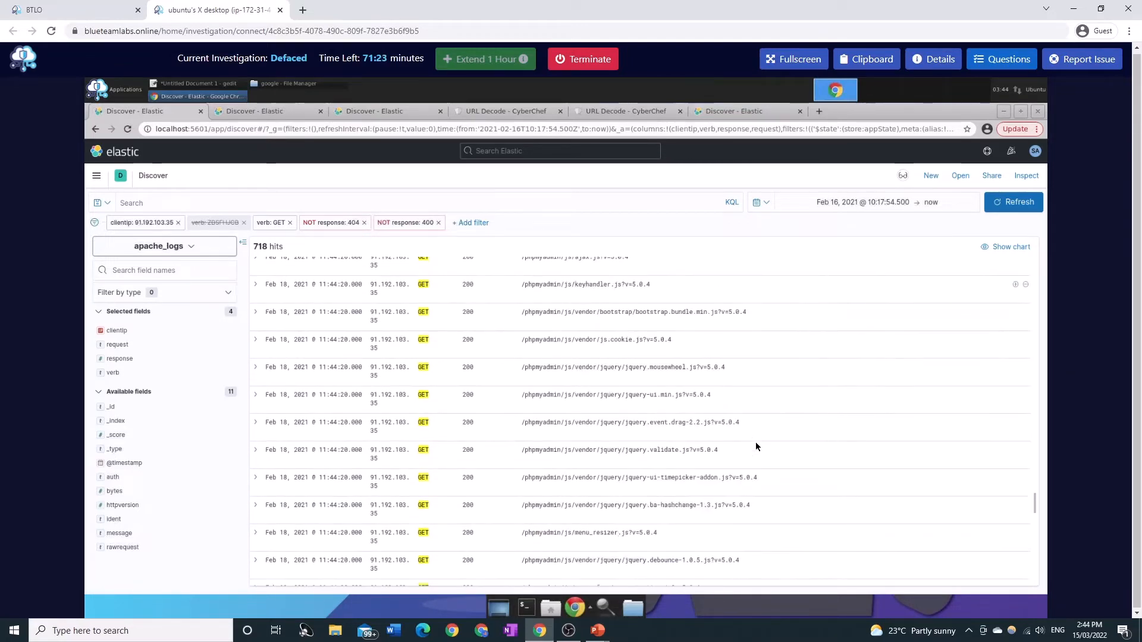
{"action": "scroll", "scroll_direction": "down", "scroll_amount": 3}
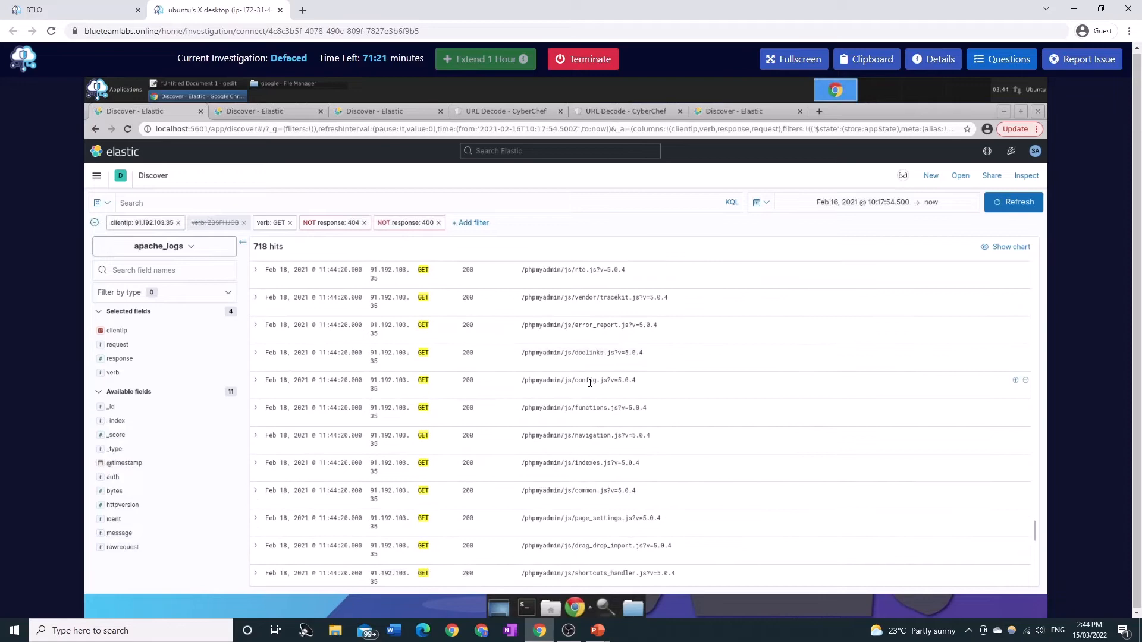
{"action": "scroll", "scroll_direction": "down", "scroll_amount": 3}
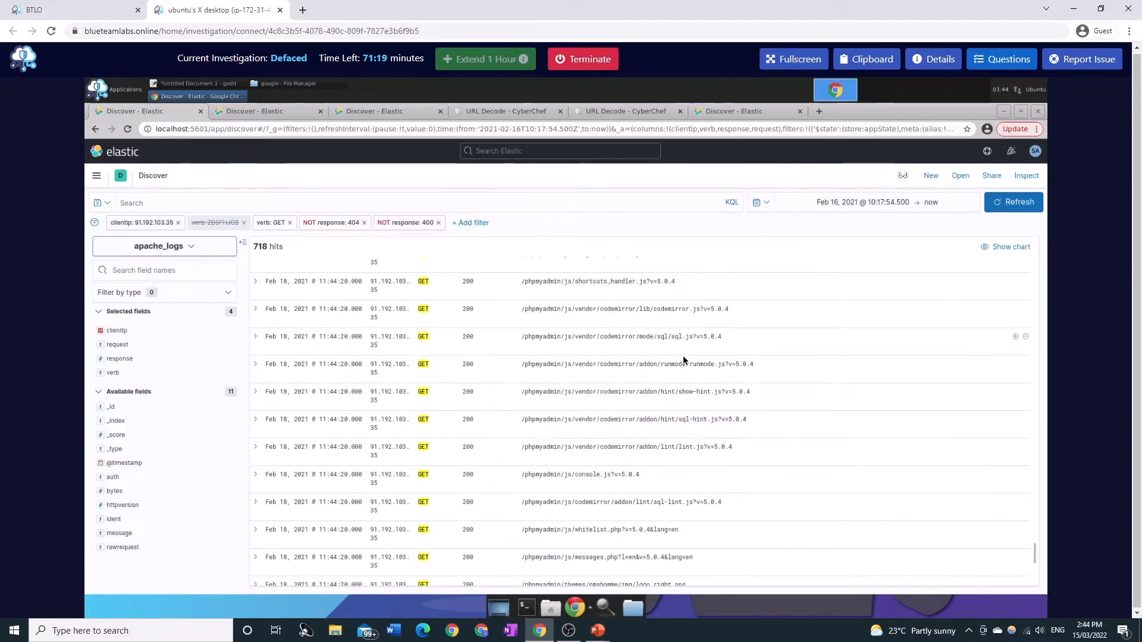
{"action": "mouse_move", "coordinate": [847, 400]}
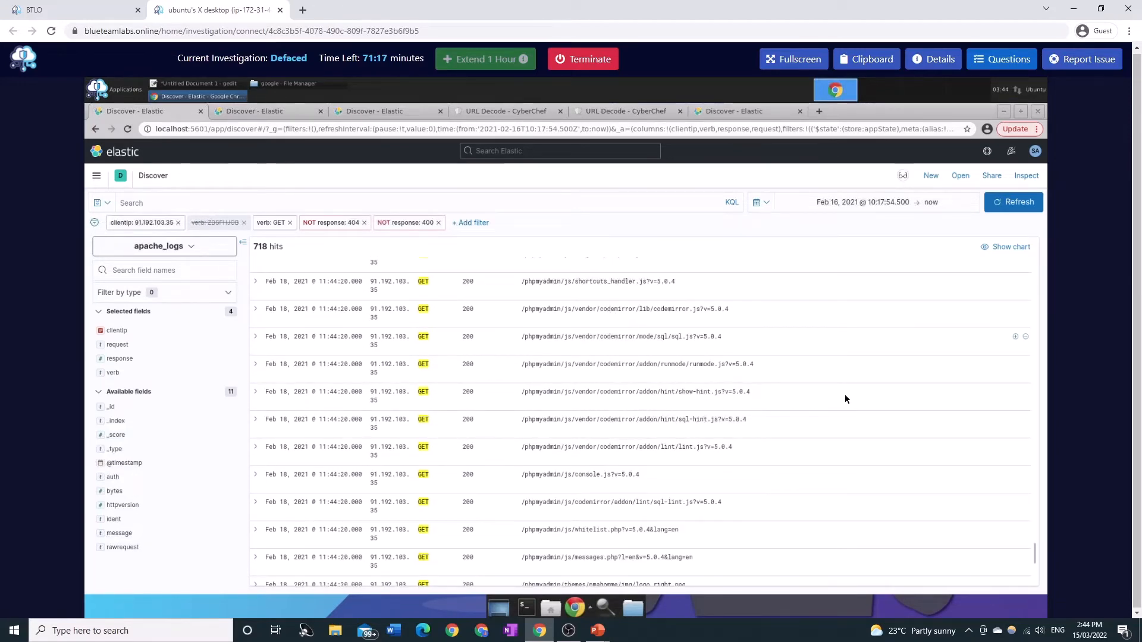
{"action": "scroll", "scroll_direction": "down", "scroll_amount": 3}
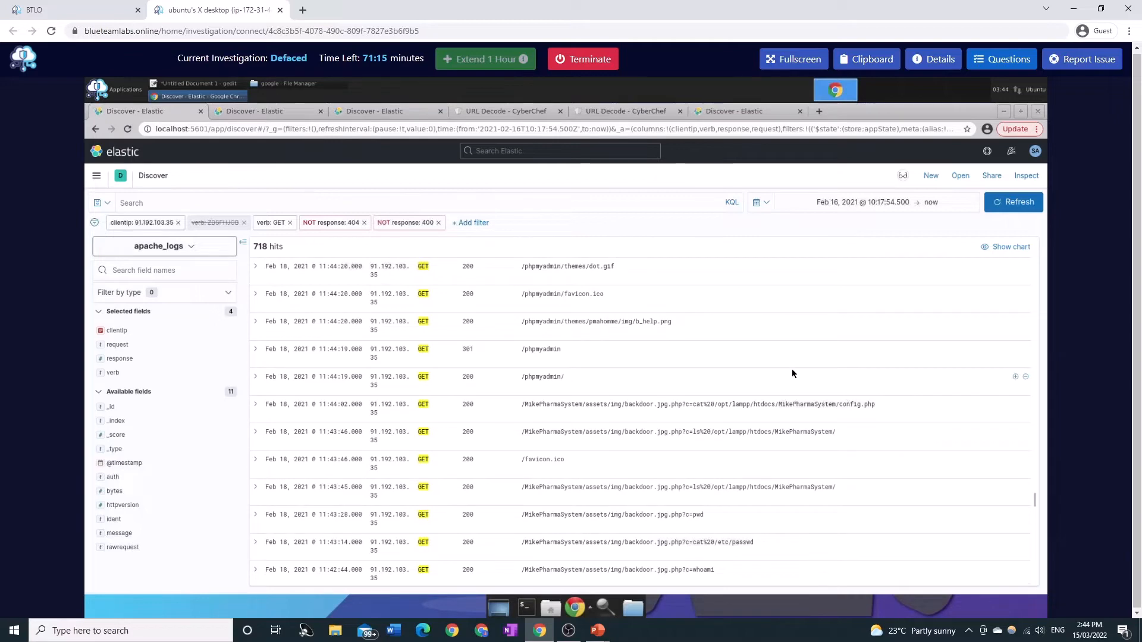
Step: Scroll past getimagesonly.php mediafire fetches, passwords.txt, robots.txt and SQL injection to the login.php rfiinc.txt probes
{"action": "scroll", "scroll_direction": "down", "scroll_amount": 3}
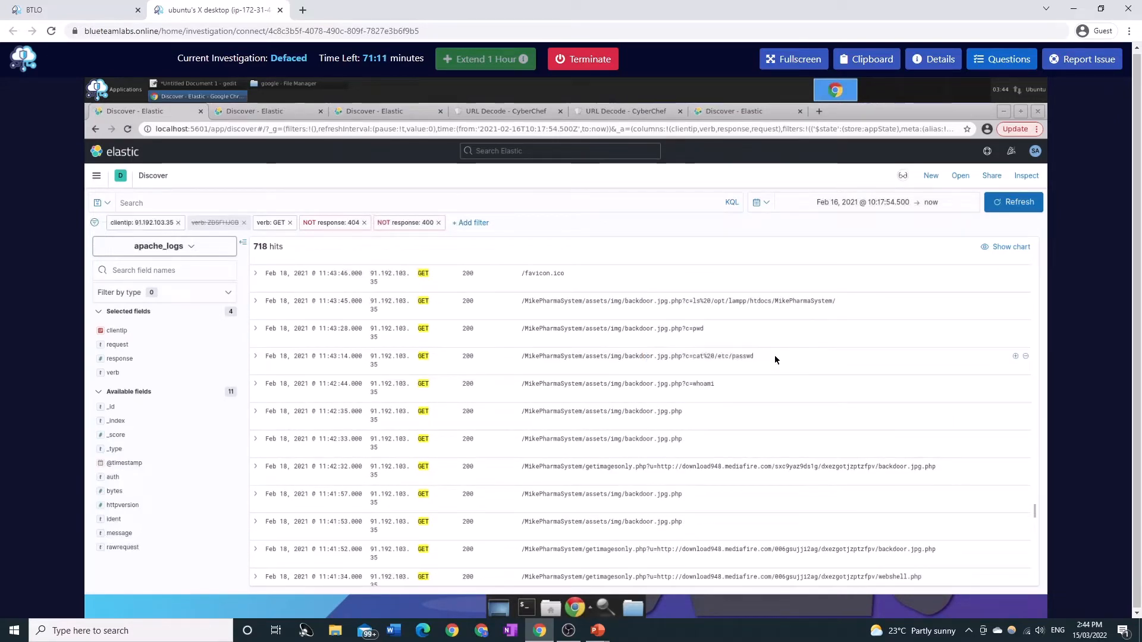
{"action": "scroll", "scroll_direction": "down", "scroll_amount": 3}
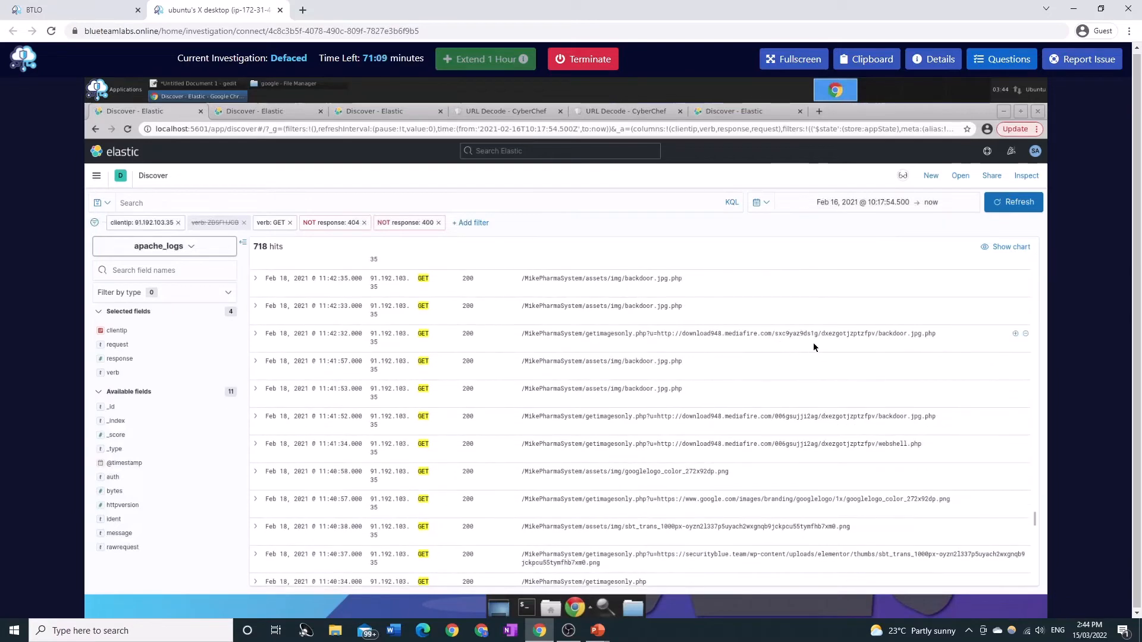
{"action": "scroll", "scroll_direction": "down", "scroll_amount": 3}
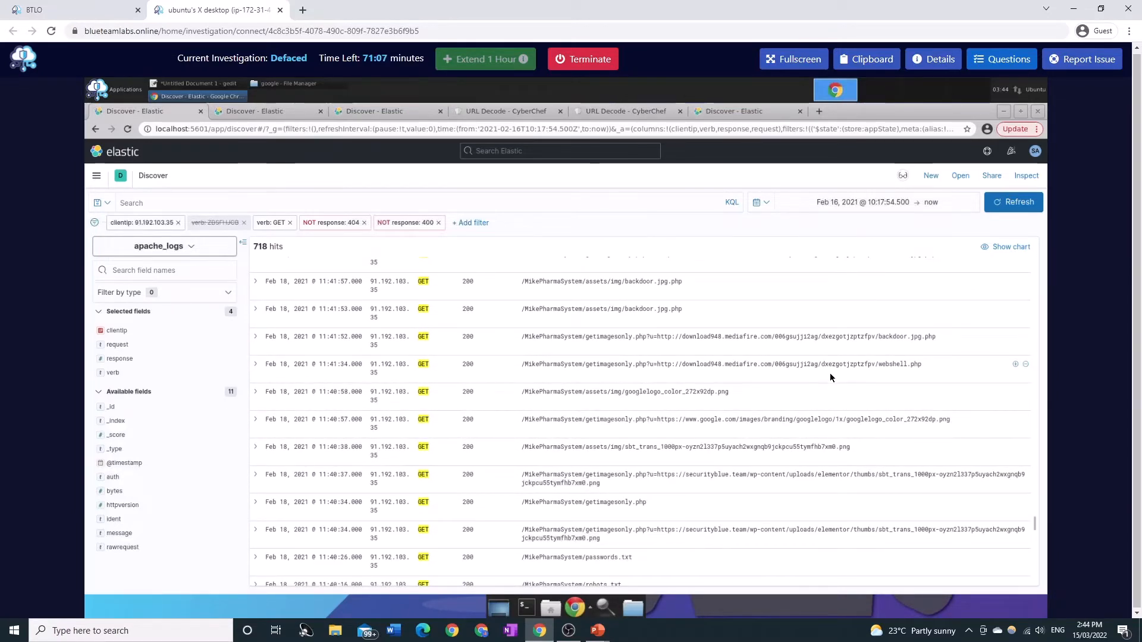
{"action": "scroll", "scroll_direction": "down", "scroll_amount": 3}
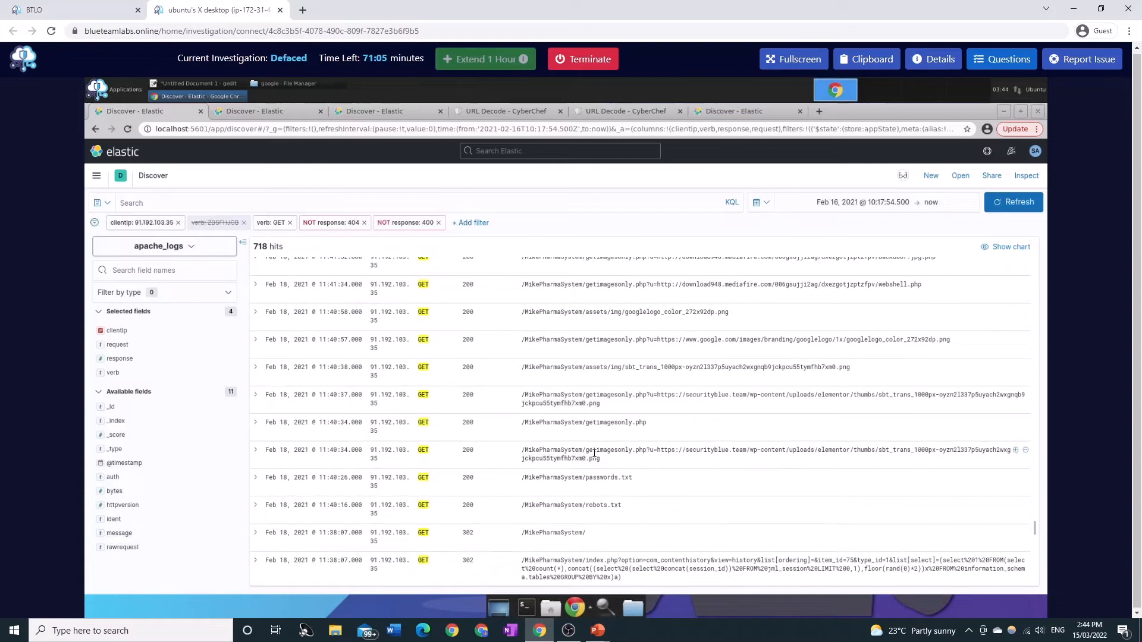
{"action": "mouse_move", "coordinate": [572, 451]}
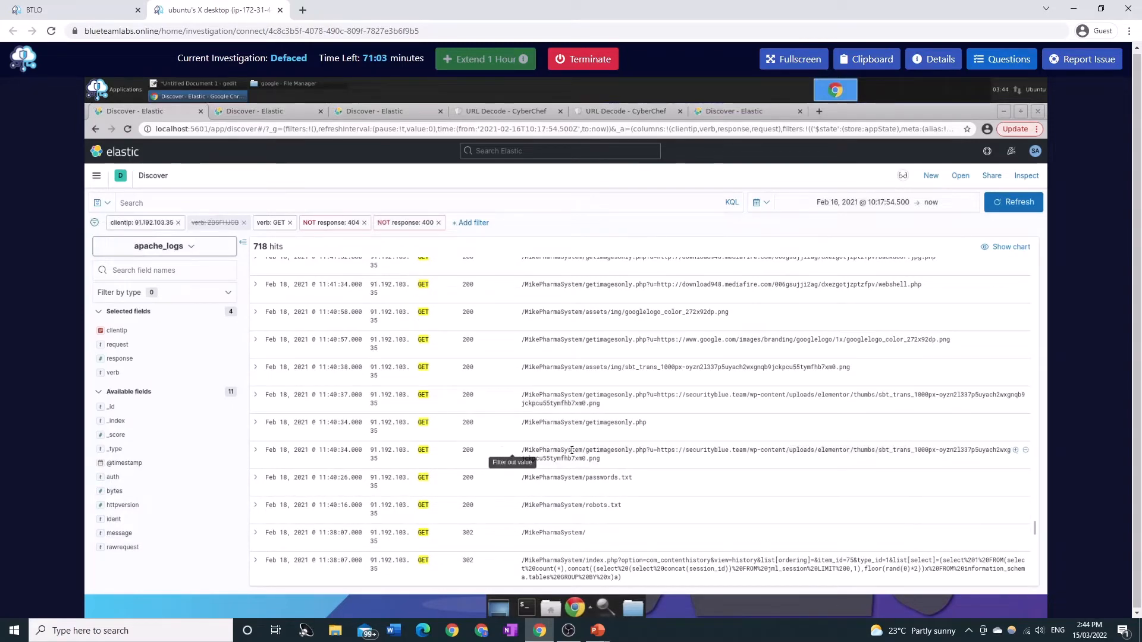
{"action": "scroll", "scroll_direction": "down", "scroll_amount": 3}
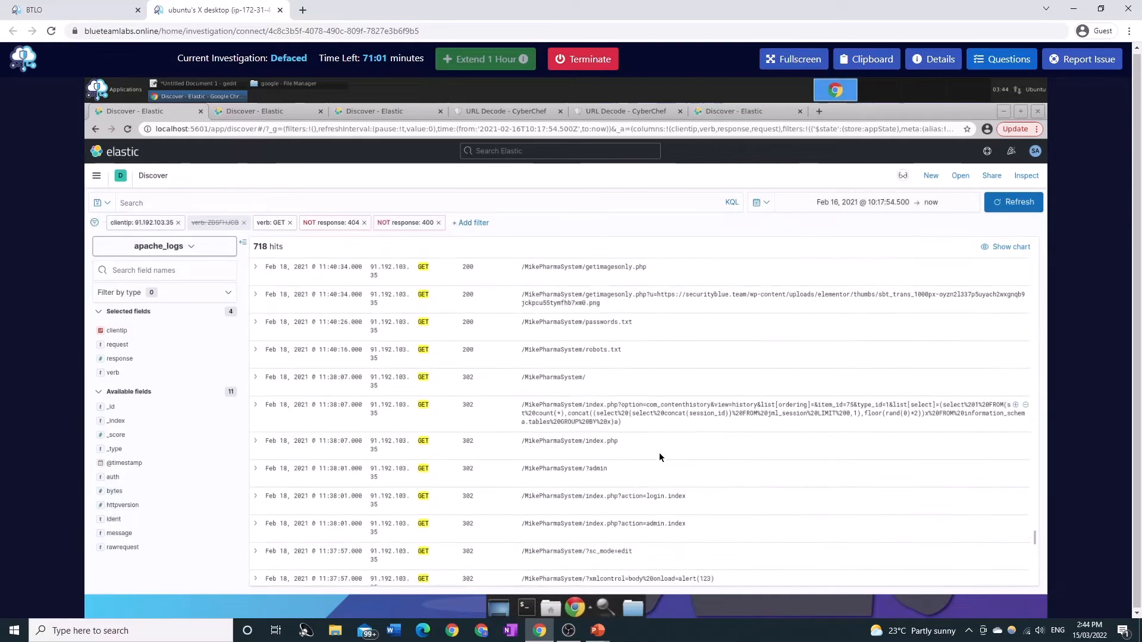
{"action": "scroll", "scroll_direction": "down", "scroll_amount": 3}
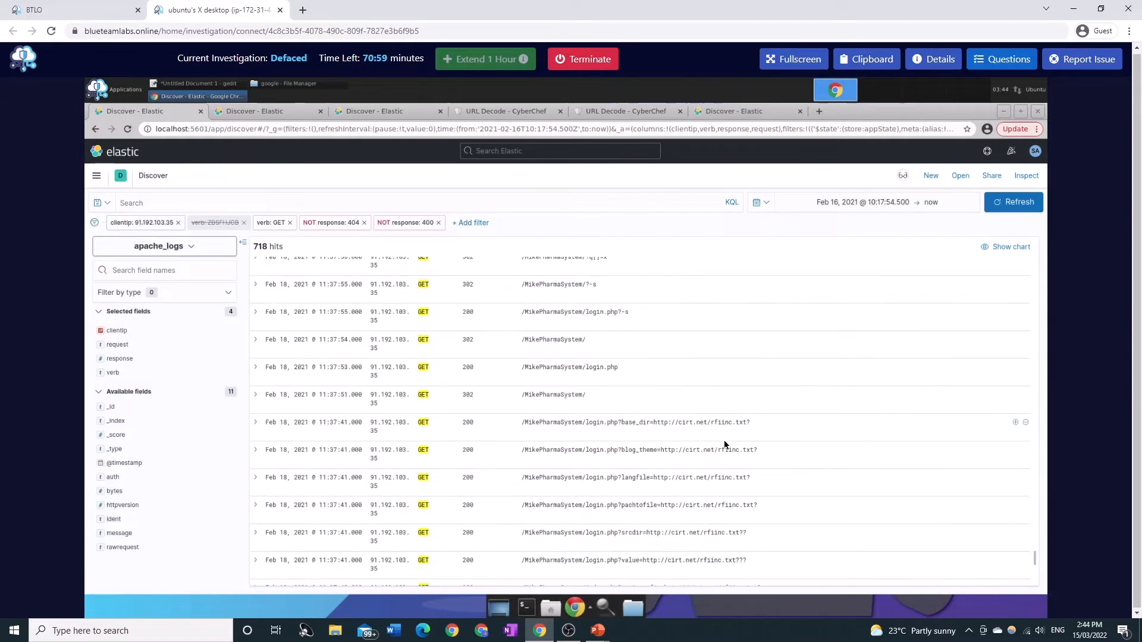
{"action": "mouse_move", "coordinate": [759, 428]}
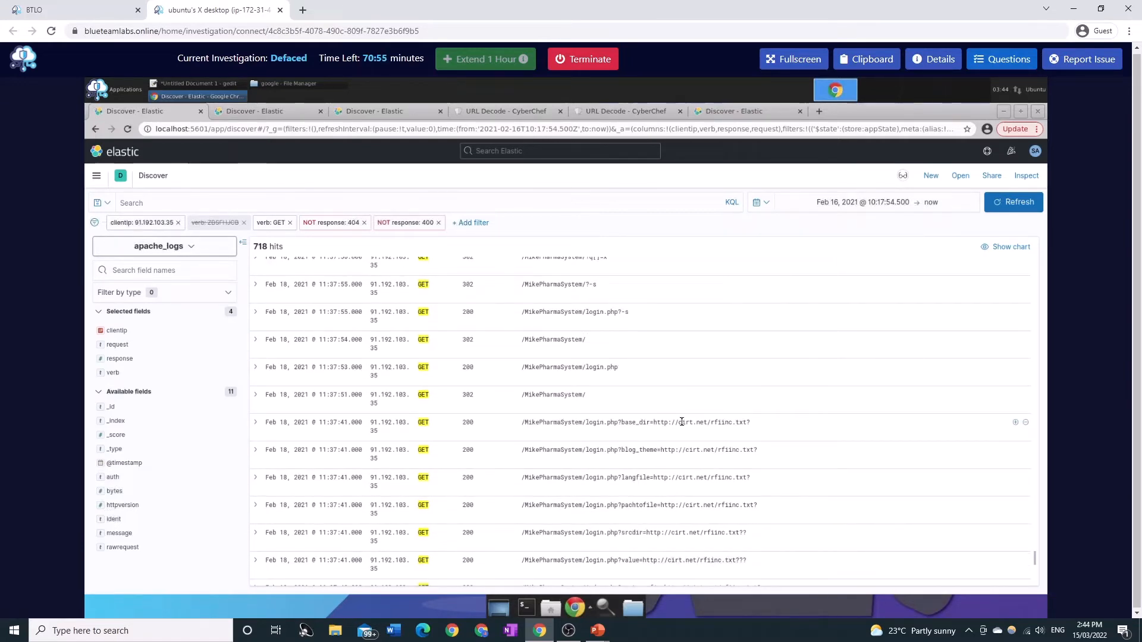
Step: Scroll past index.php and config.php rfiinc.txt probes to XSS attempts, /etc/passwd traversal and .htpasswd/.htaccess requests
{"action": "scroll", "scroll_direction": "down", "scroll_amount": 3}
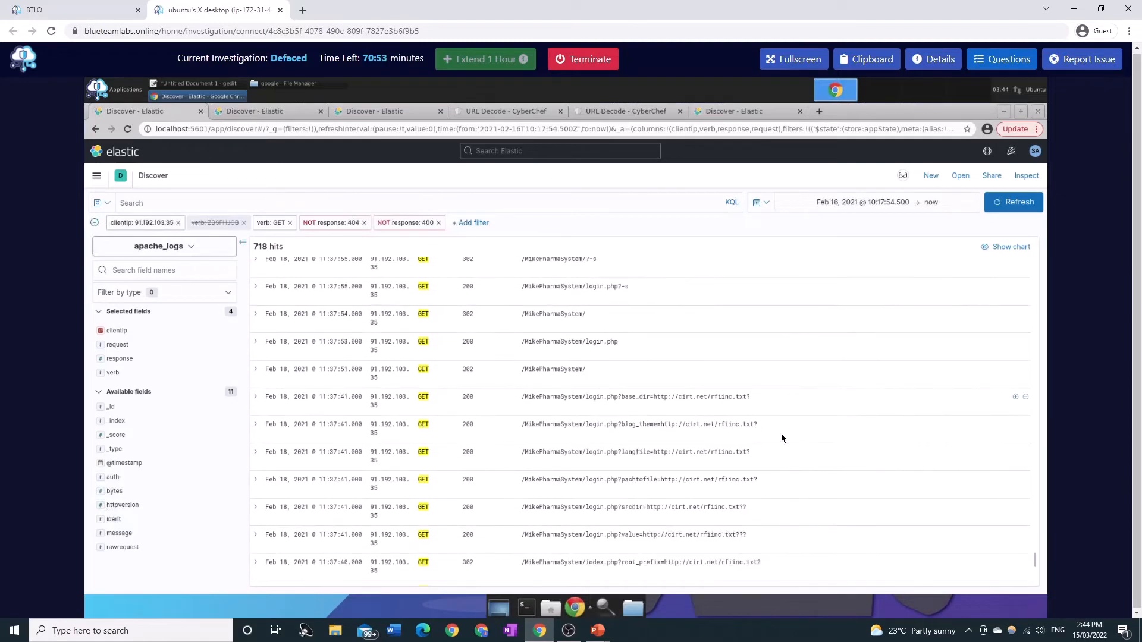
{"action": "scroll", "scroll_direction": "down", "scroll_amount": 3}
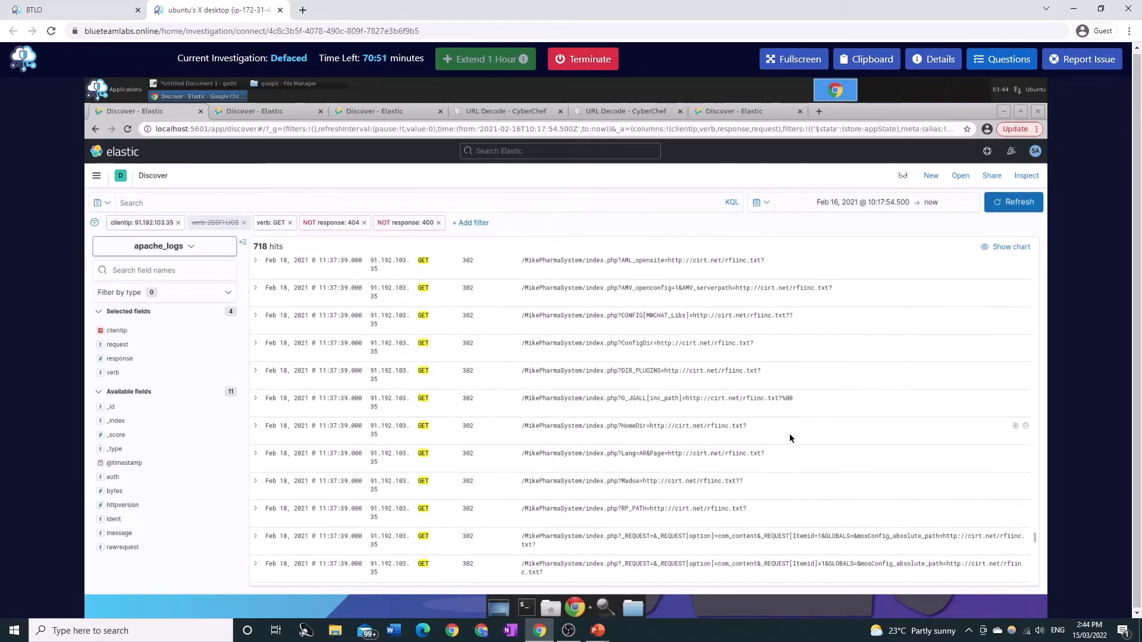
{"action": "scroll", "scroll_direction": "down", "scroll_amount": 3}
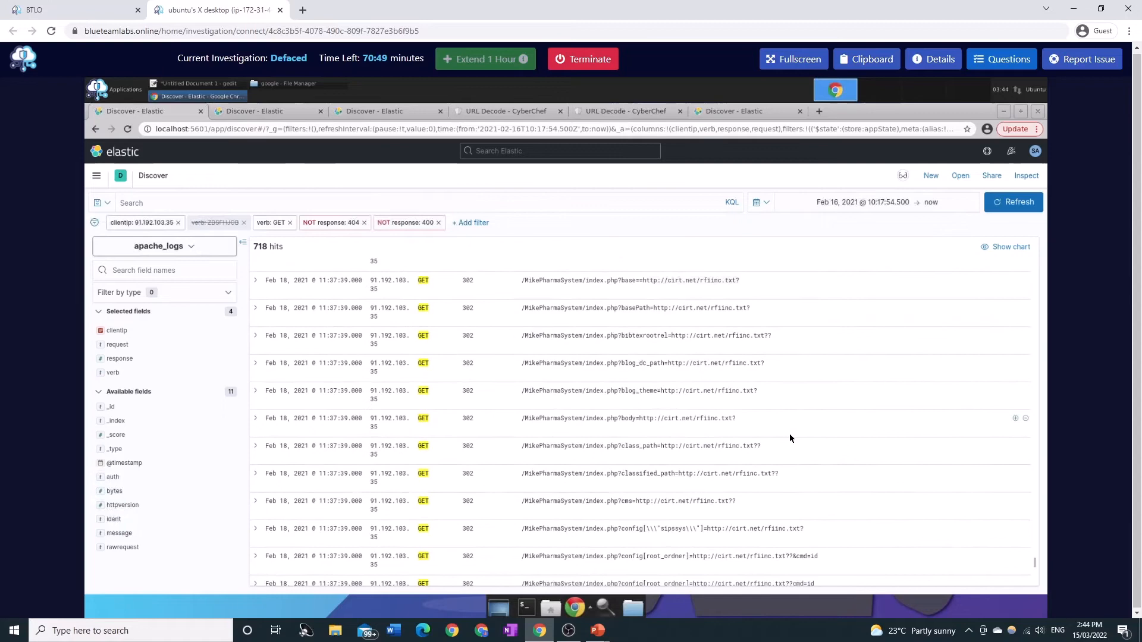
{"action": "scroll", "scroll_direction": "down", "scroll_amount": 3}
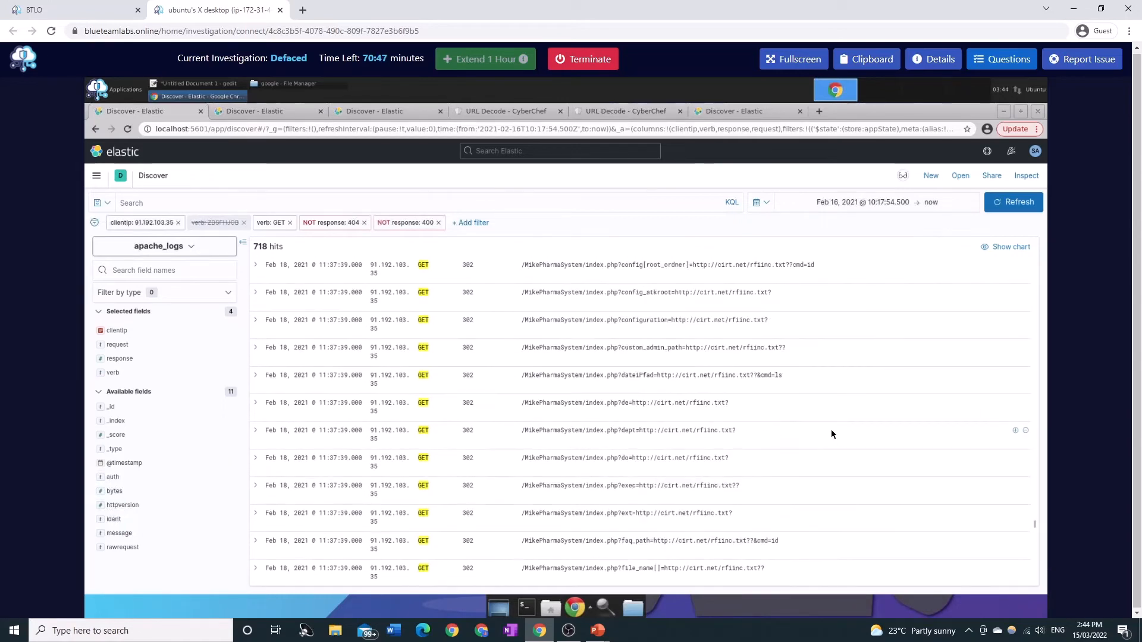
{"action": "scroll", "scroll_direction": "down", "scroll_amount": 3}
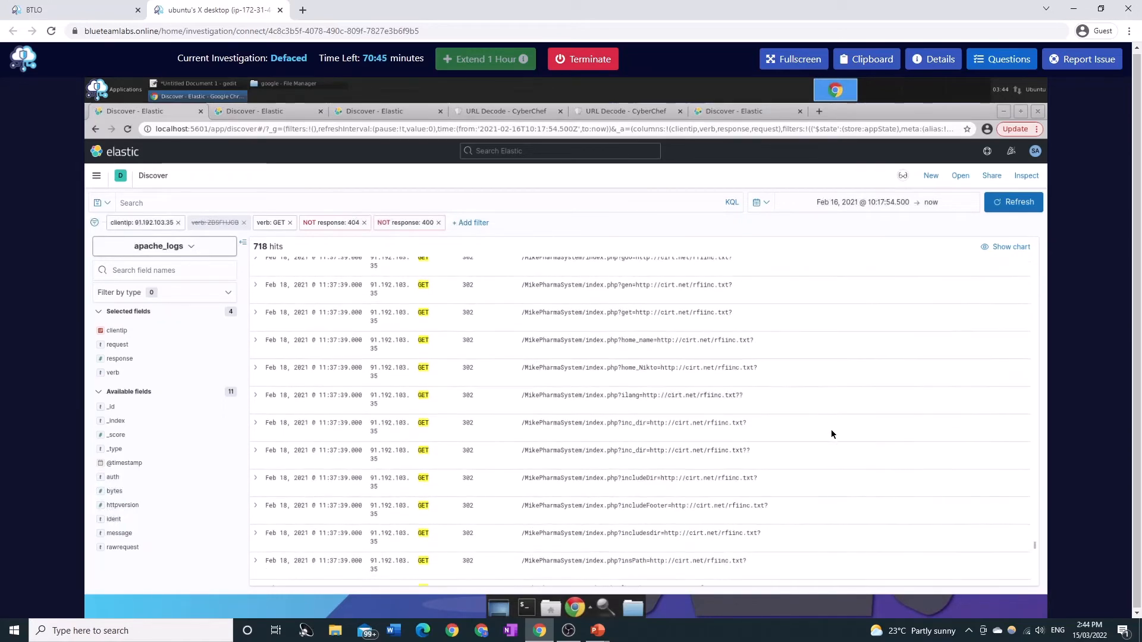
{"action": "scroll", "scroll_direction": "down", "scroll_amount": 3}
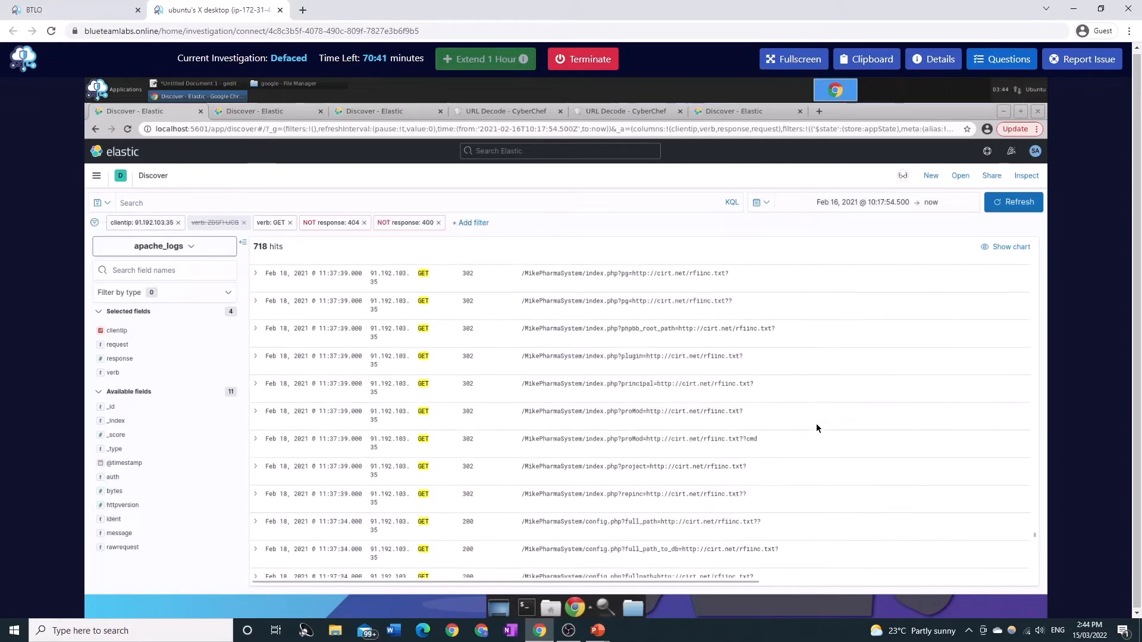
{"action": "scroll", "scroll_direction": "down", "scroll_amount": 3}
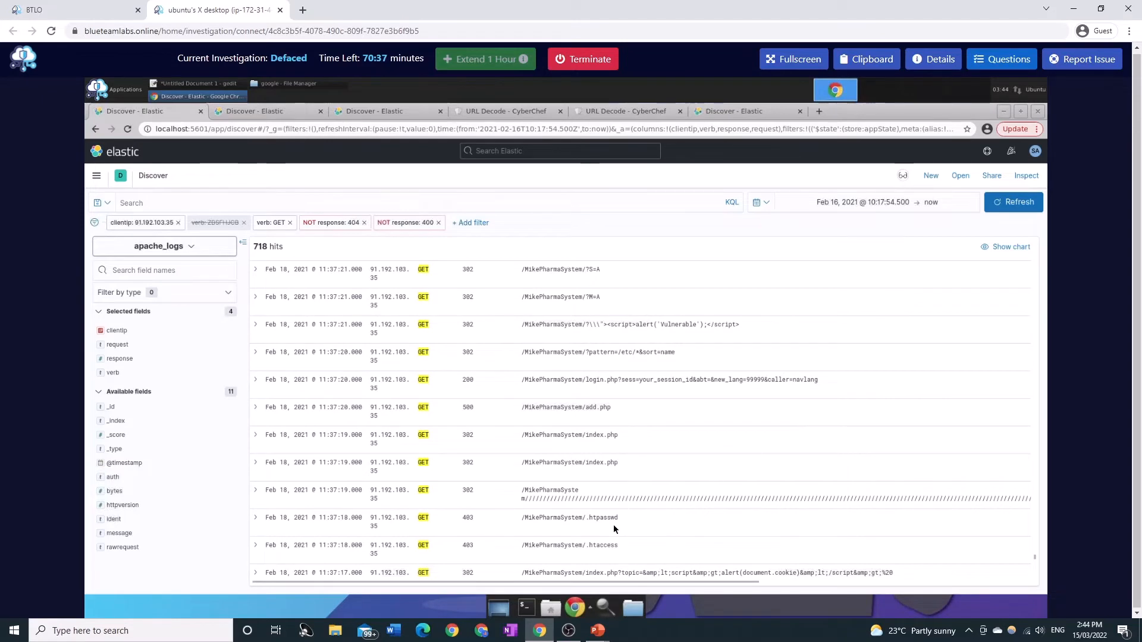
Step: Scroll back through Nikto-style viewtopic injection probes and PHPE9568F34 easter-egg queries
{"action": "scroll", "scroll_direction": "down", "scroll_amount": 3}
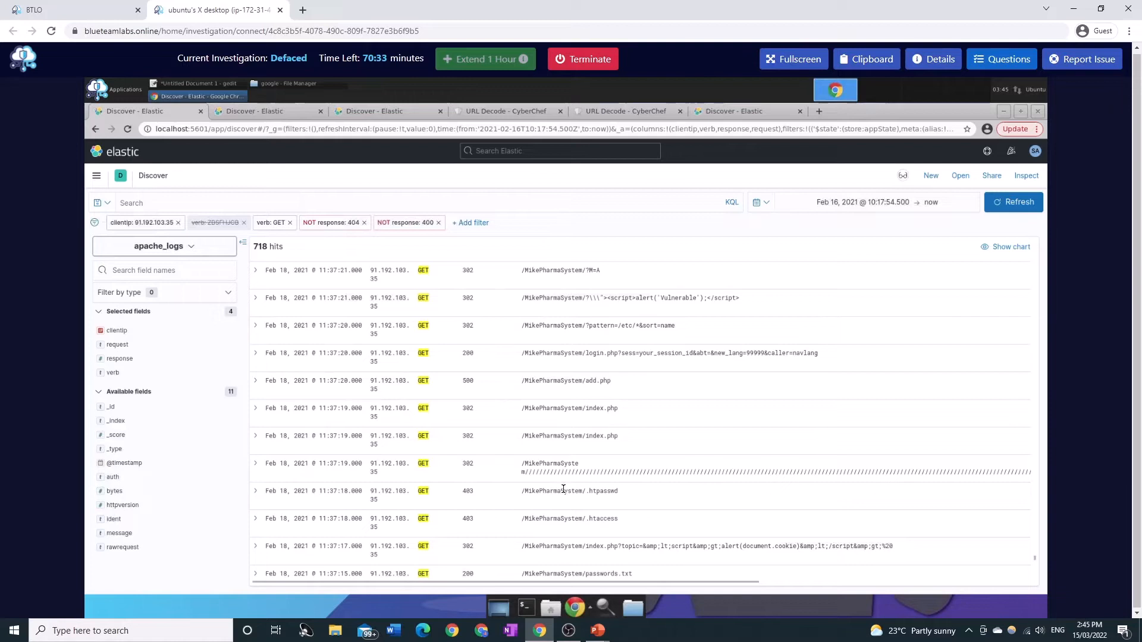
{"action": "scroll", "scroll_direction": "down", "scroll_amount": 3}
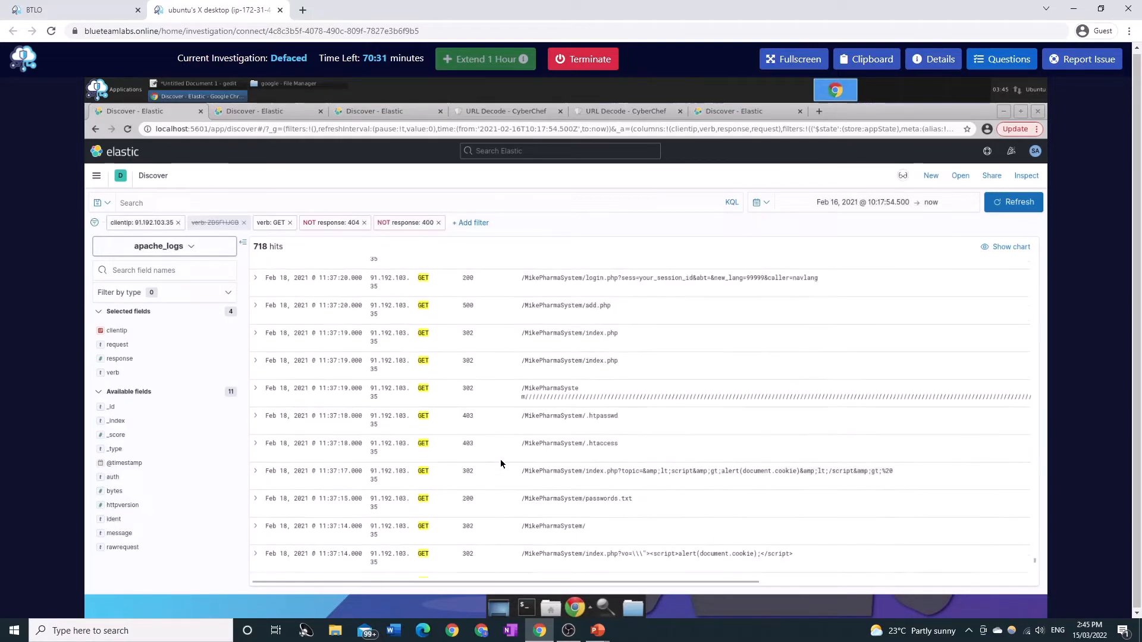
{"action": "scroll", "scroll_direction": "down", "scroll_amount": 3}
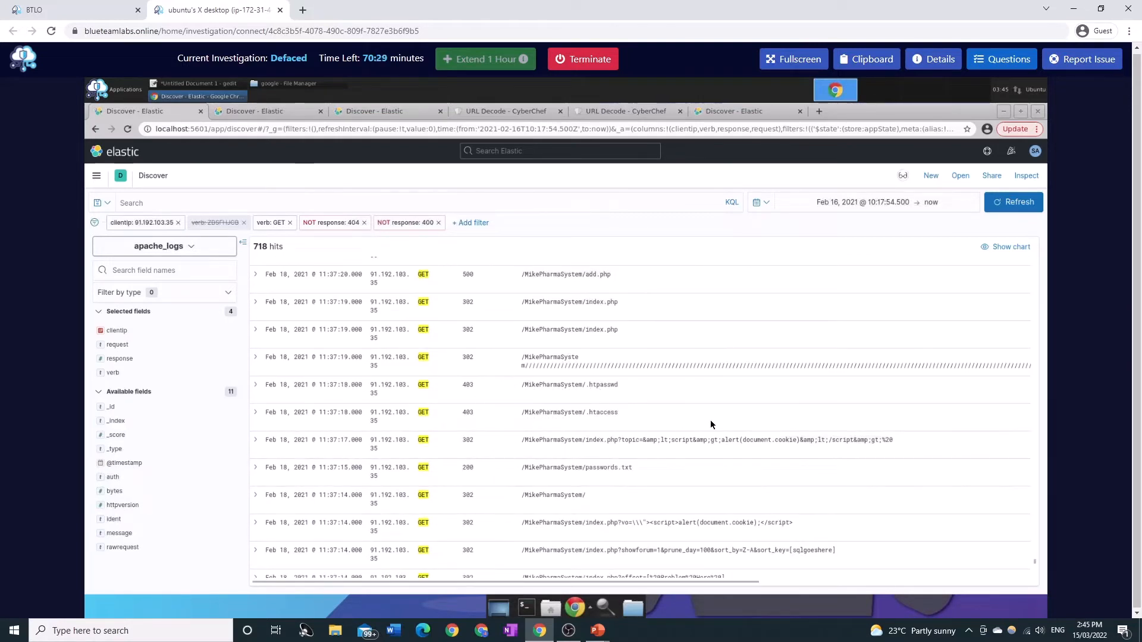
{"action": "scroll", "scroll_direction": "down", "scroll_amount": 3}
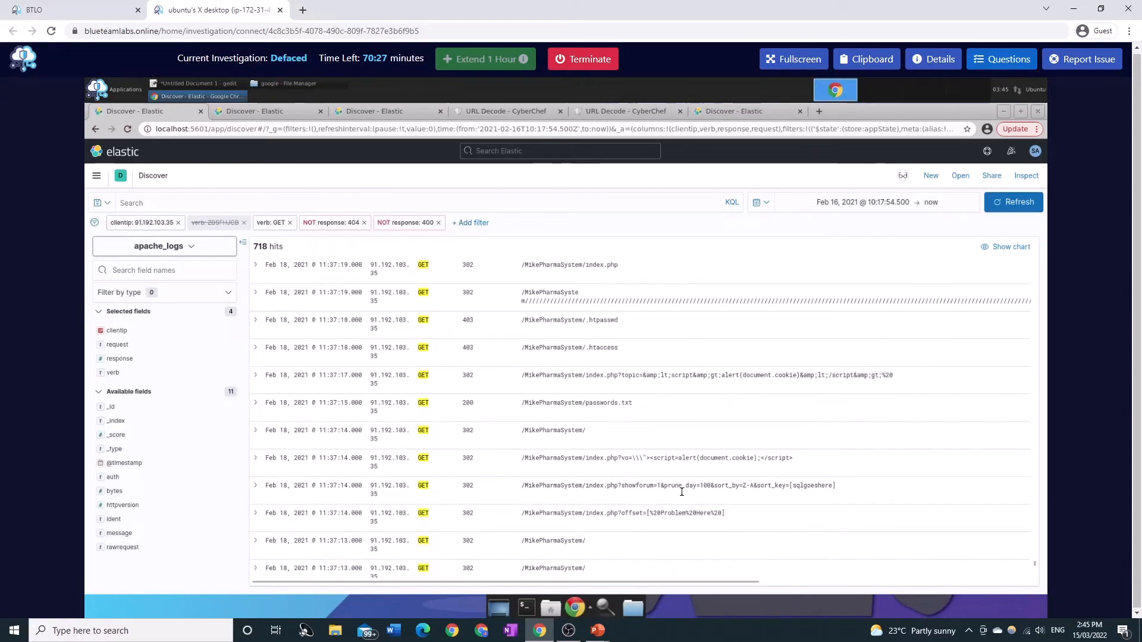
{"action": "mouse_move", "coordinate": [666, 452]}
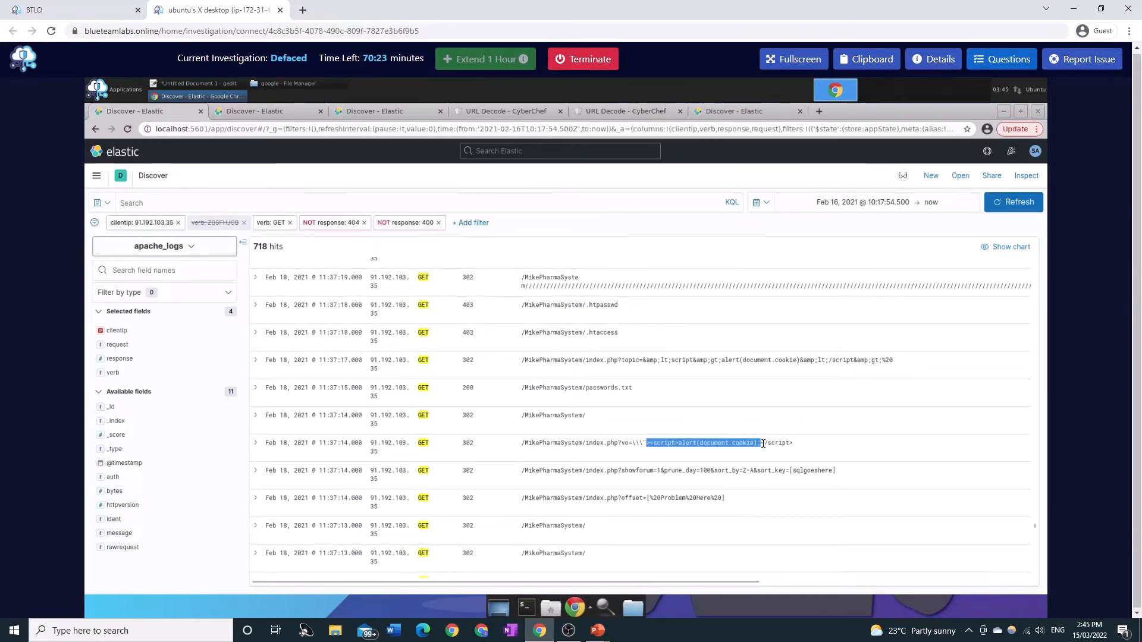
{"action": "scroll", "scroll_direction": "down", "scroll_amount": 3}
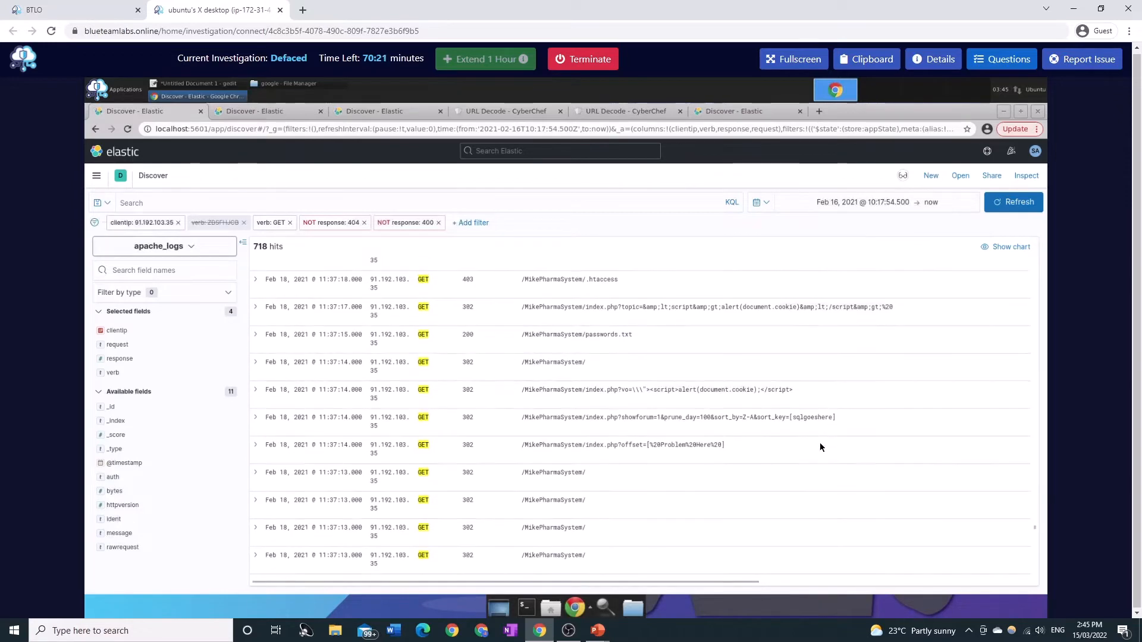
{"action": "scroll", "scroll_direction": "down", "scroll_amount": 3}
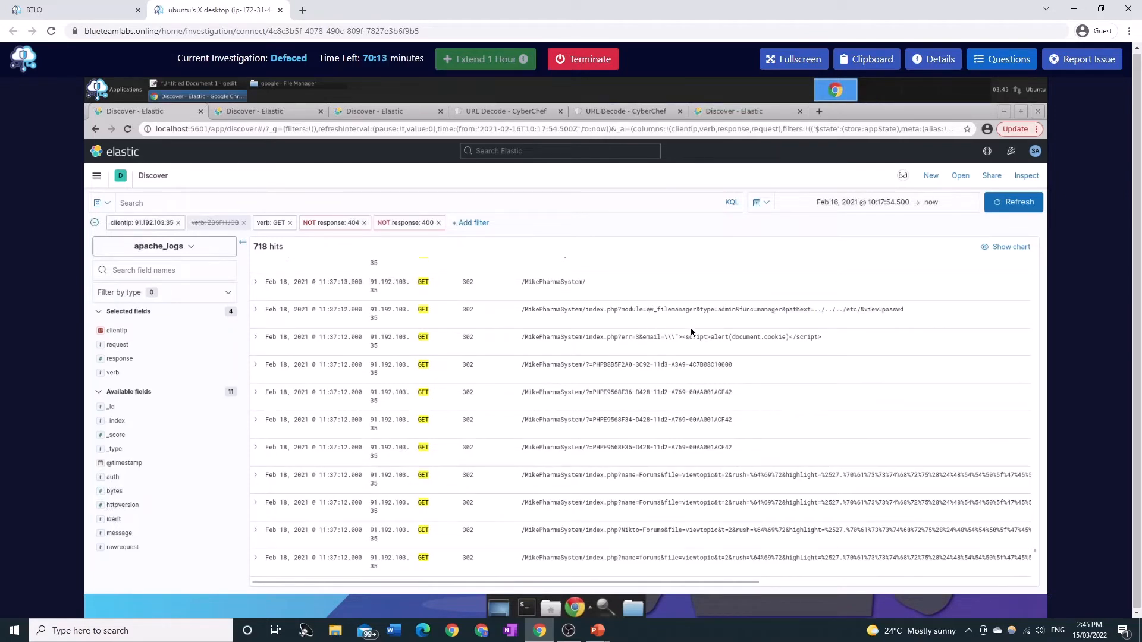
Step: Continue past win.ini/boot.ini downloads to the URL-encoded index.php?chemin=..%2F traversal request
{"action": "scroll", "scroll_direction": "down", "scroll_amount": 3}
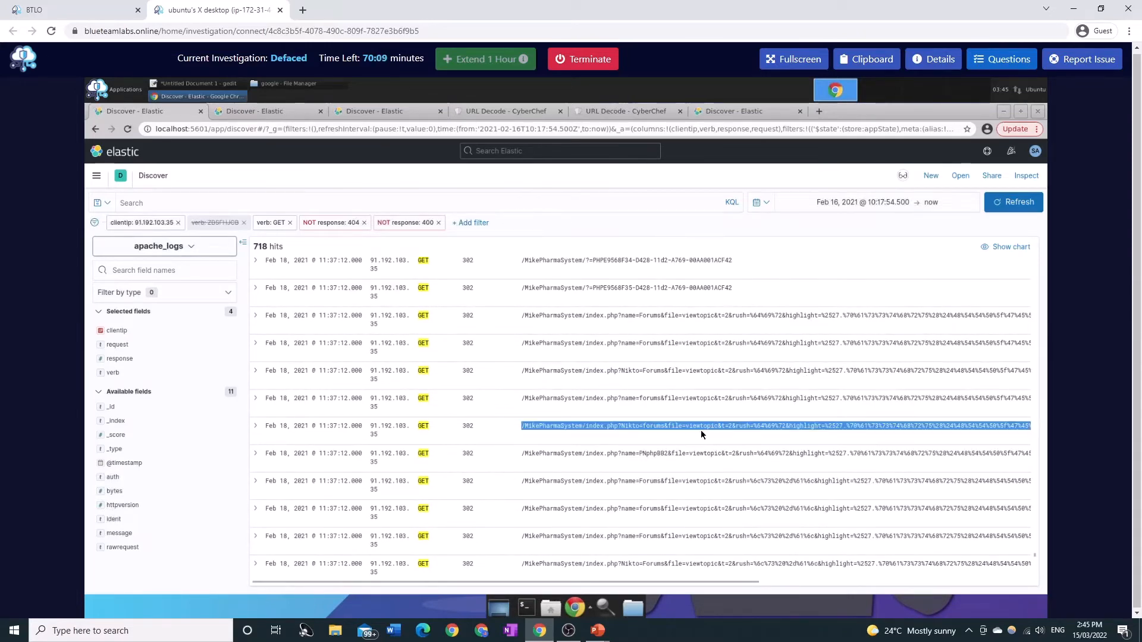
{"action": "scroll", "scroll_direction": "down", "scroll_amount": 3}
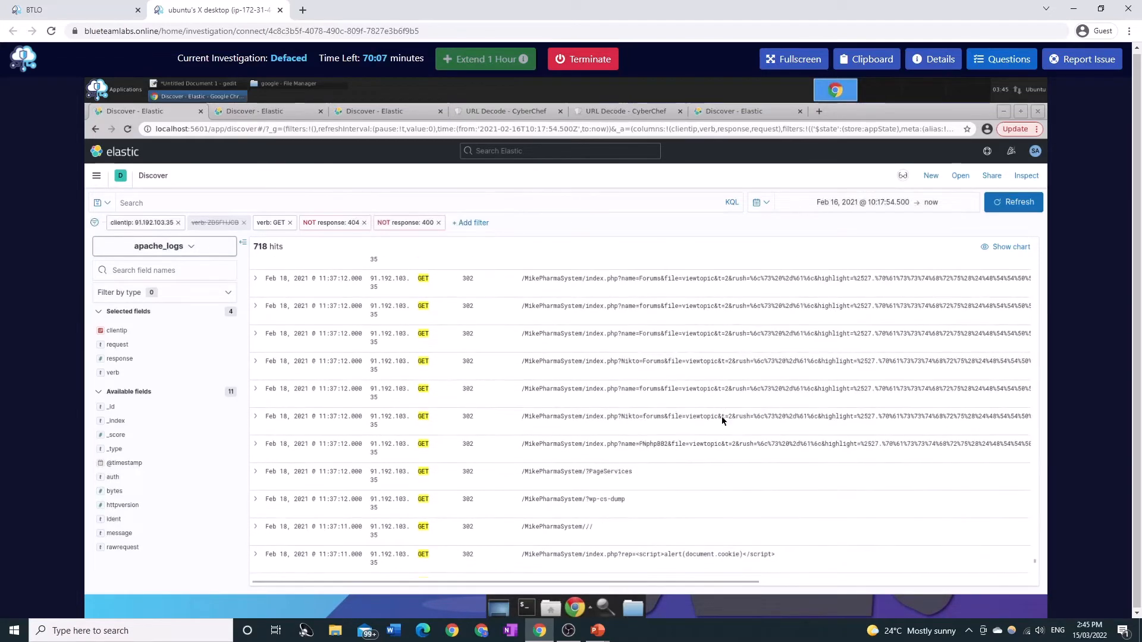
{"action": "scroll", "scroll_direction": "down", "scroll_amount": 3}
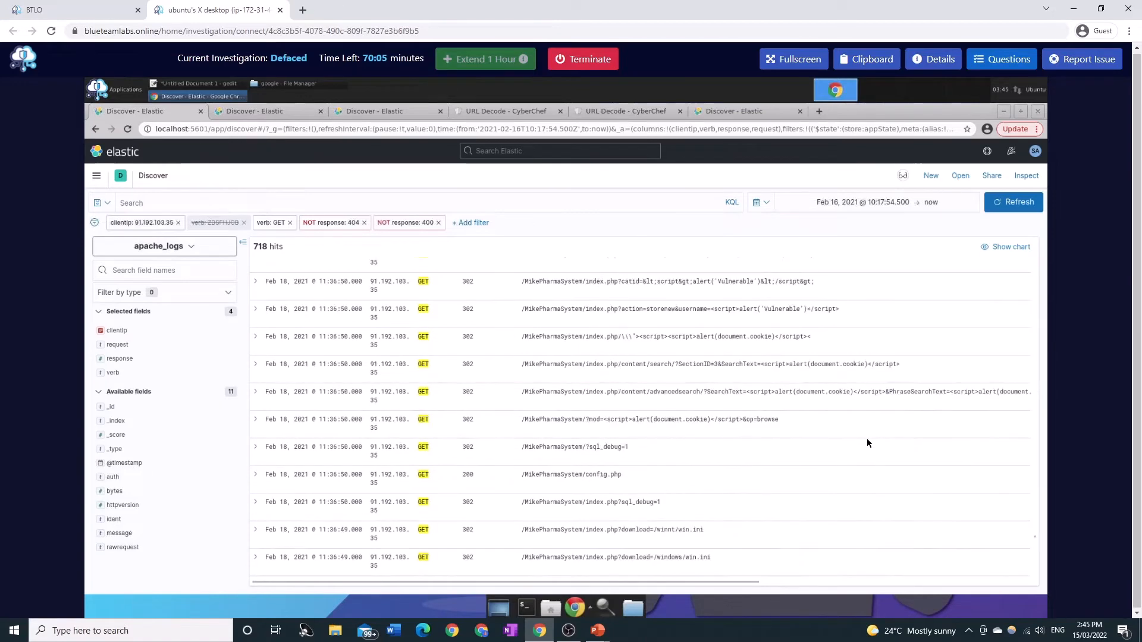
{"action": "scroll", "scroll_direction": "down", "scroll_amount": 3}
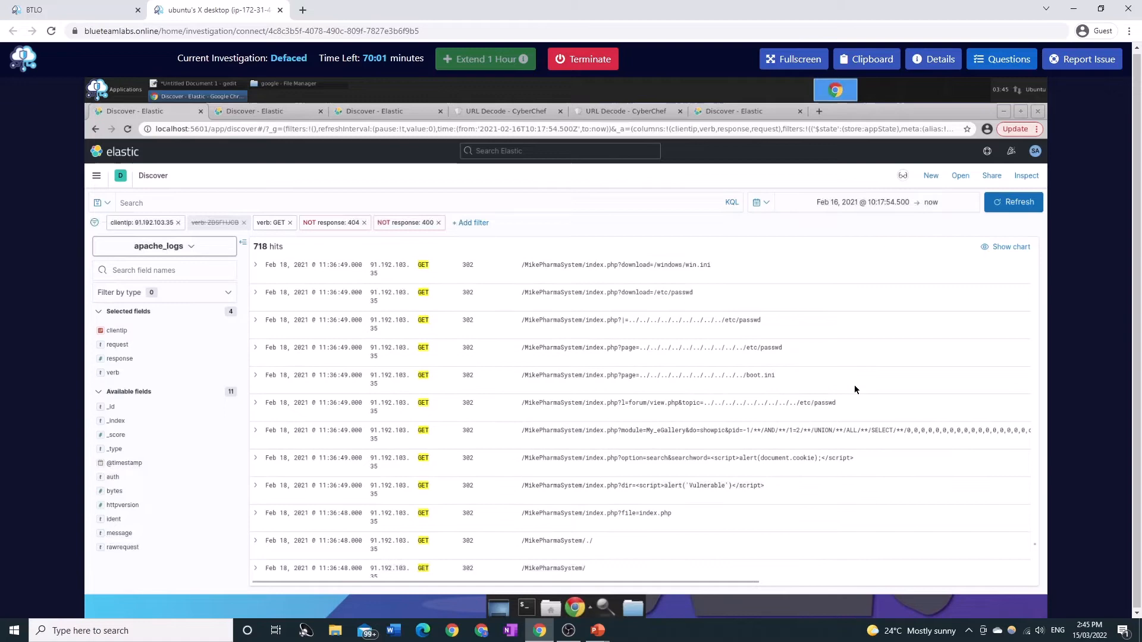
{"action": "scroll", "scroll_direction": "down", "scroll_amount": 3}
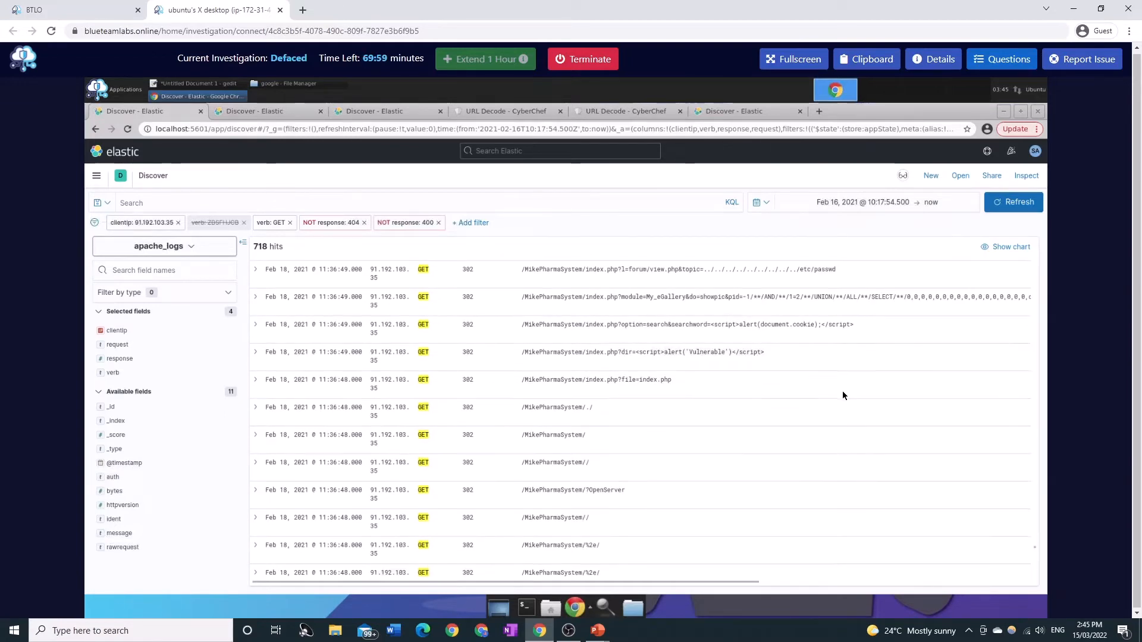
{"action": "scroll", "scroll_direction": "down", "scroll_amount": 3}
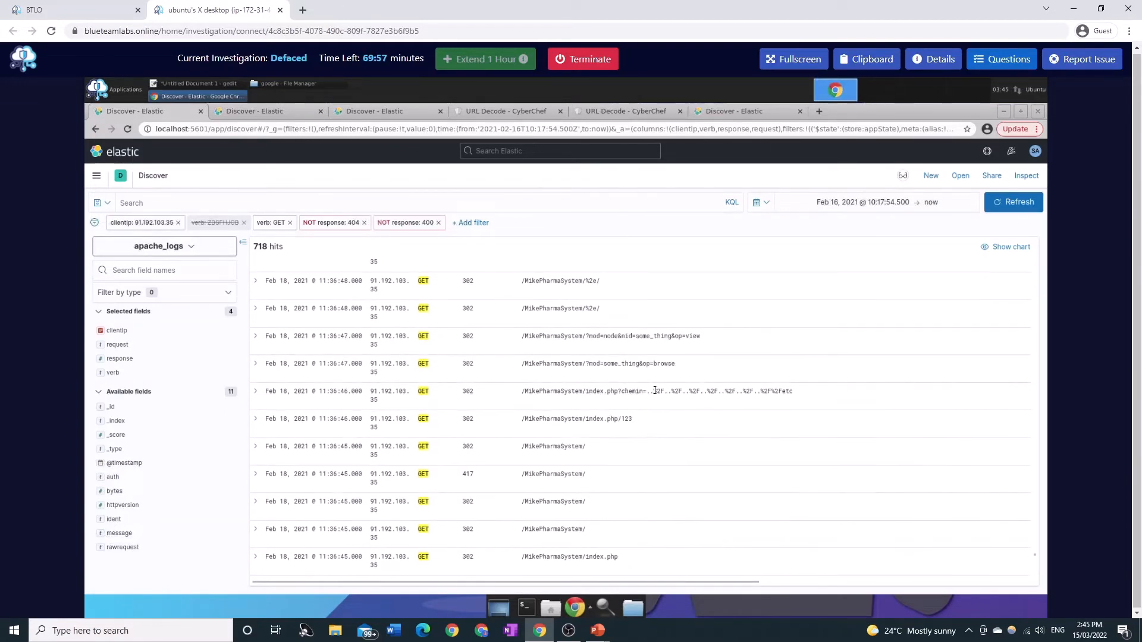
Step: Copy the chemin request, decode it in CyberChef to index.php?chemin=../../../../../../etc, then return to Discover
{"action": "right_click", "coordinate": [655, 391]}
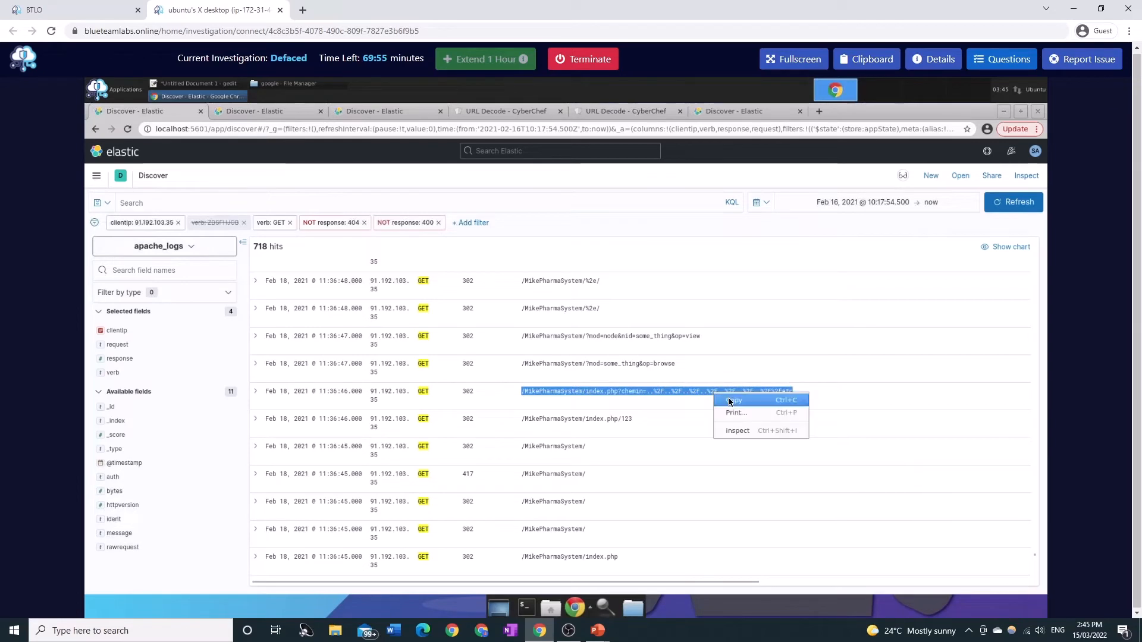
{"action": "left_click", "coordinate": [501, 112]}
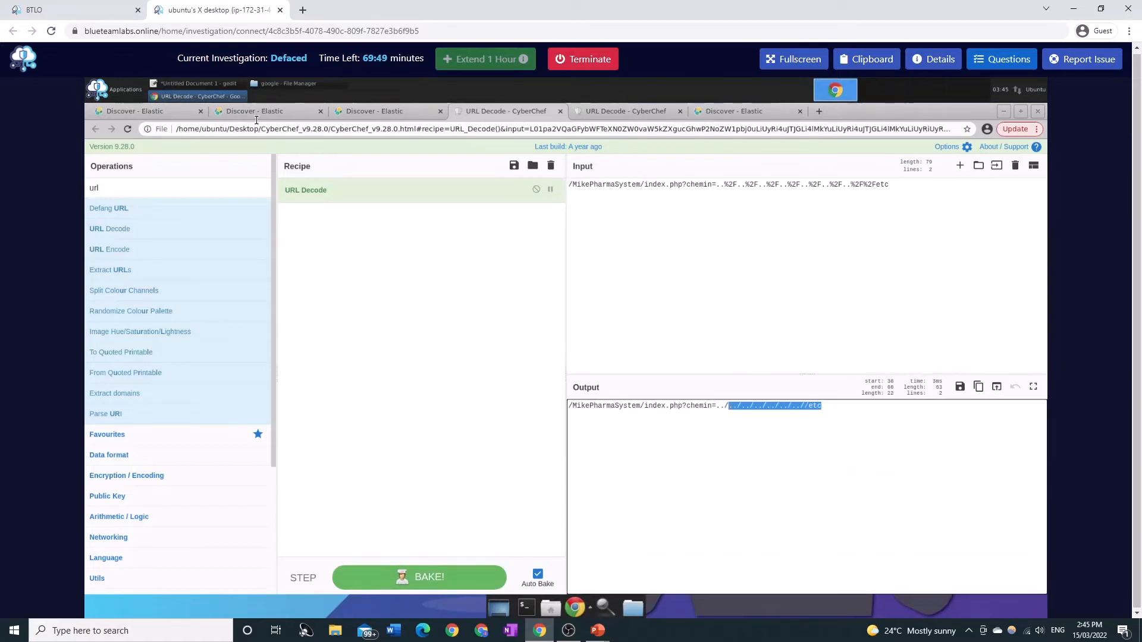
{"action": "left_click", "coordinate": [137, 112]}
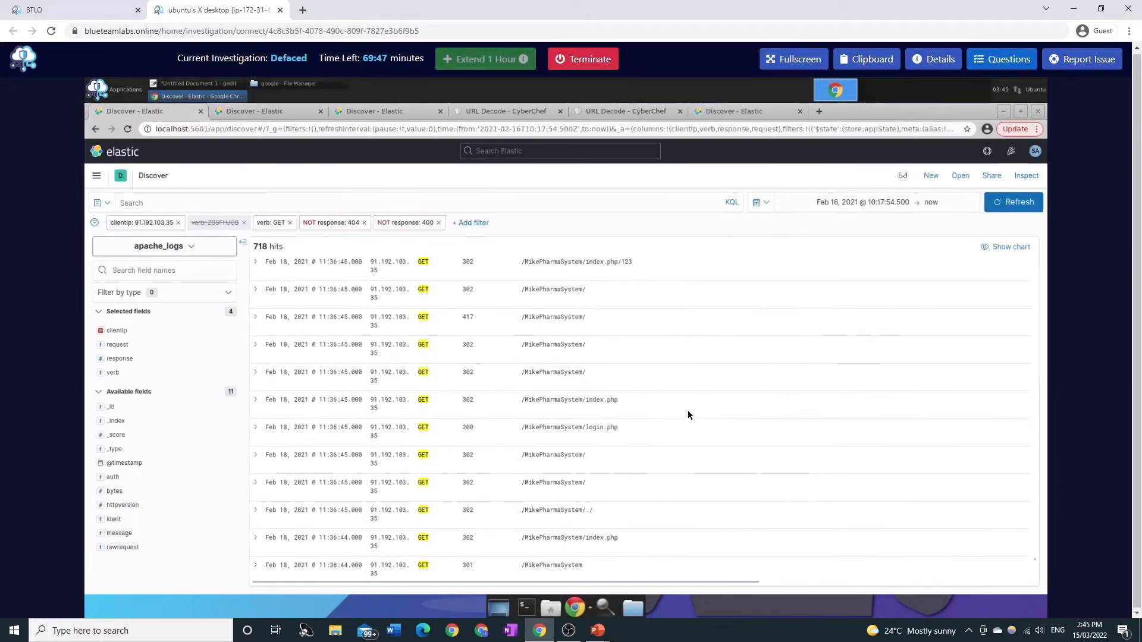
Step: Scroll down past the remaining XSS and RFI requests in the GET hits
{"action": "scroll", "scroll_direction": "down", "scroll_amount": 3}
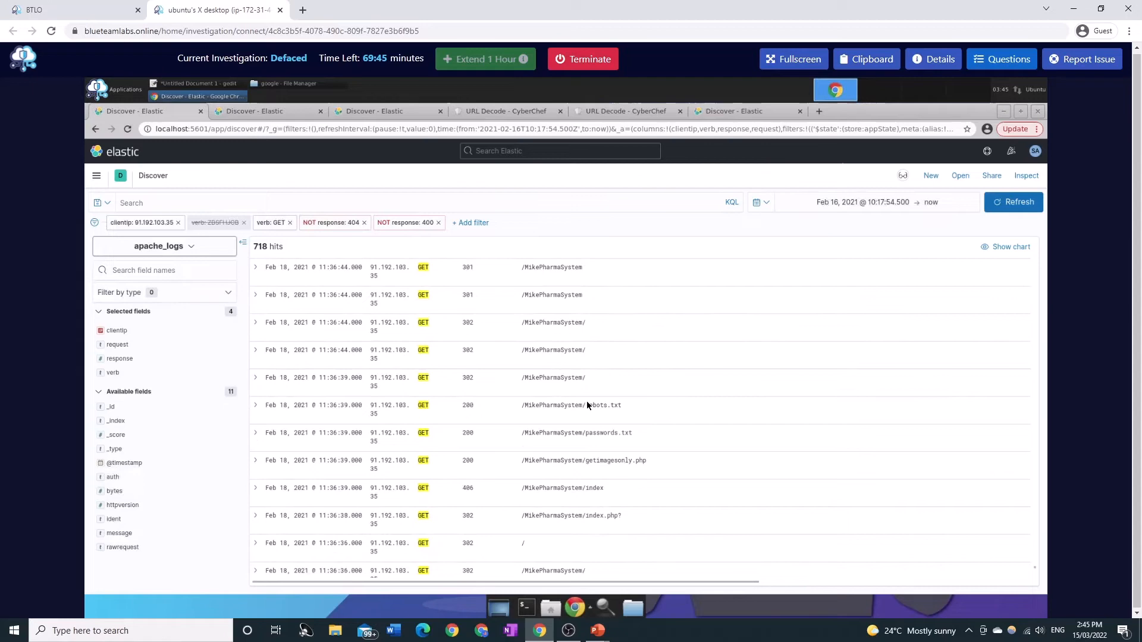
{"action": "scroll", "scroll_direction": "down", "scroll_amount": 3}
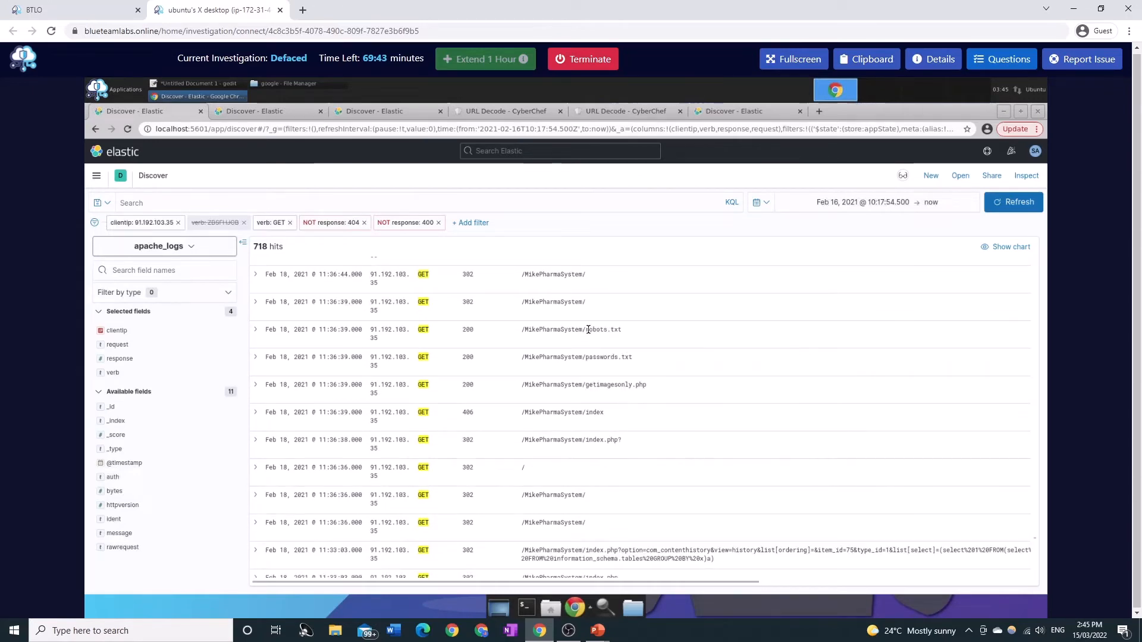
{"action": "scroll", "scroll_direction": "down", "scroll_amount": 3}
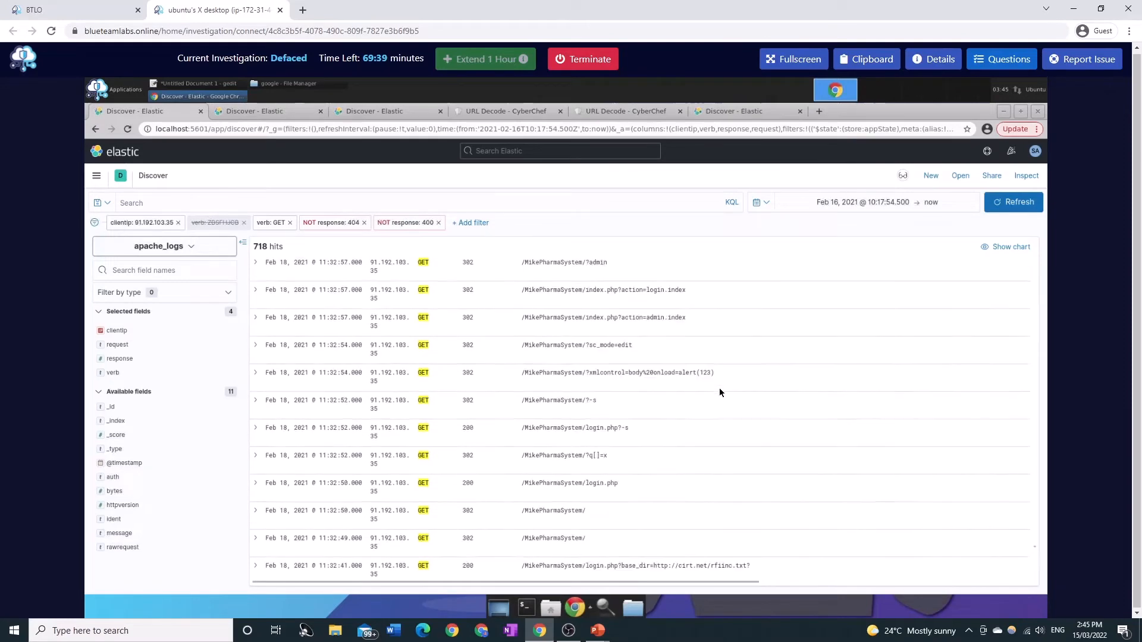
{"action": "scroll", "scroll_direction": "down", "scroll_amount": 3}
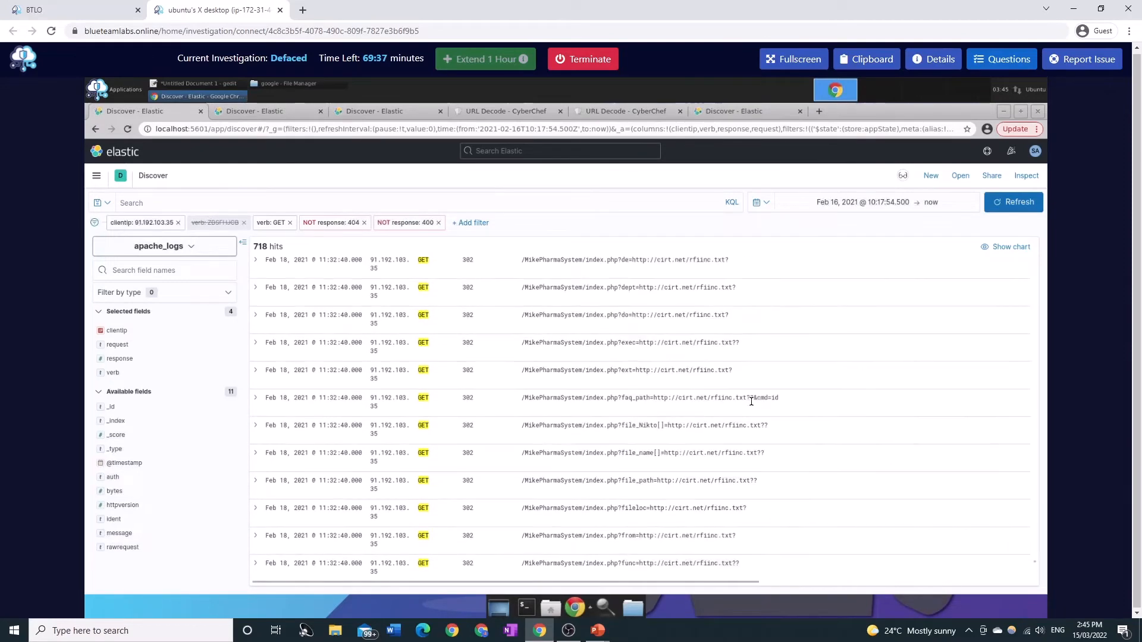
{"action": "scroll", "scroll_direction": "down", "scroll_amount": 3}
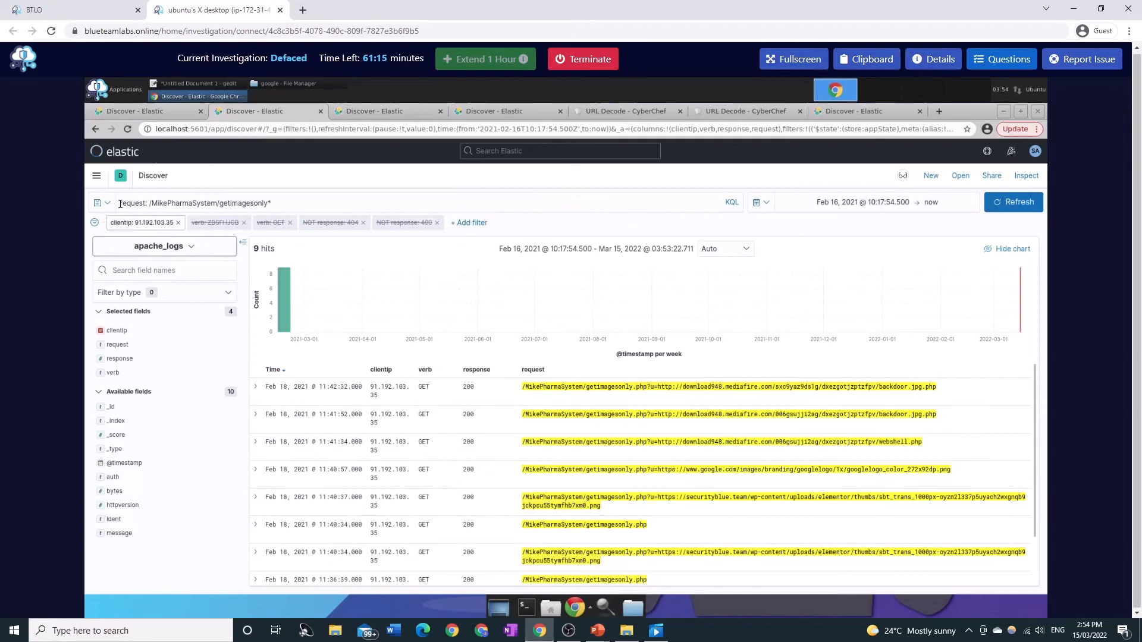
{"action": "left_click", "coordinate": [195, 202]}
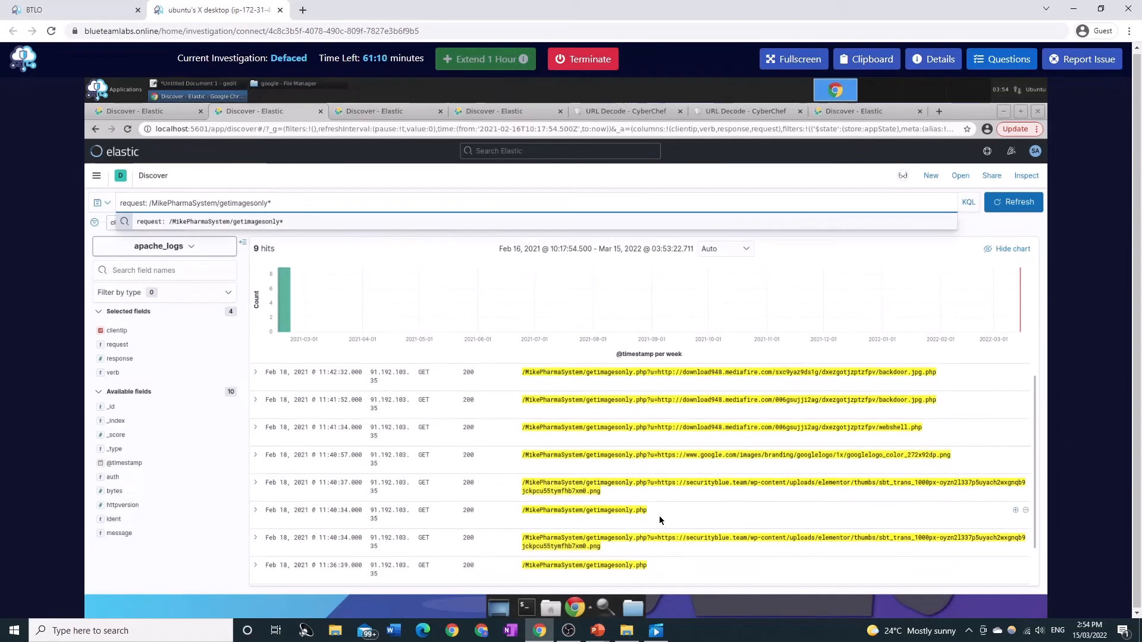
{"action": "scroll", "scroll_direction": "down", "scroll_amount": 3}
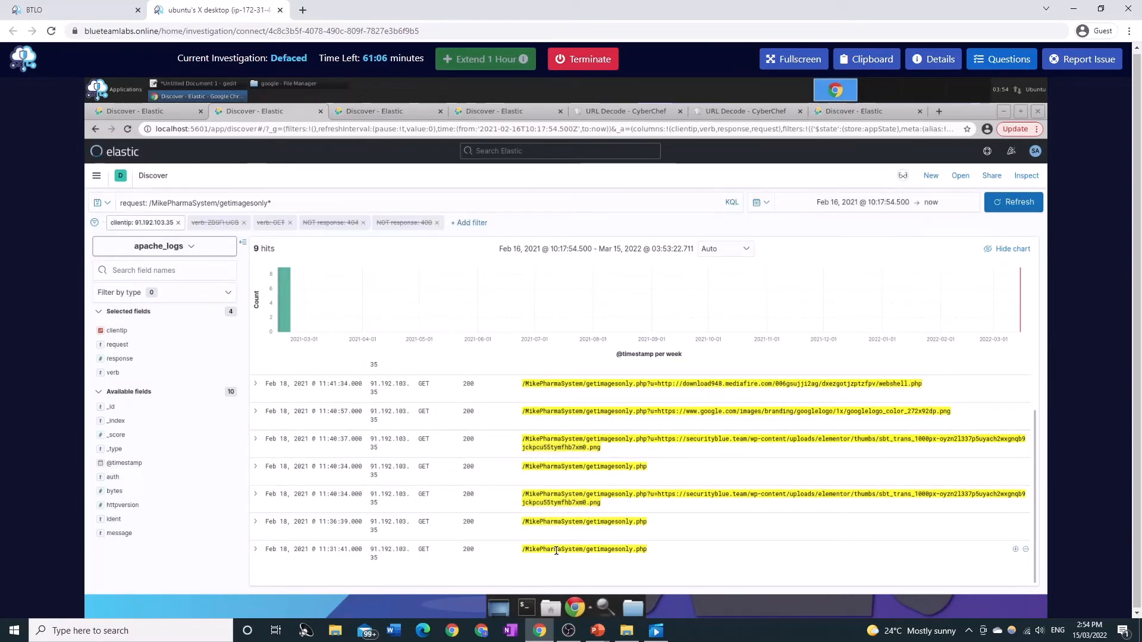
{"action": "double_click", "coordinate": [584, 550]}
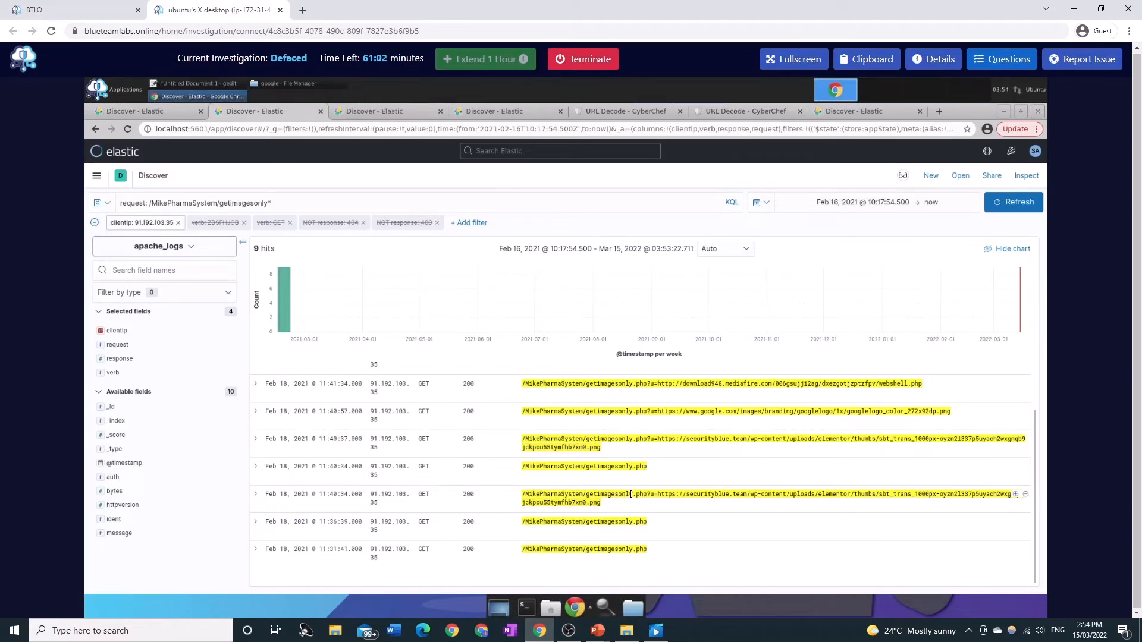
{"action": "left_click_drag", "start_coordinate": [654, 493], "coordinate": [974, 493]}
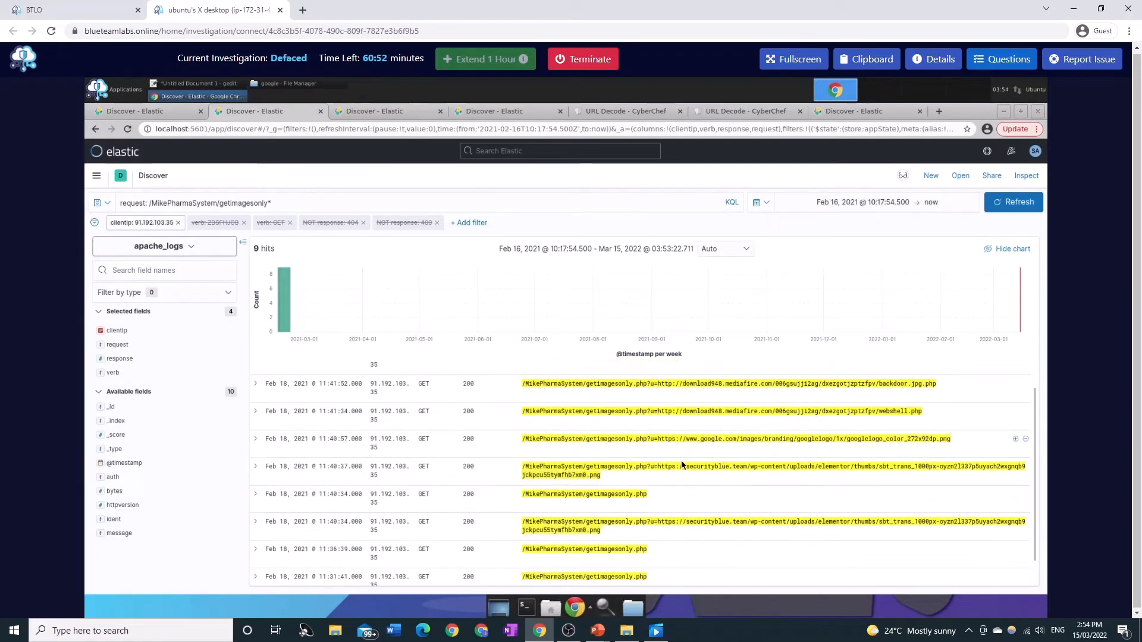
{"action": "mouse_move", "coordinate": [691, 475]}
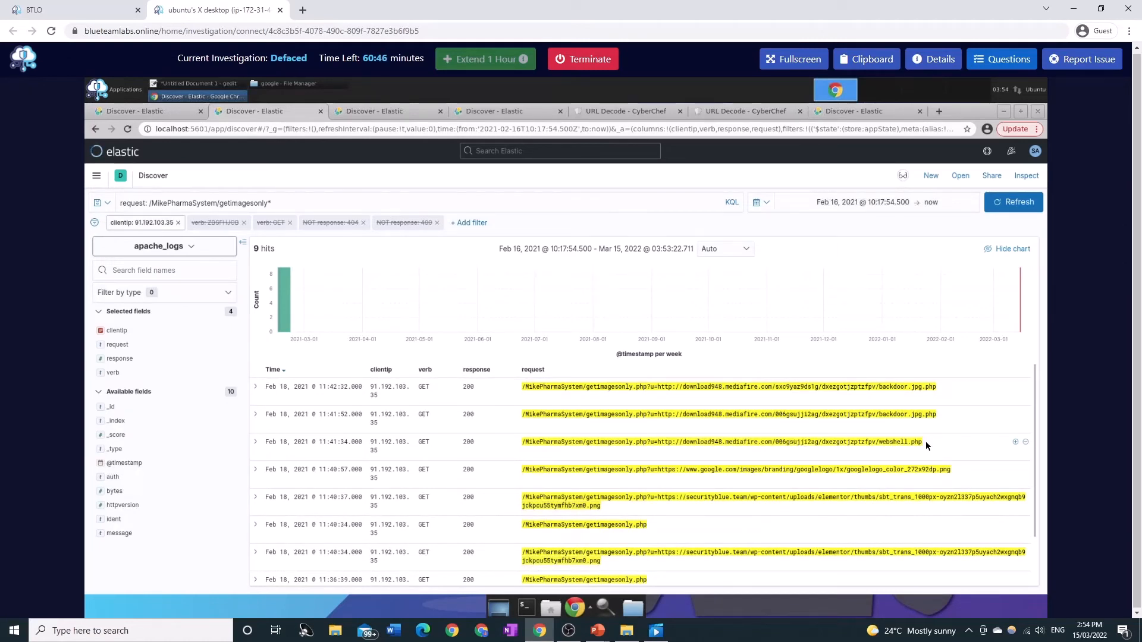
{"action": "double_click", "coordinate": [610, 442]}
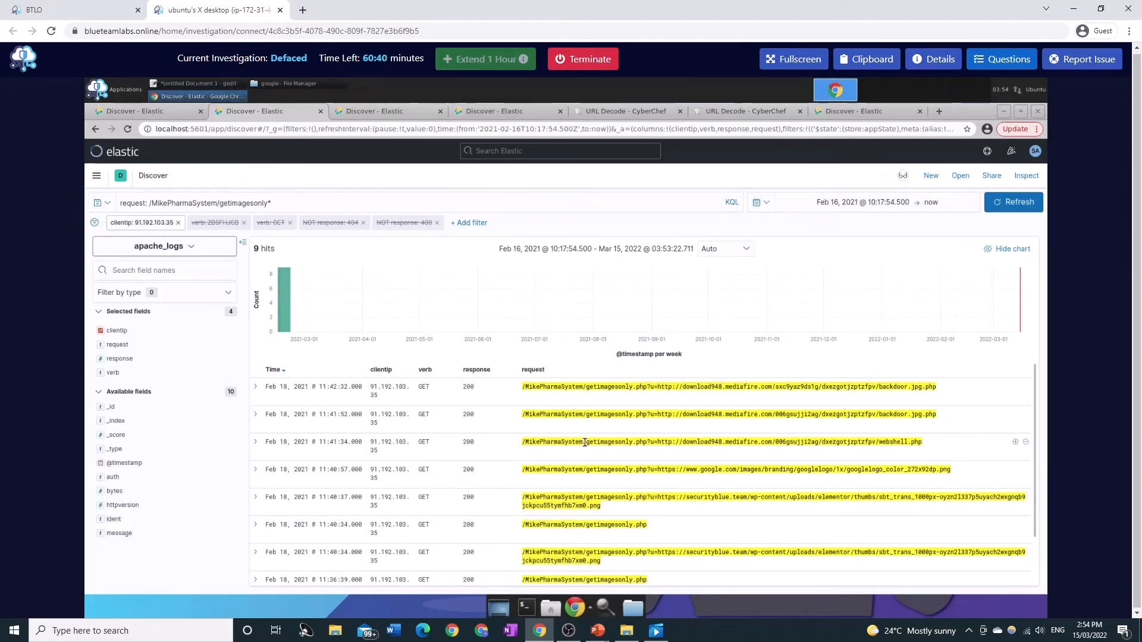
{"action": "mouse_move", "coordinate": [851, 427]}
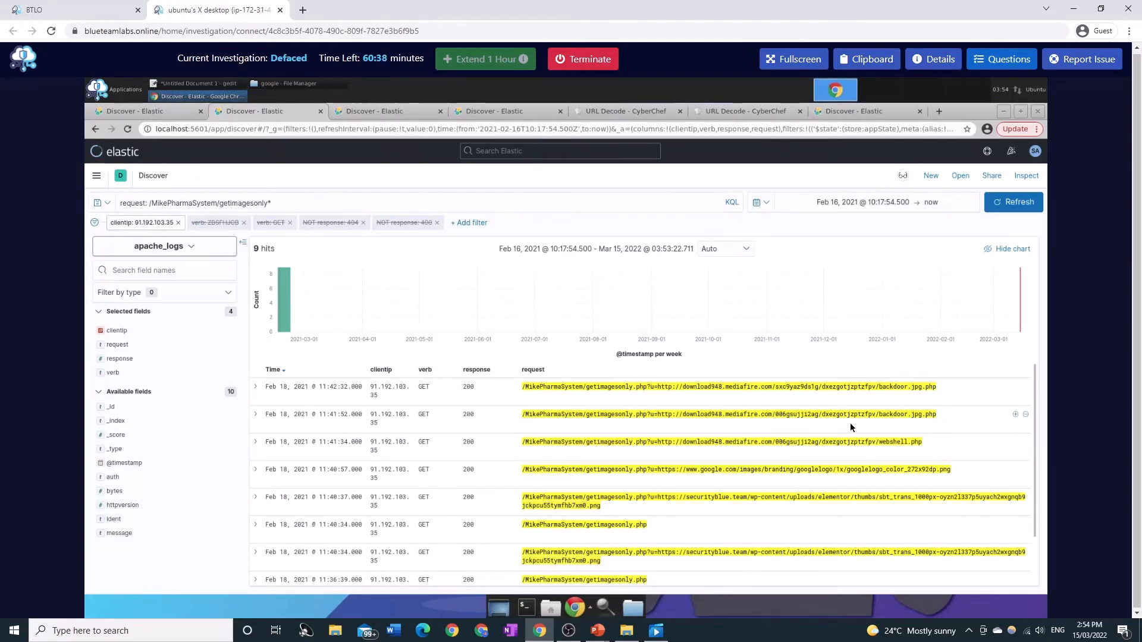
{"action": "double_click", "coordinate": [890, 414]}
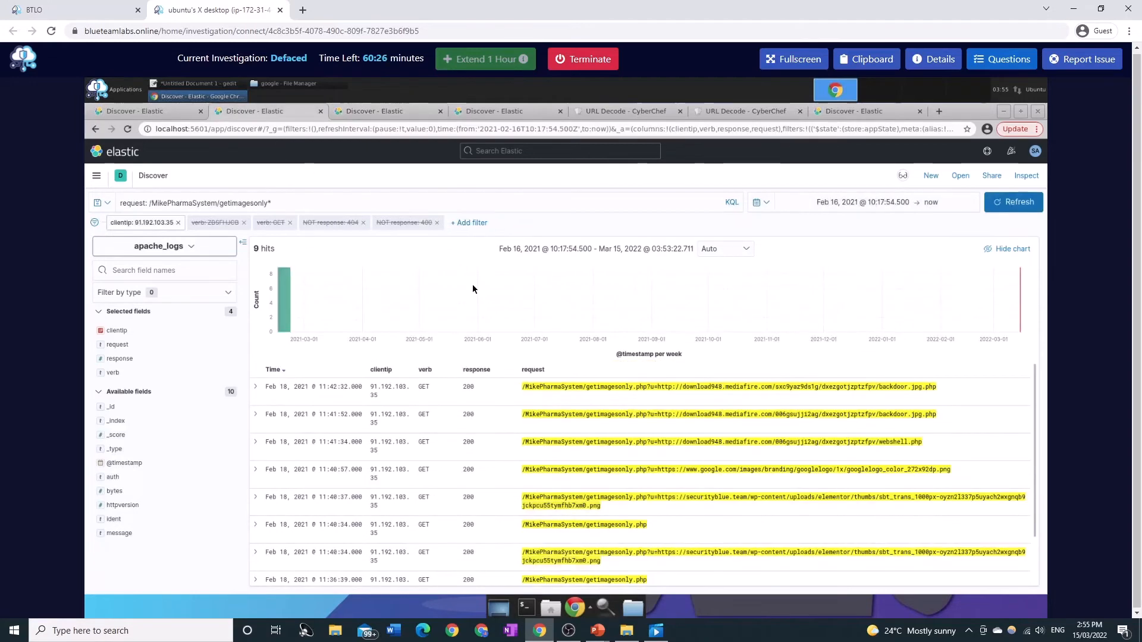
{"action": "mouse_move", "coordinate": [837, 425]}
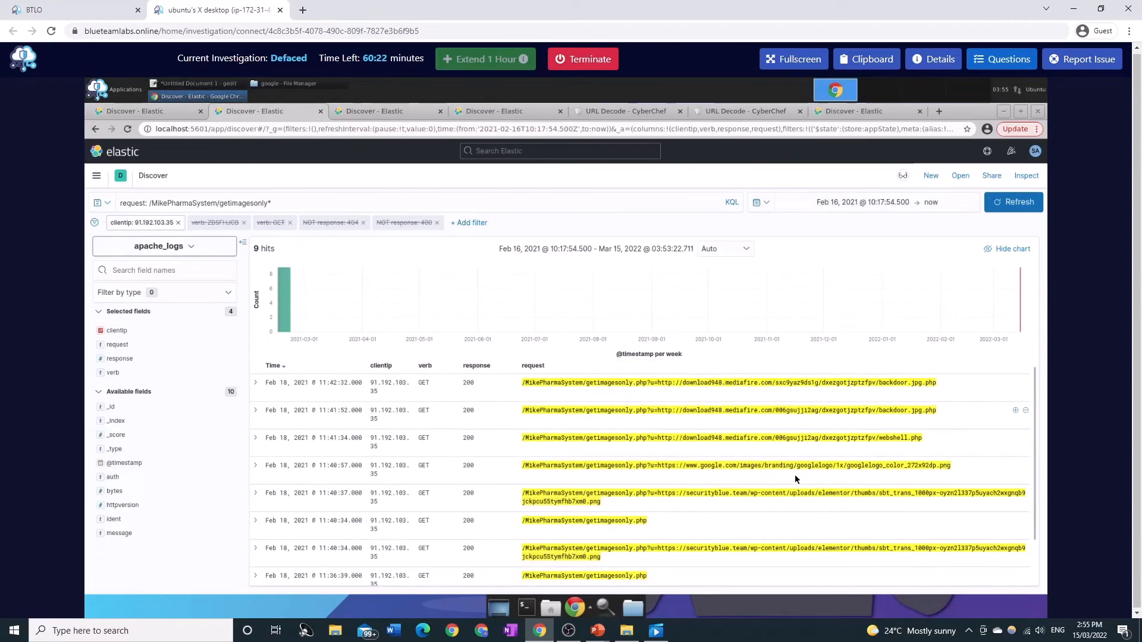
{"action": "scroll", "scroll_direction": "down", "scroll_amount": 3}
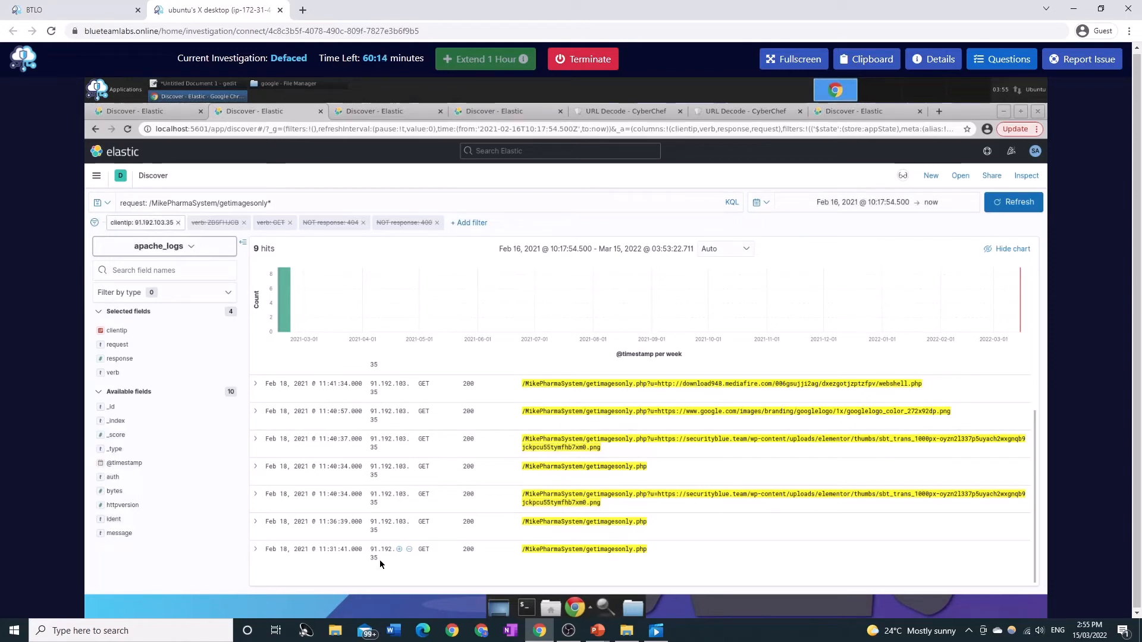
{"action": "mouse_move", "coordinate": [720, 571]}
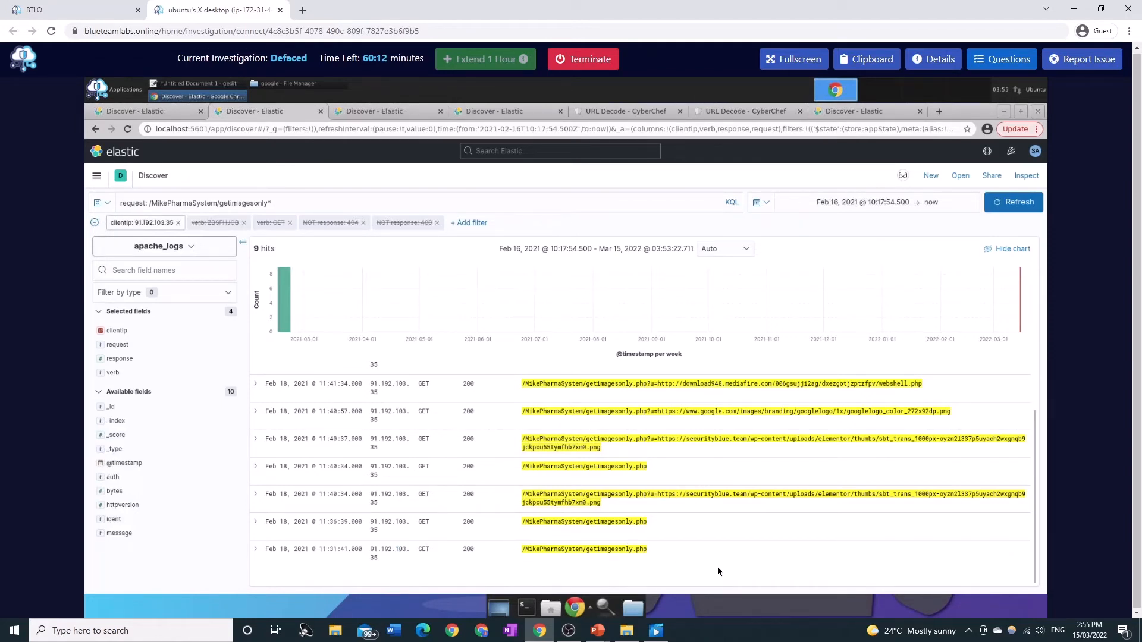
{"action": "double_click", "coordinate": [593, 550]}
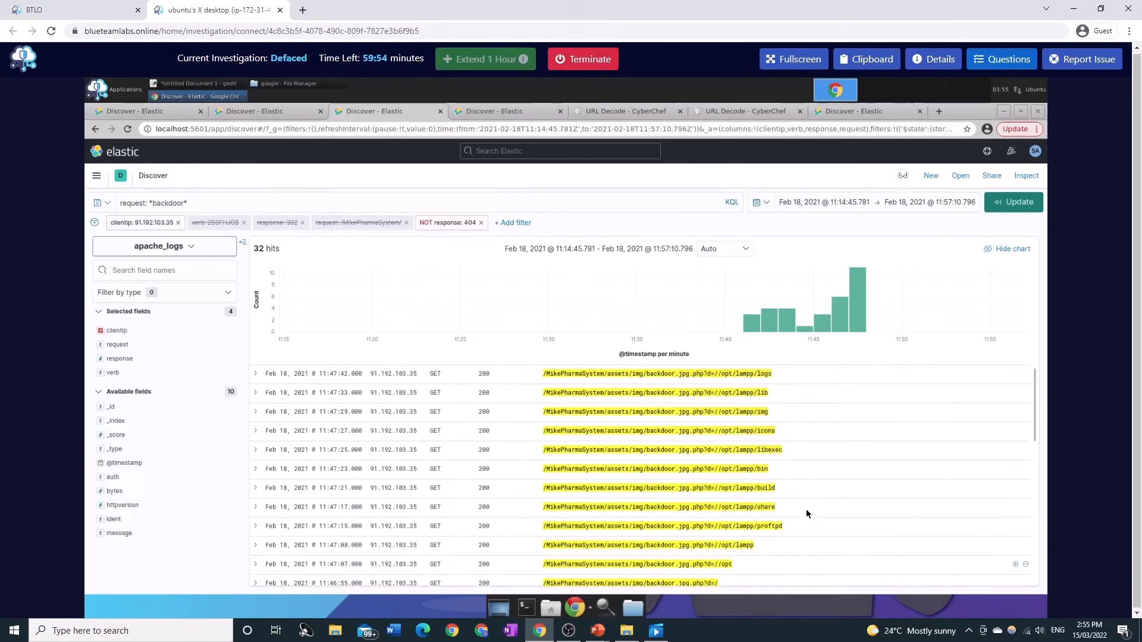
Step: Scroll the *backdoor* results showing the webshell listing /opt/lampp directories
{"action": "scroll", "scroll_direction": "down", "scroll_amount": 3}
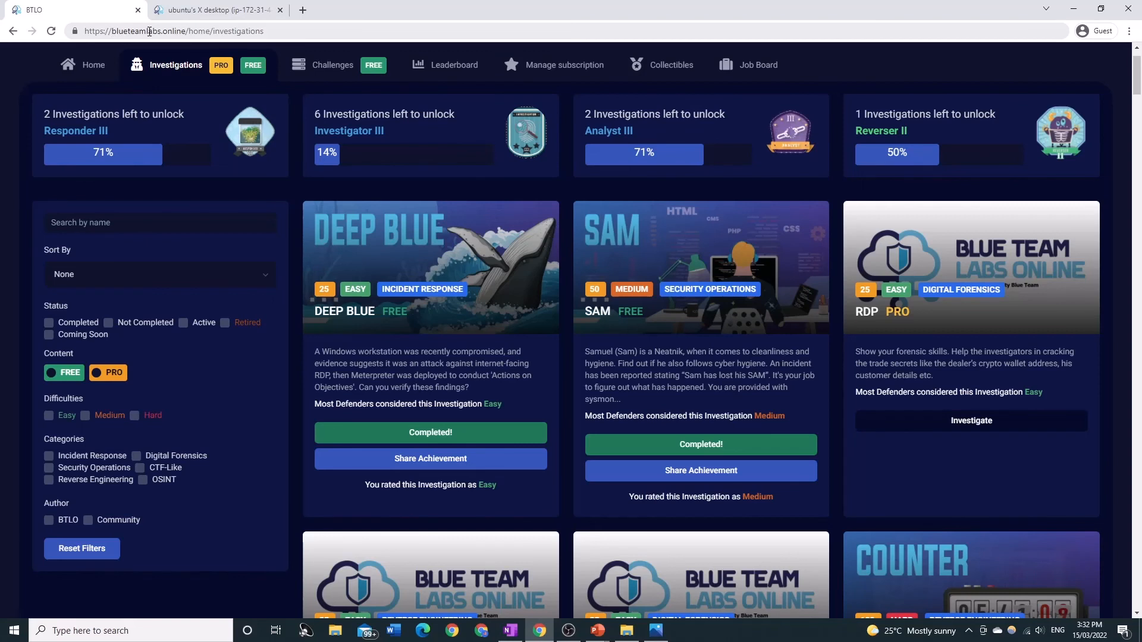
{"action": "mouse_move", "coordinate": [556, 283]}
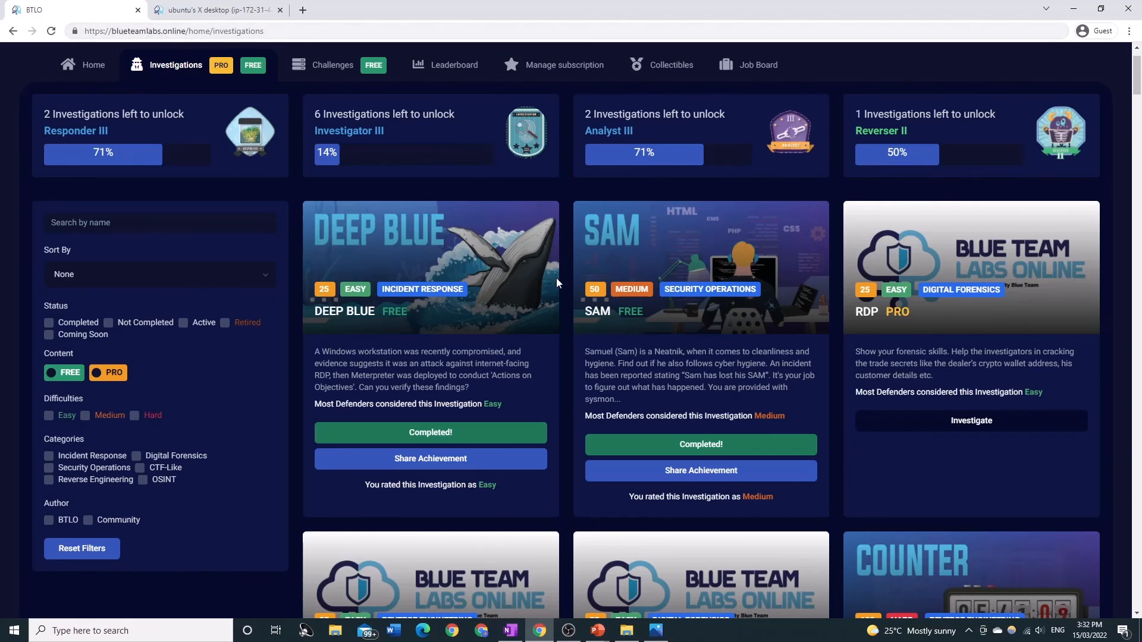
{"action": "mouse_move", "coordinate": [569, 324]}
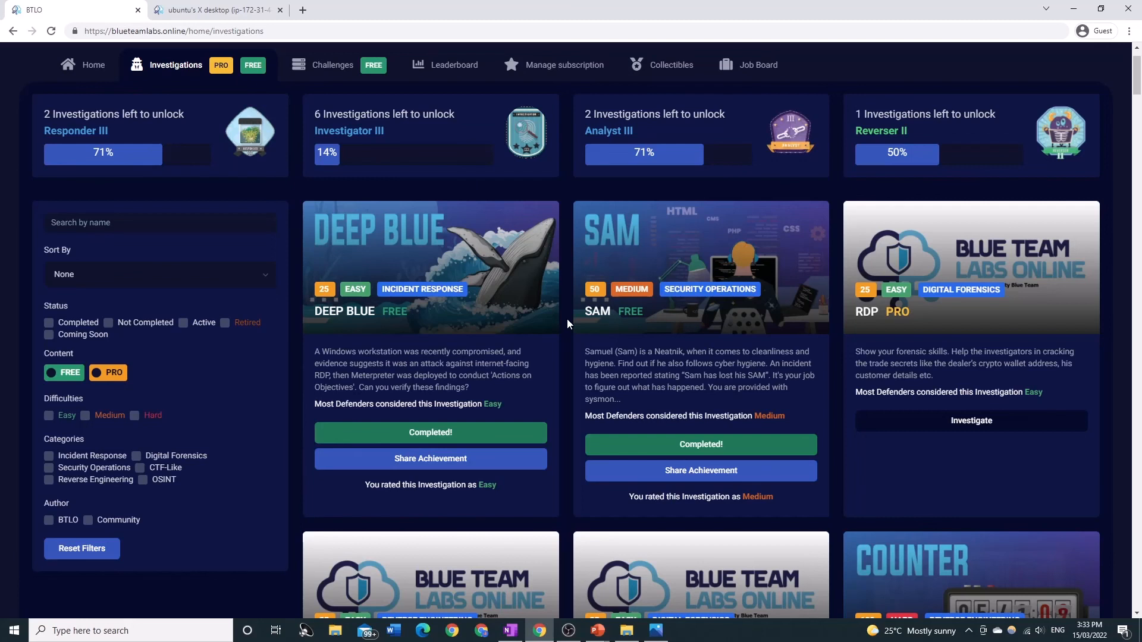
{"action": "mouse_move", "coordinate": [565, 340]}
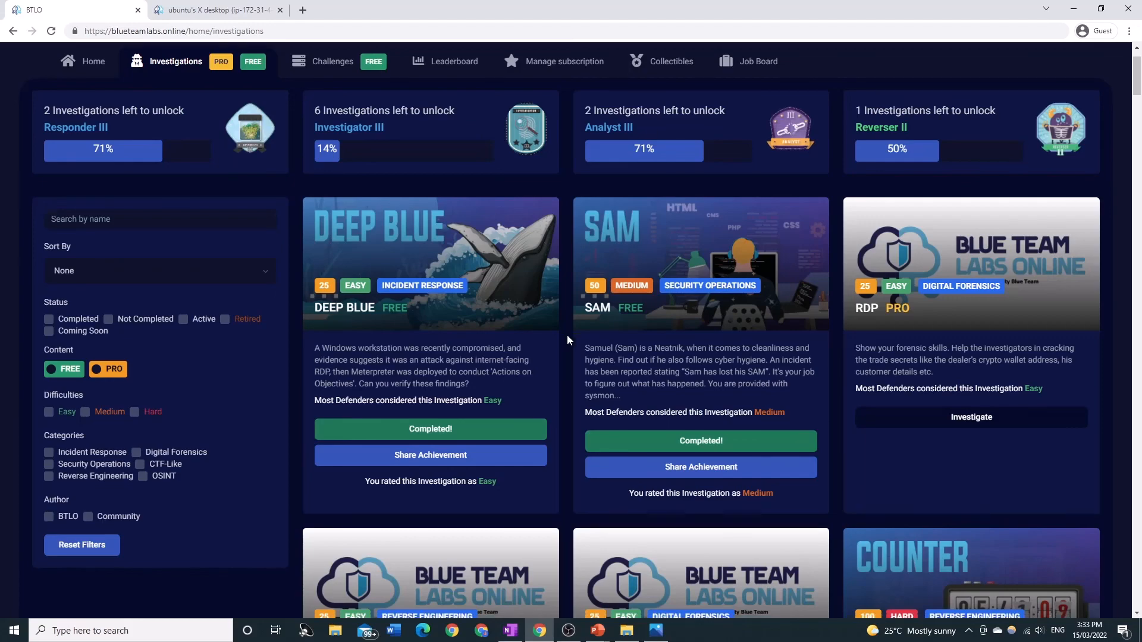
Step: Scroll the Investigations catalogue down to the category filters and the Ben, Link and Counter labs
{"action": "scroll", "scroll_direction": "down", "scroll_amount": 3}
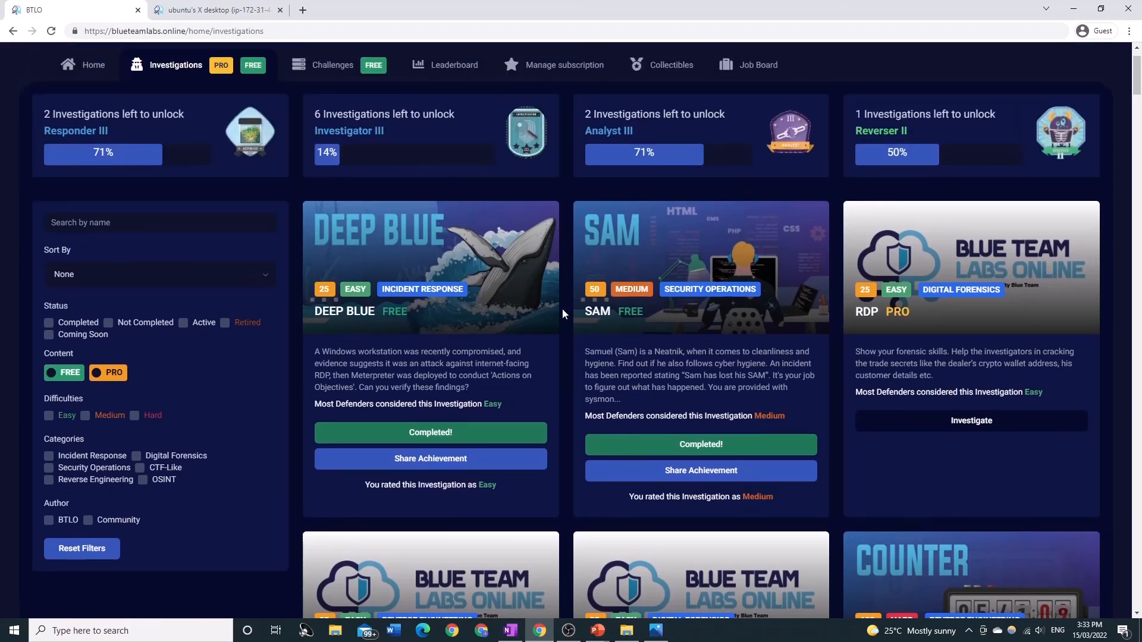
{"action": "scroll", "scroll_direction": "down", "scroll_amount": 3}
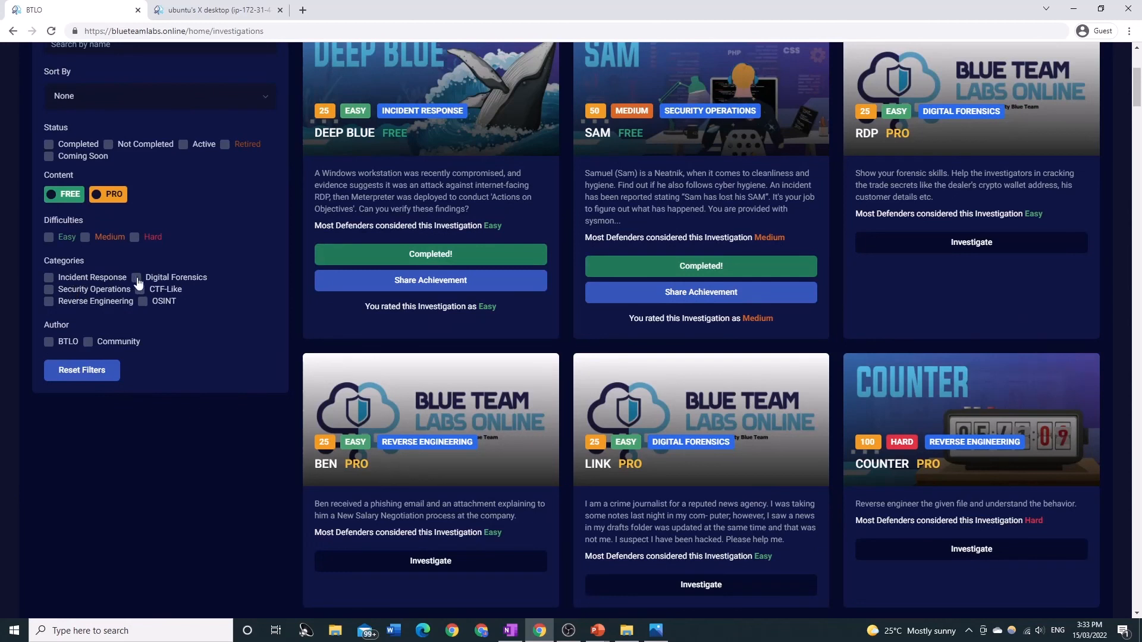
{"action": "mouse_move", "coordinate": [100, 295]}
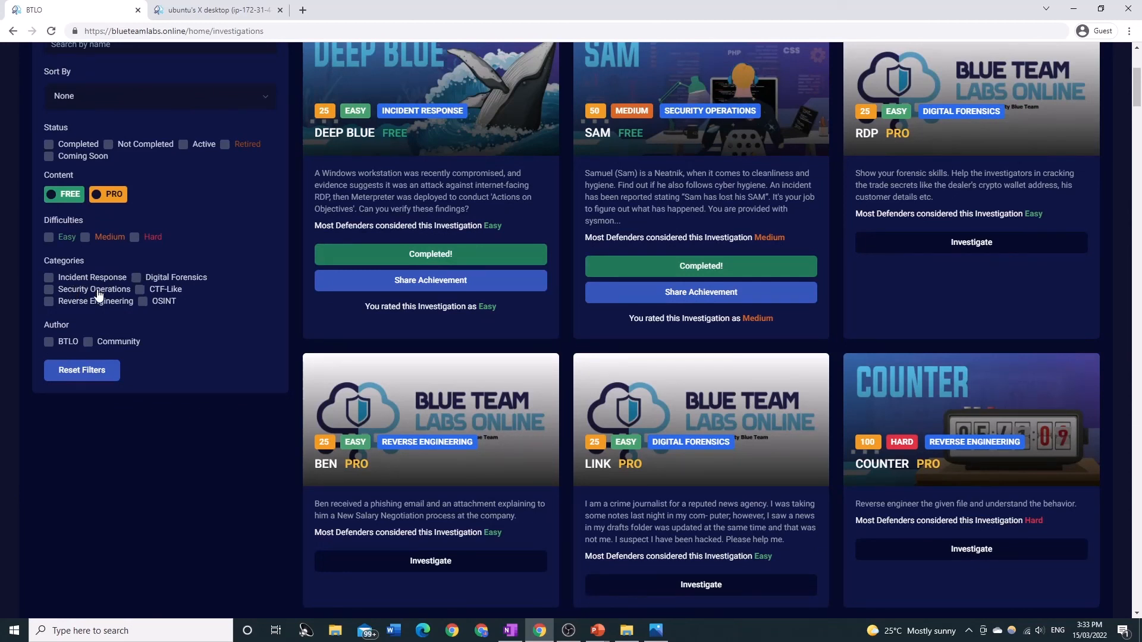
{"action": "mouse_move", "coordinate": [98, 307]}
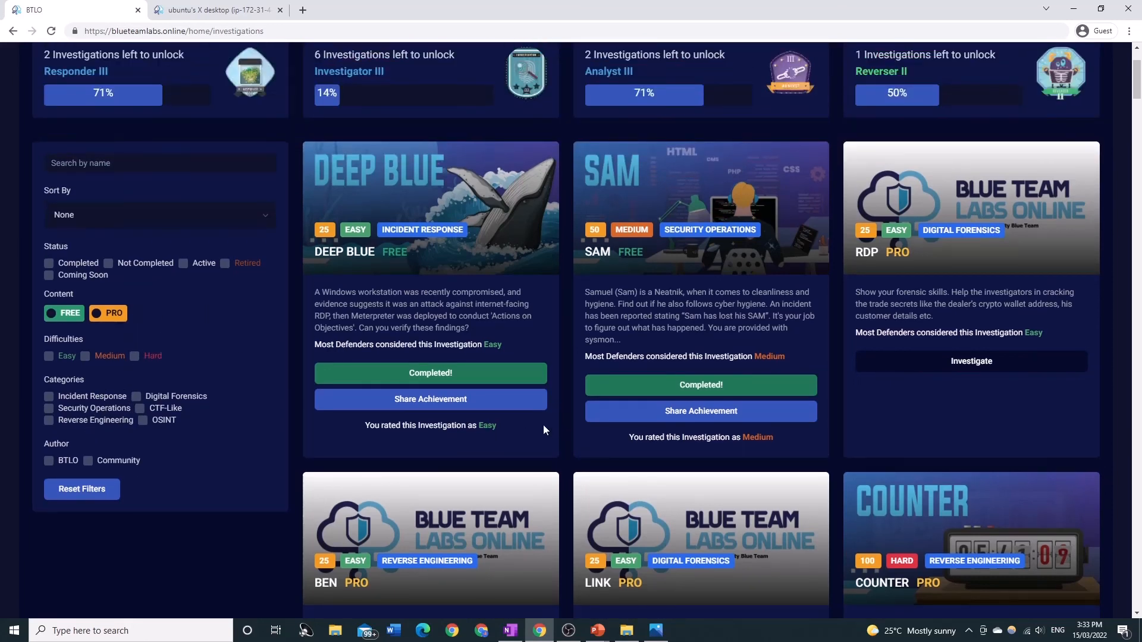
{"action": "mouse_move", "coordinate": [588, 400]}
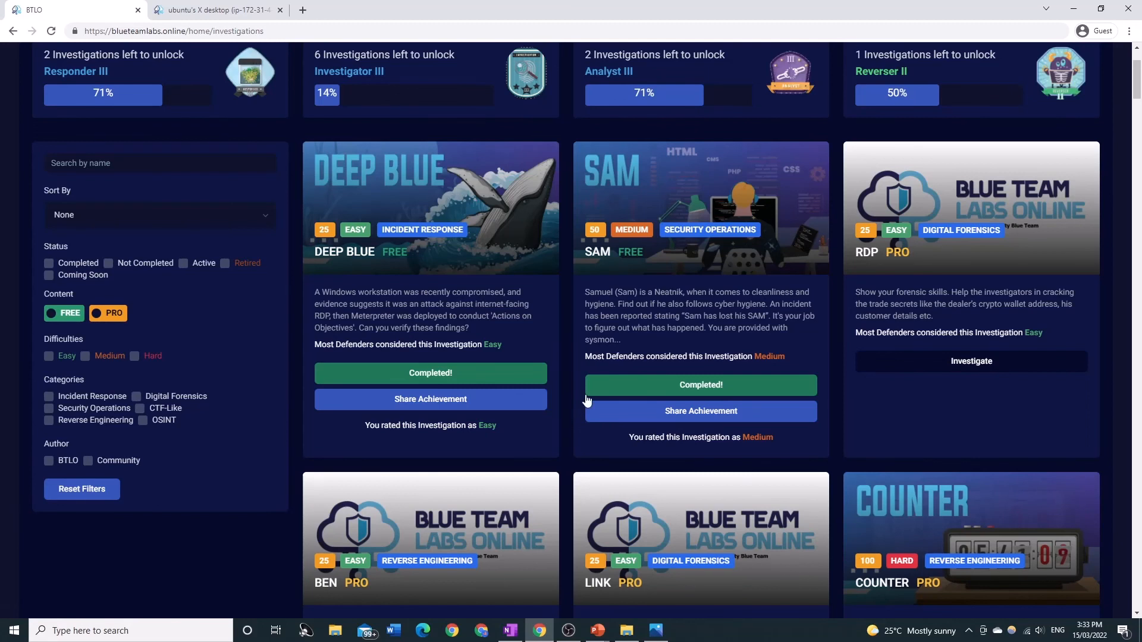